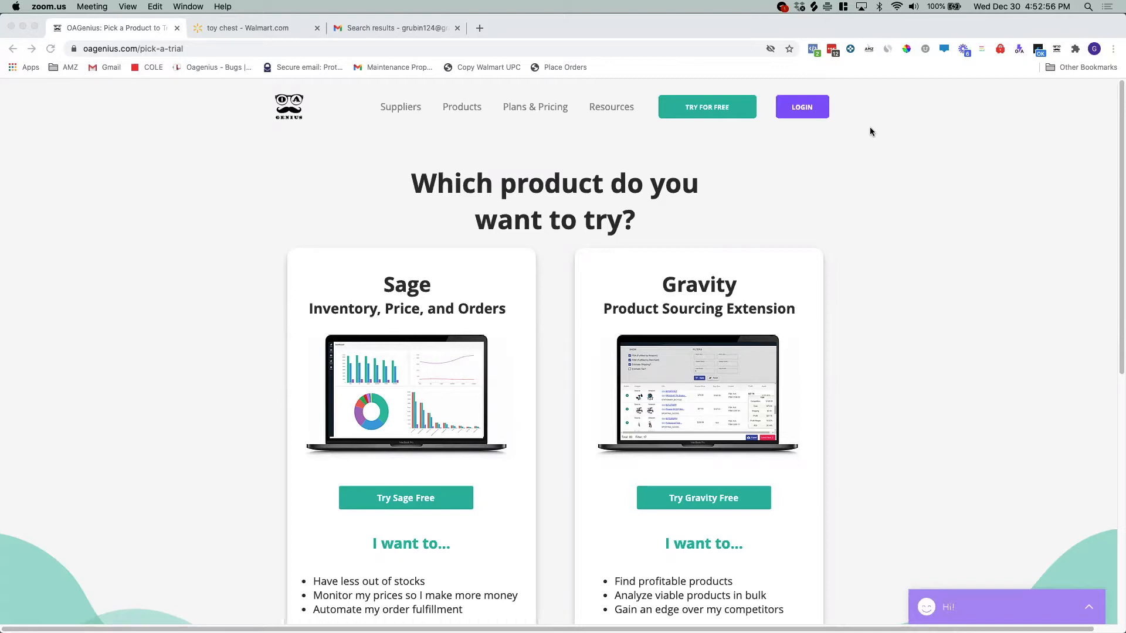
mouse_move(694, 115)
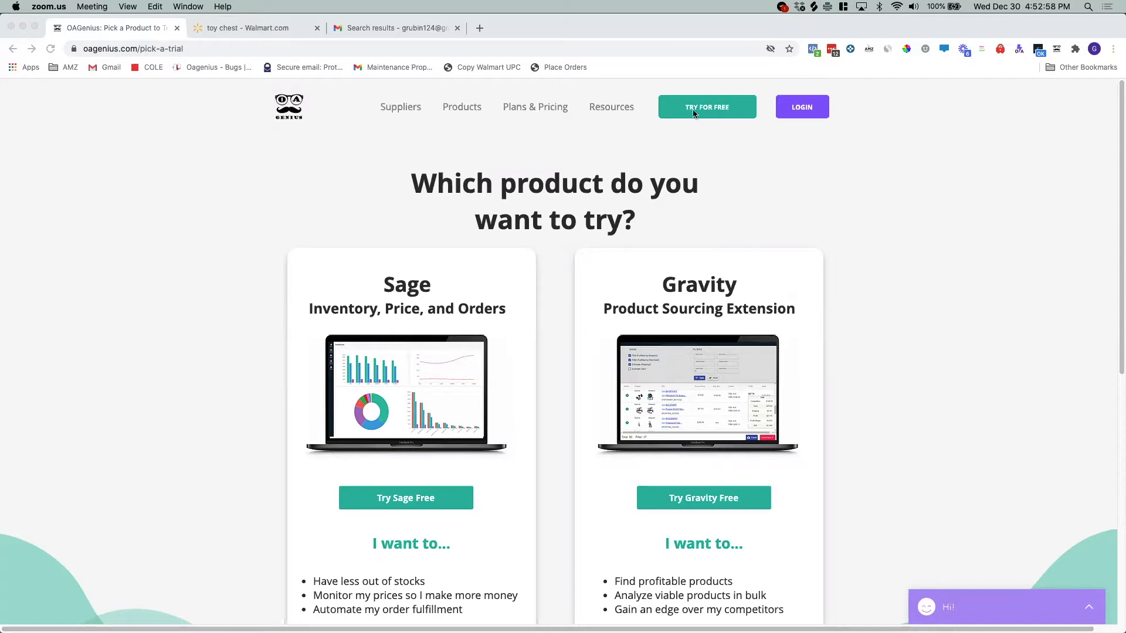
mouse_move(695, 358)
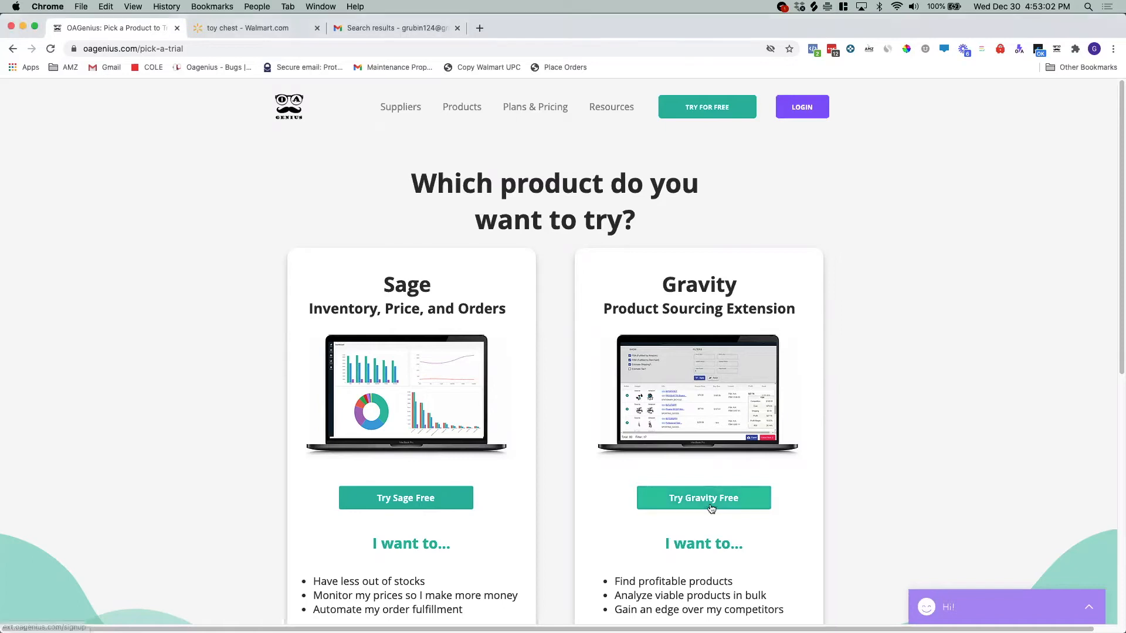
Step: Open the Gravity free trial signup page from the Gravity card
left_click(704, 498)
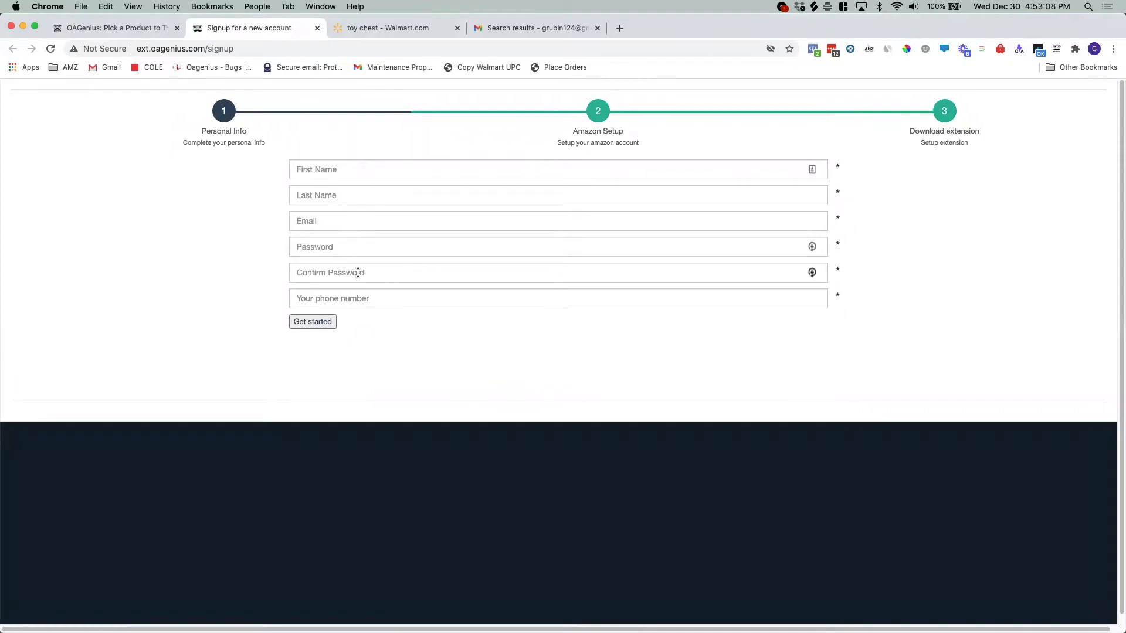
Step: Advance the signup from Amazon Setup to the Download Extension step
left_click(312, 321)
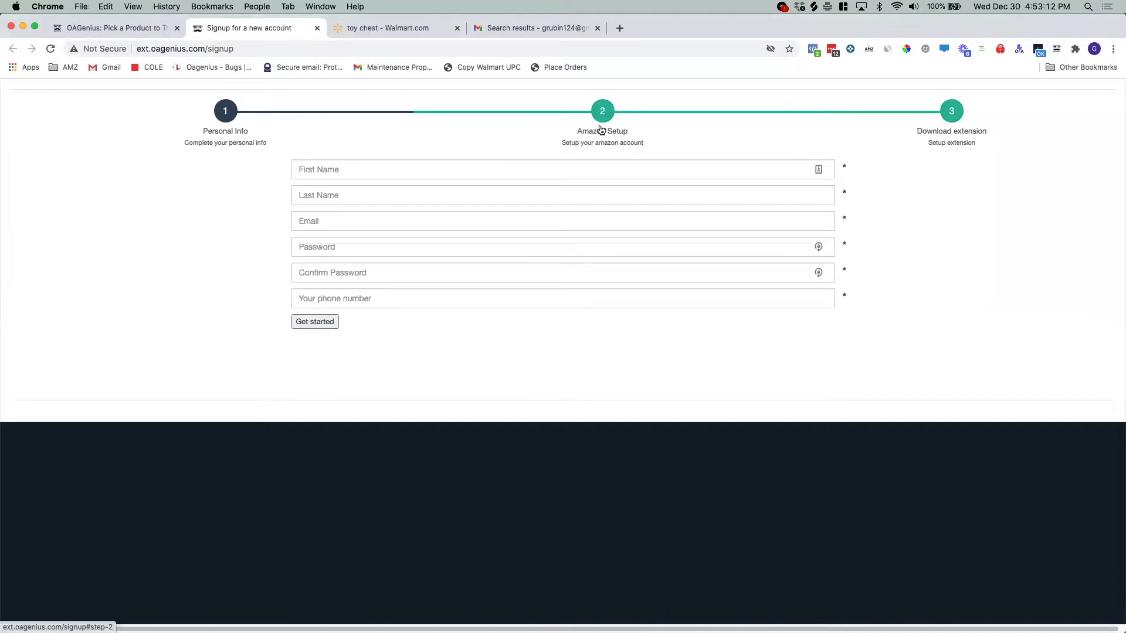
left_click(315, 320)
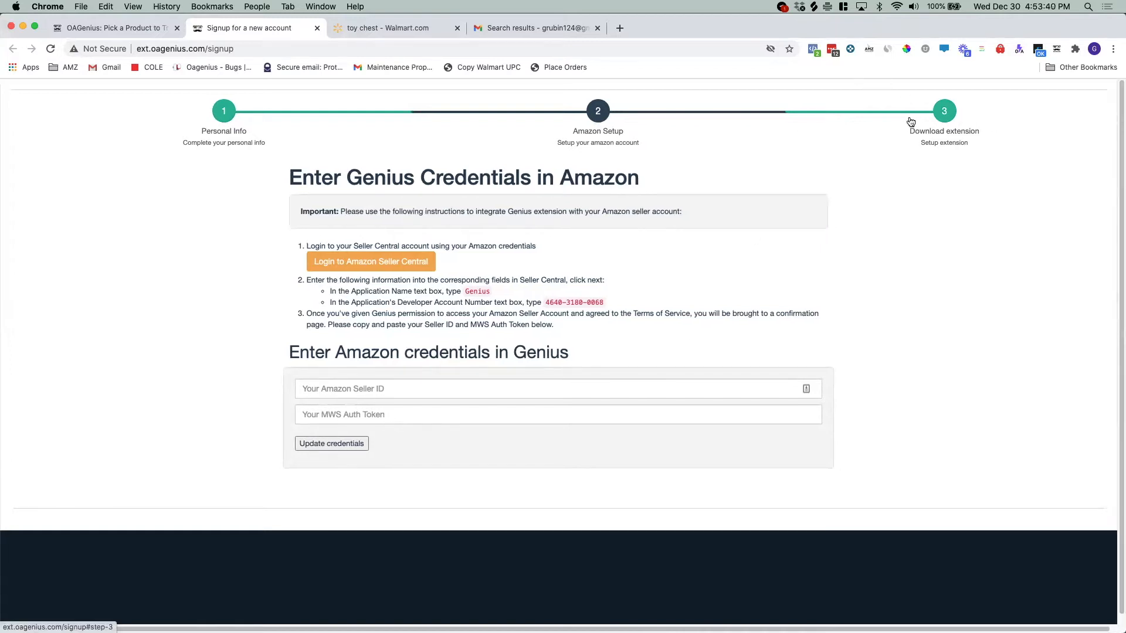
left_click(944, 111)
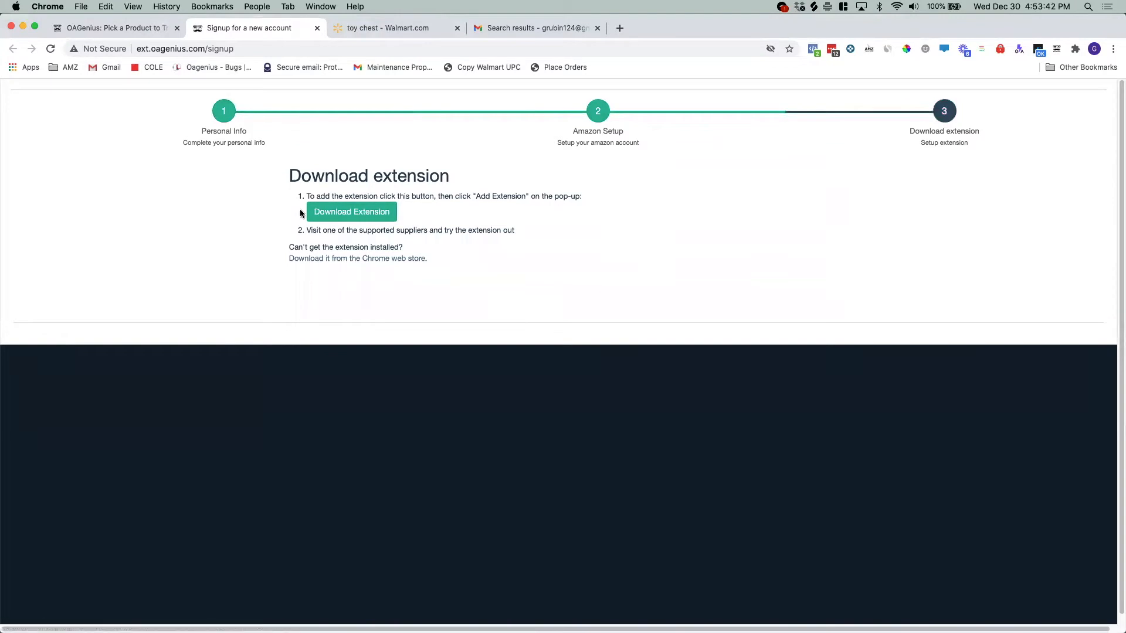
left_click(351, 211)
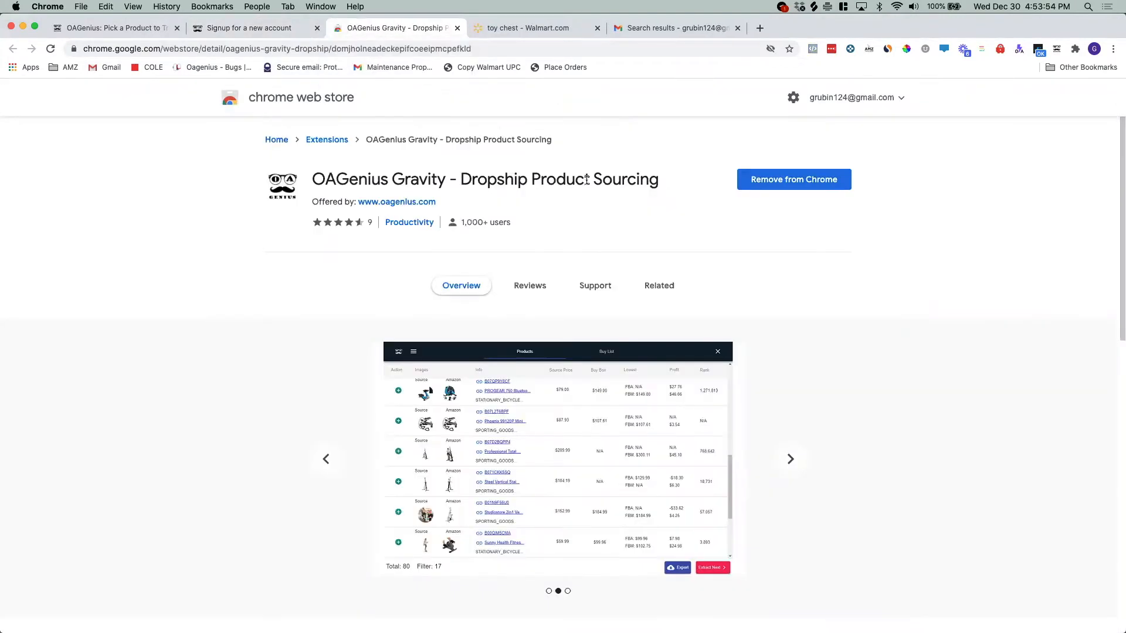
left_click(790, 459)
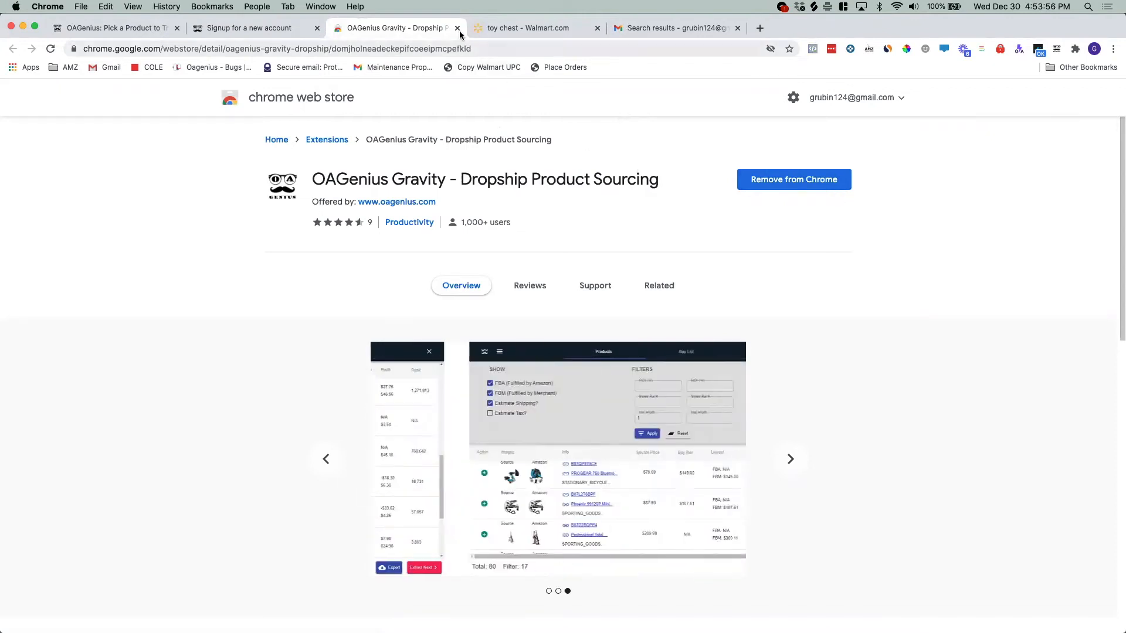
left_click(457, 27)
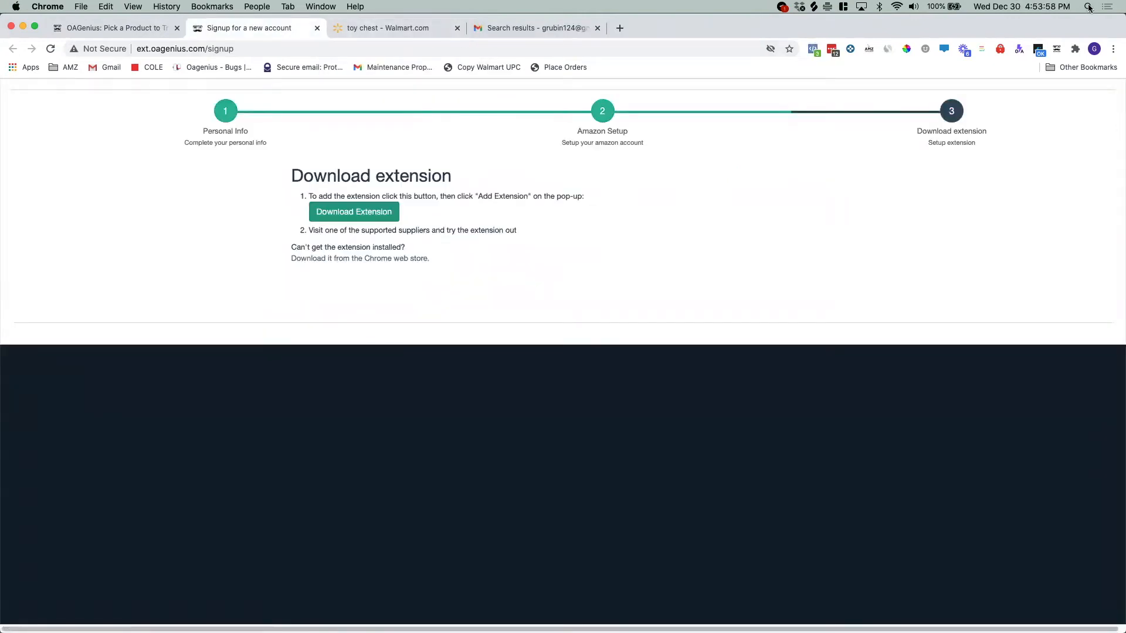
left_click(1075, 49)
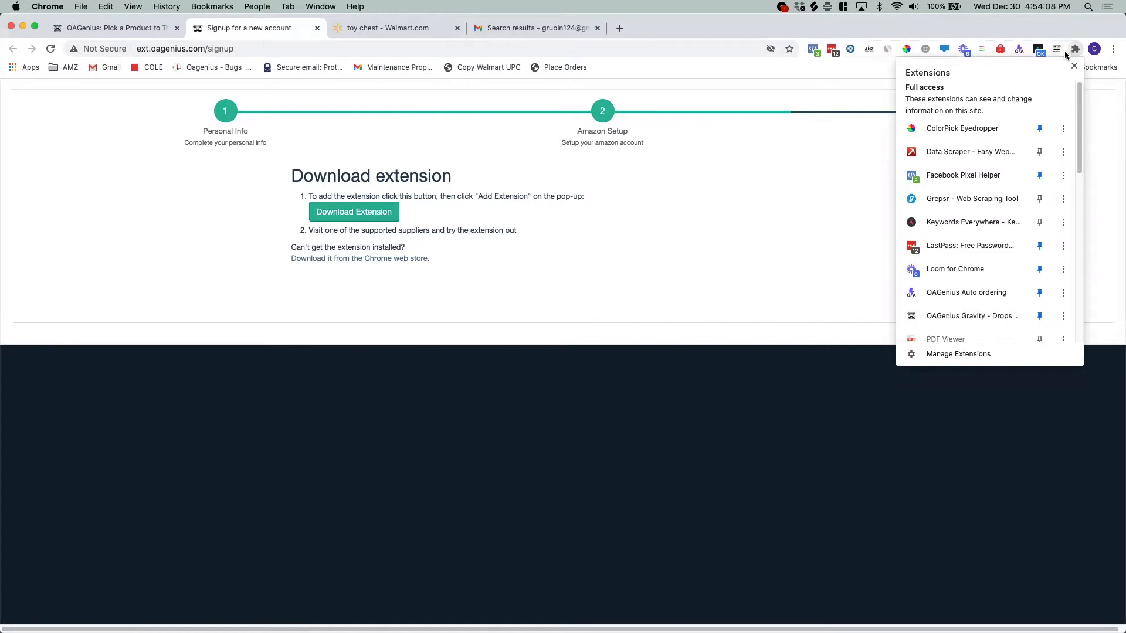
mouse_move(1057, 49)
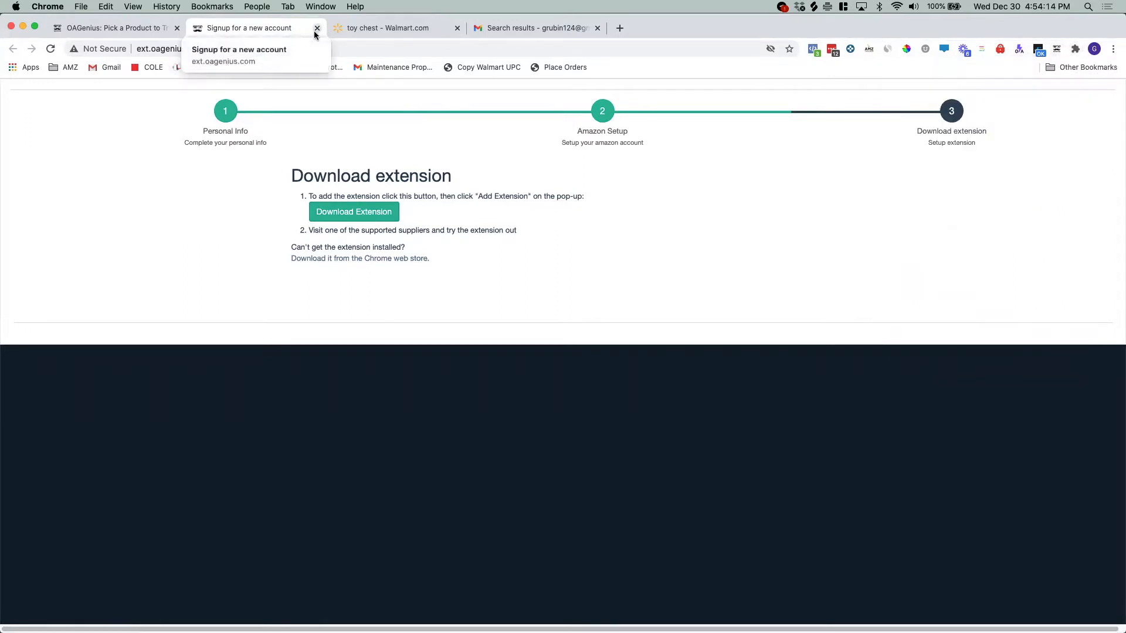
Step: Close the signup tab, rerun the Walmart 'toy chest' search, and browse the results
left_click(316, 28)
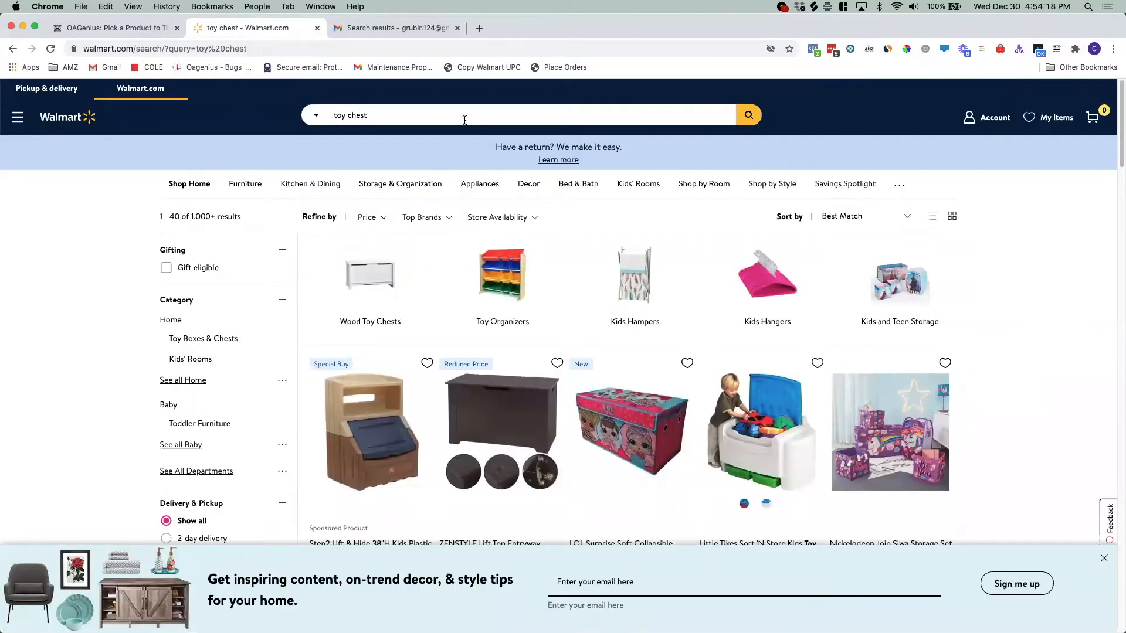
left_click(465, 115)
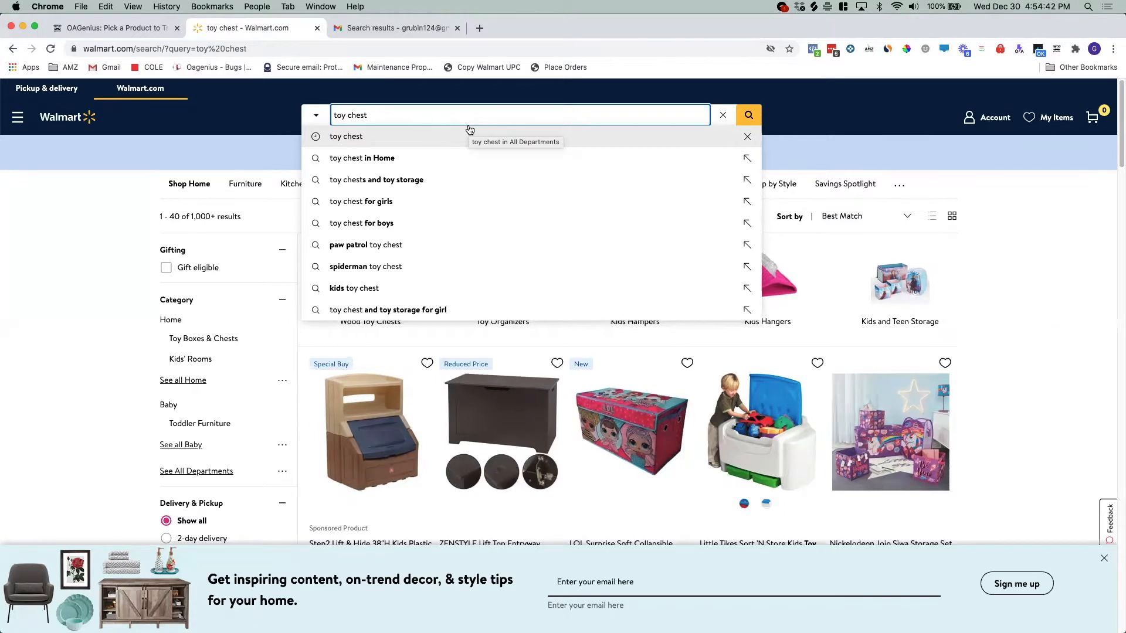
left_click(346, 136)
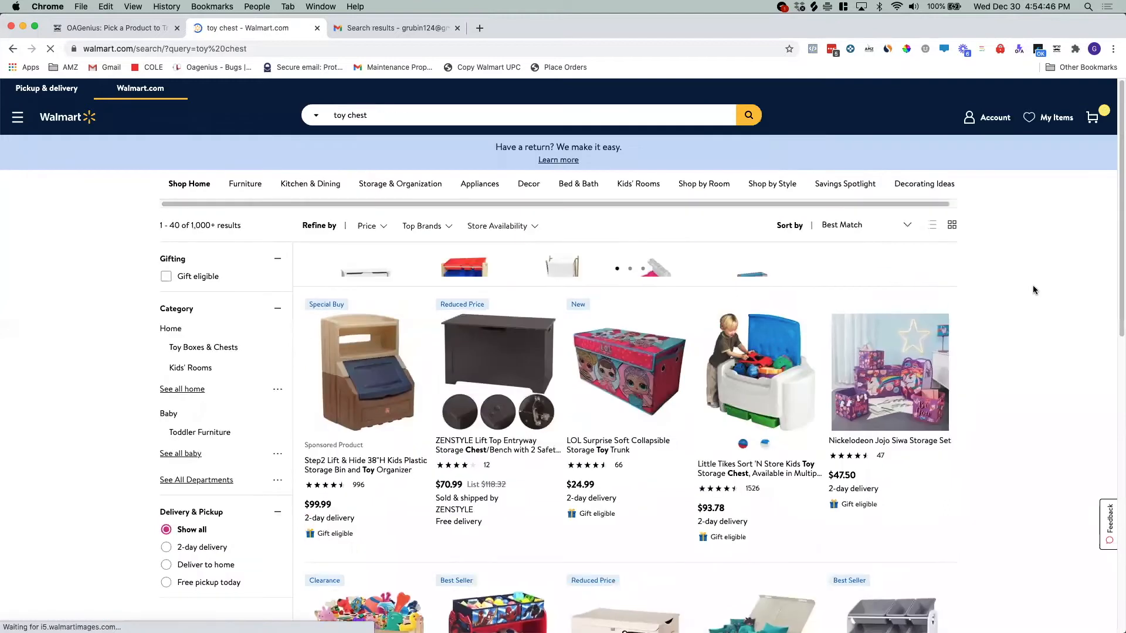
scroll("down", 3)
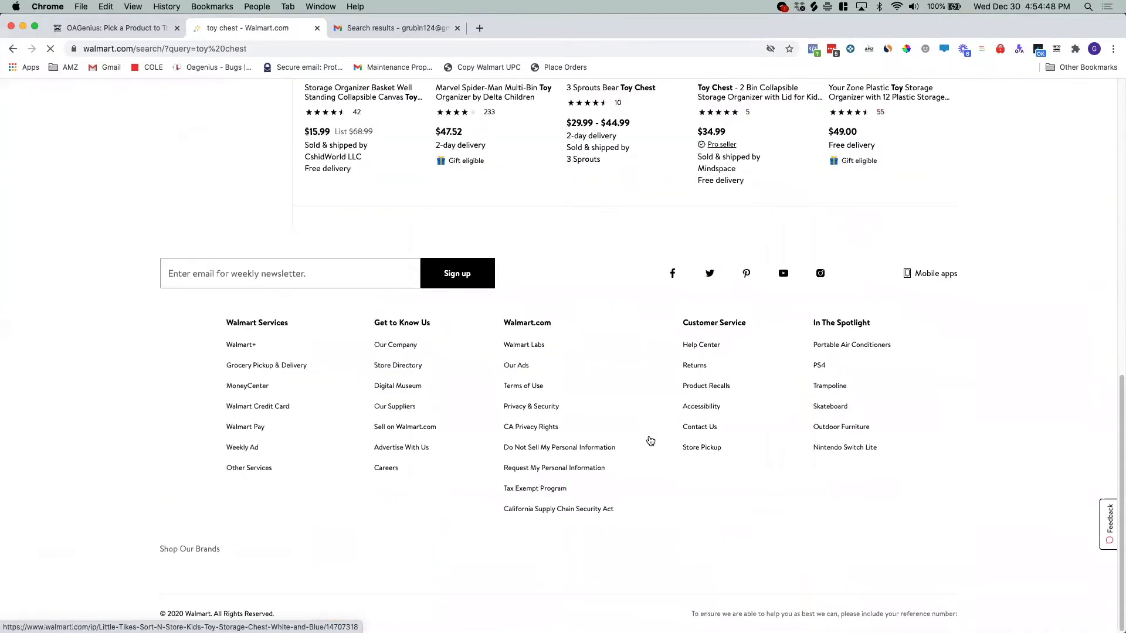
scroll("up", 3)
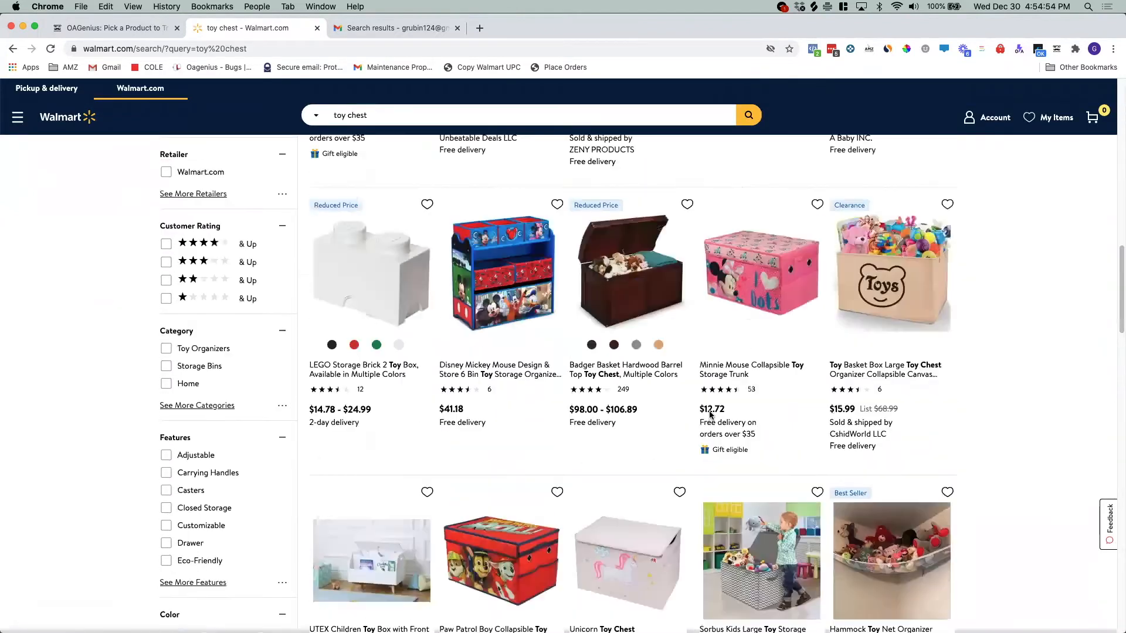
scroll("up", 3)
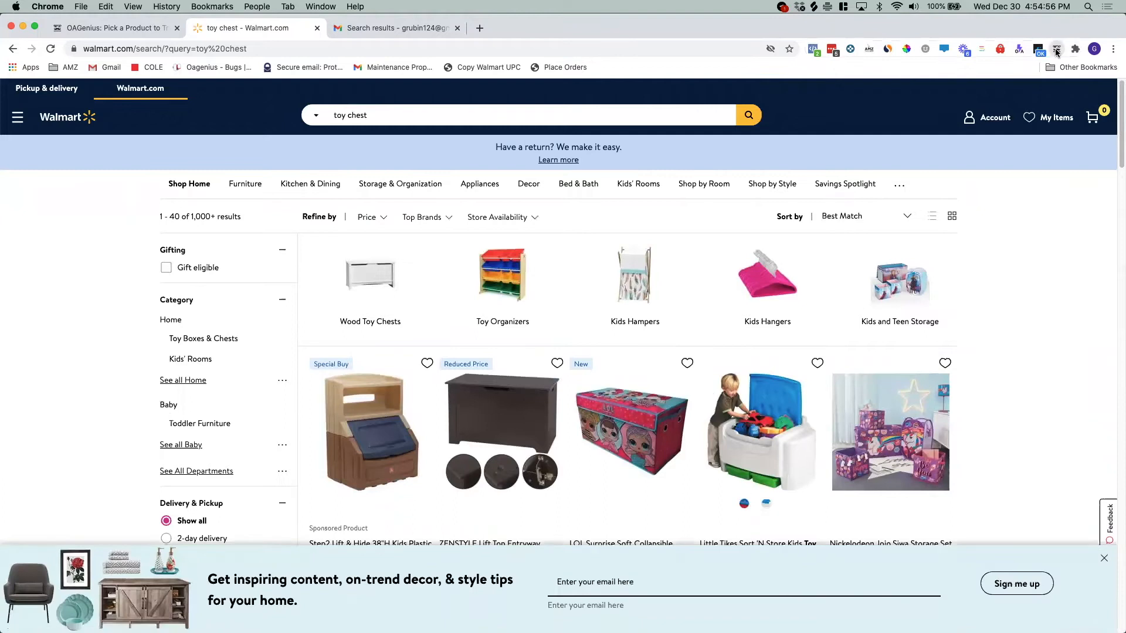
Step: Extract all 40 toy chest products with Amazon matches using the Gravity panel
left_click(1057, 49)
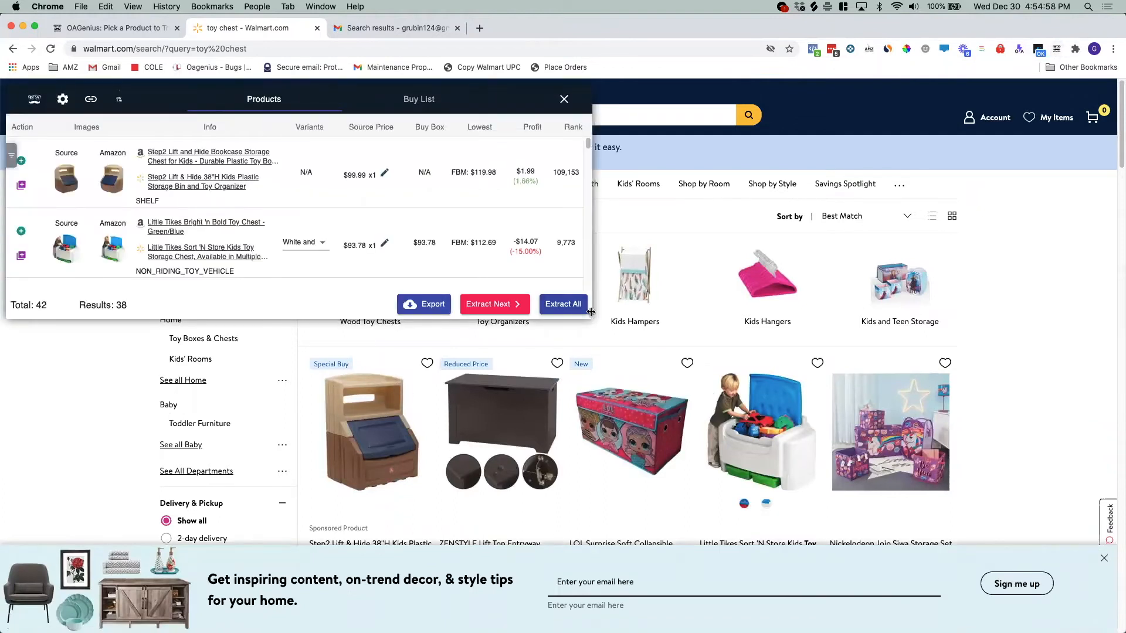
left_click(490, 304)
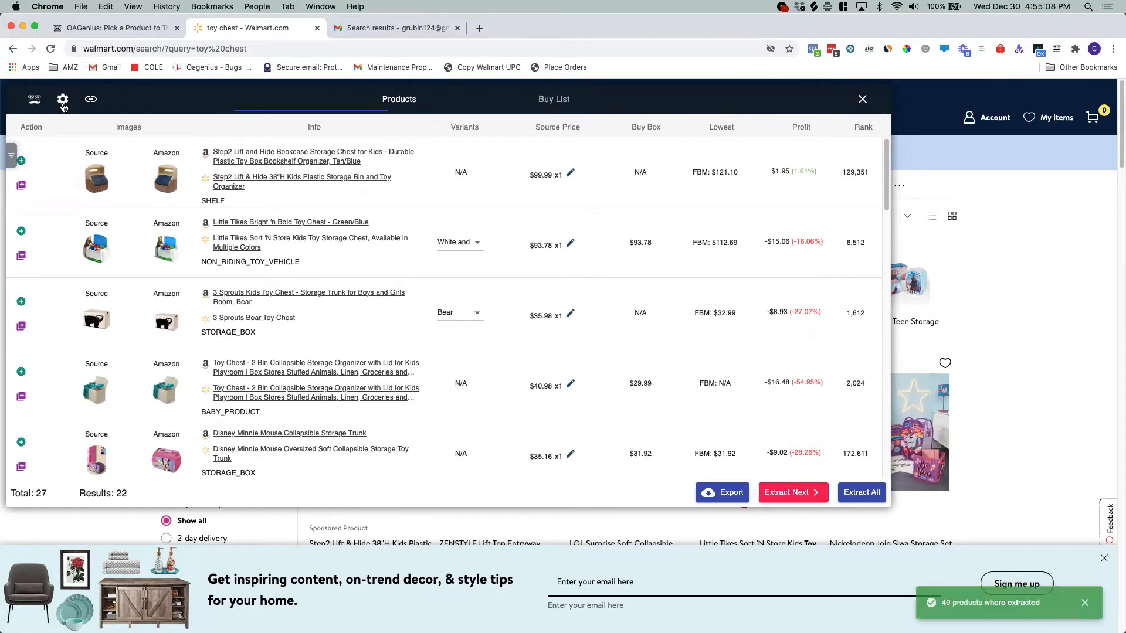
Step: In Gravity settings, set profit calculation to merchant-fulfilled Amazon
left_click(63, 100)
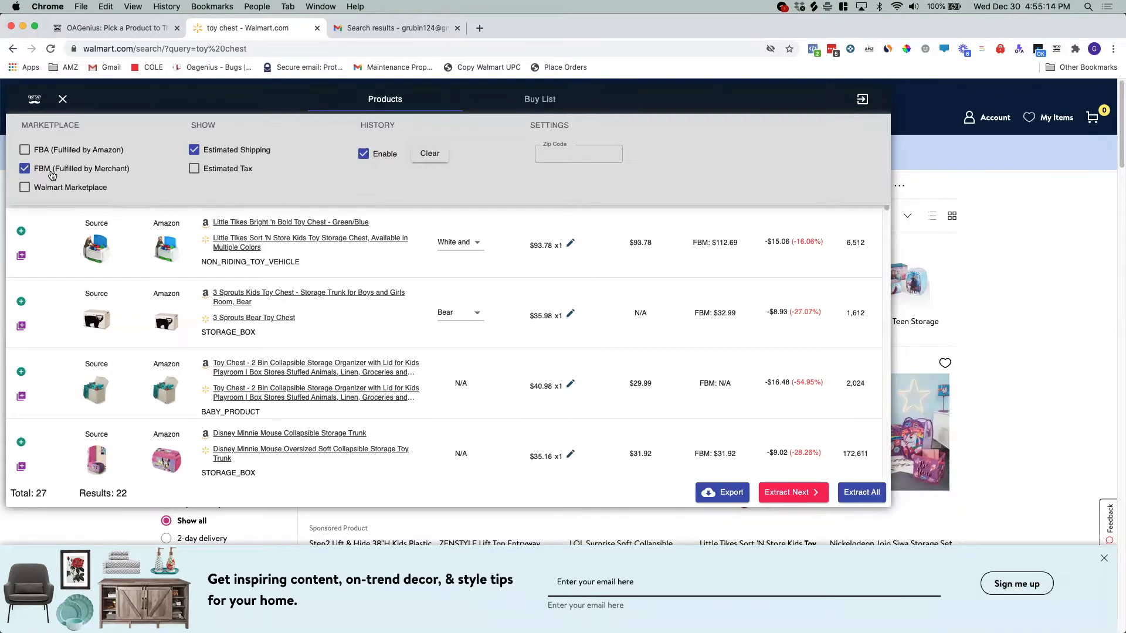
left_click(25, 168)
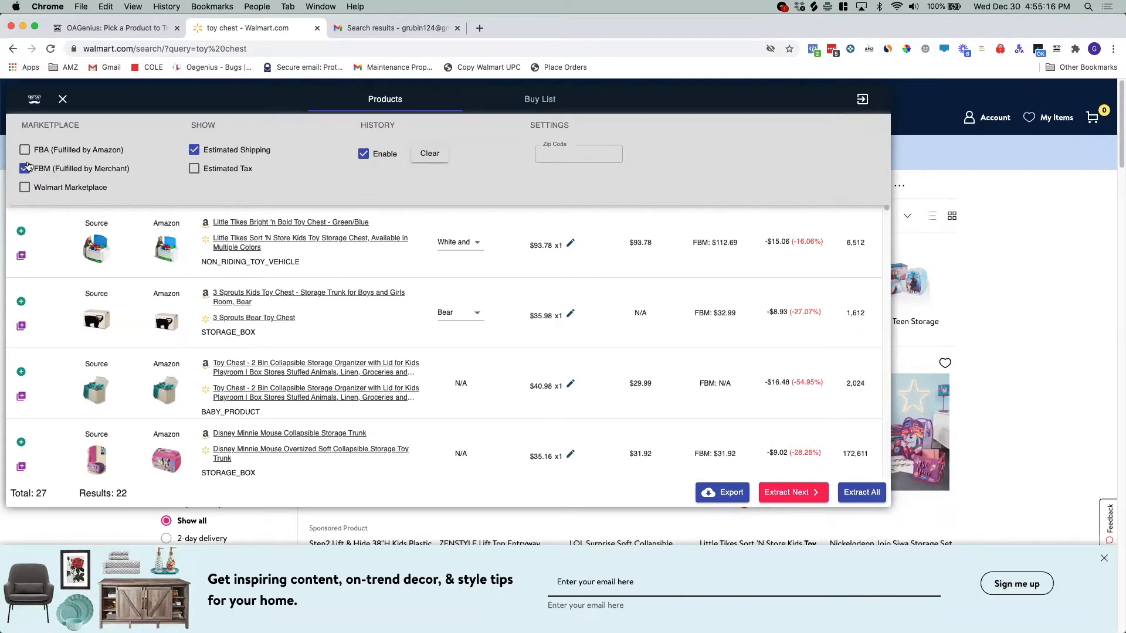
left_click(24, 149)
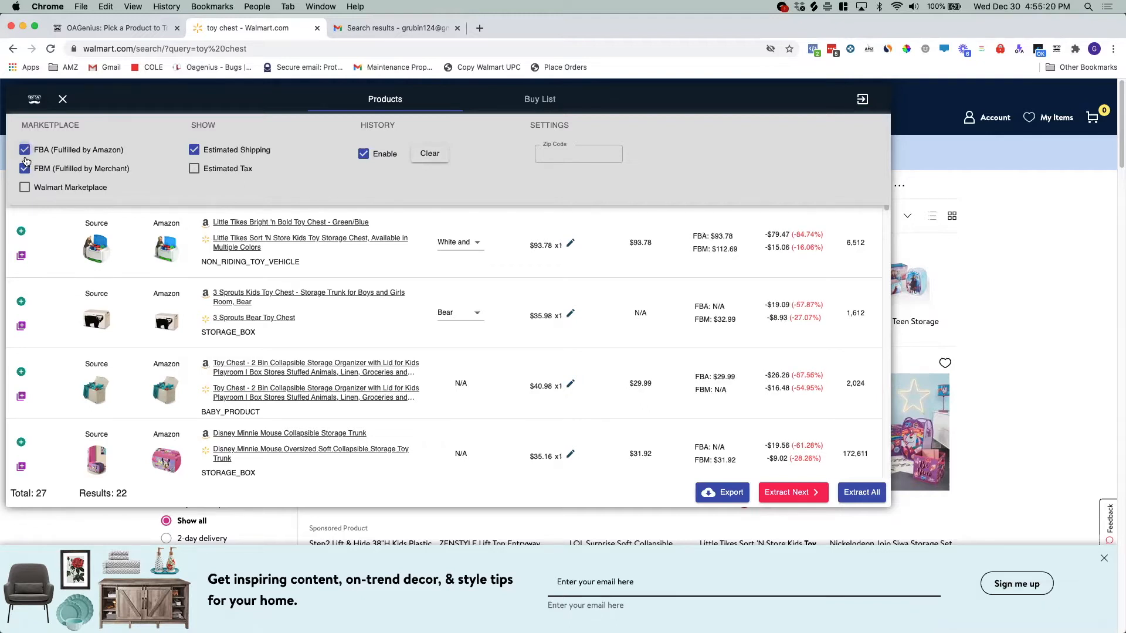
left_click(25, 149)
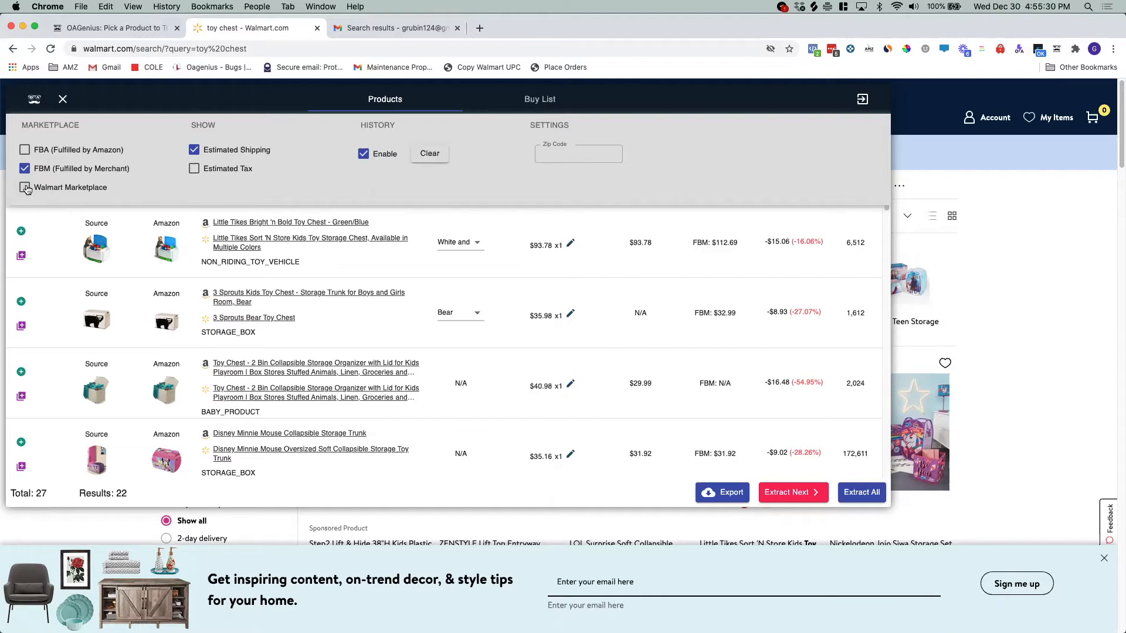
left_click(25, 187)
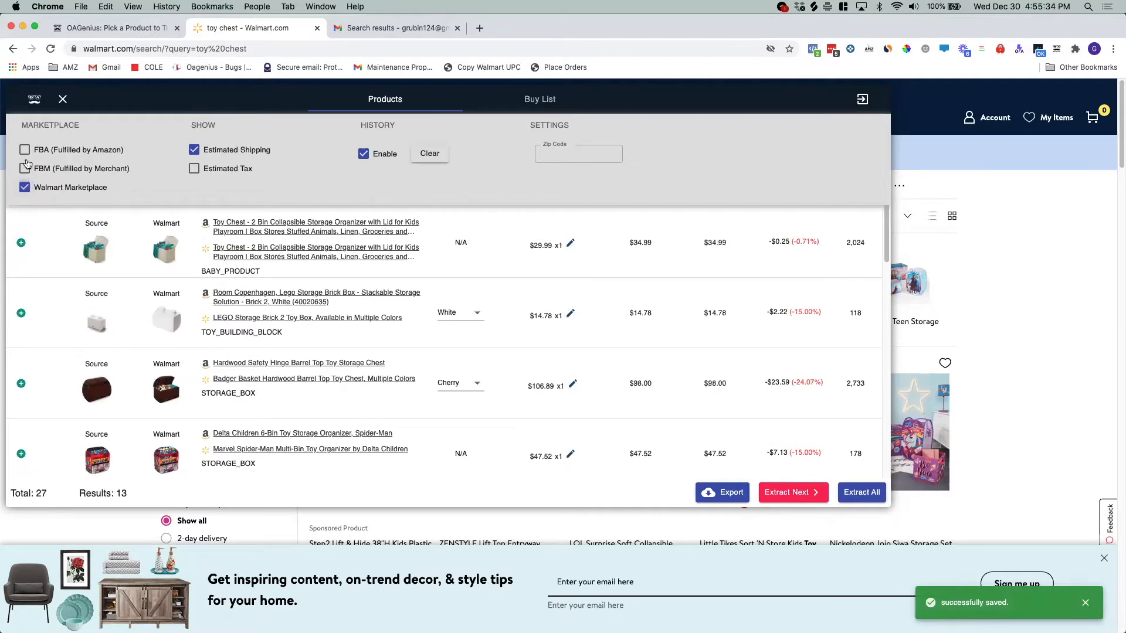
left_click(24, 168)
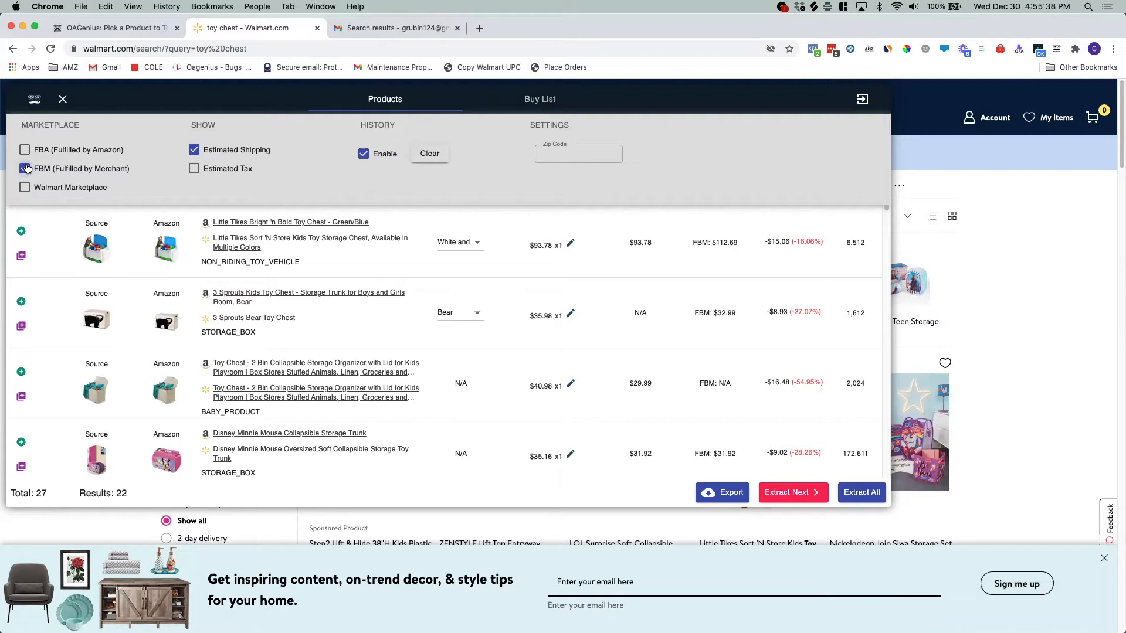
left_click(24, 168)
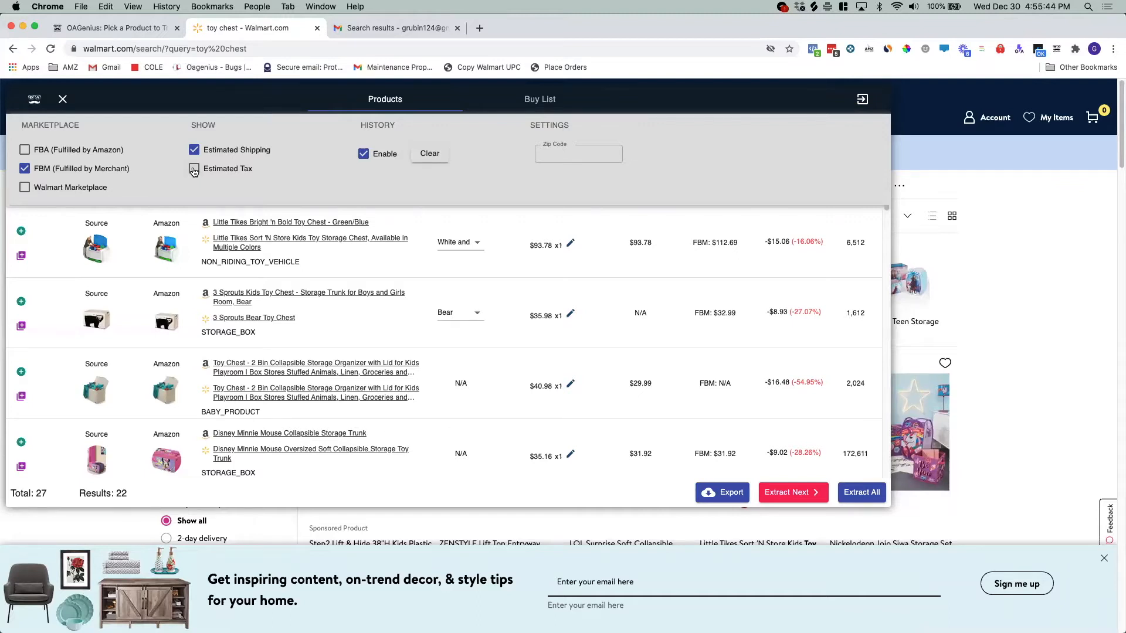
Step: Leave estimated tax off source prices and clear the stored product history
left_click(194, 169)
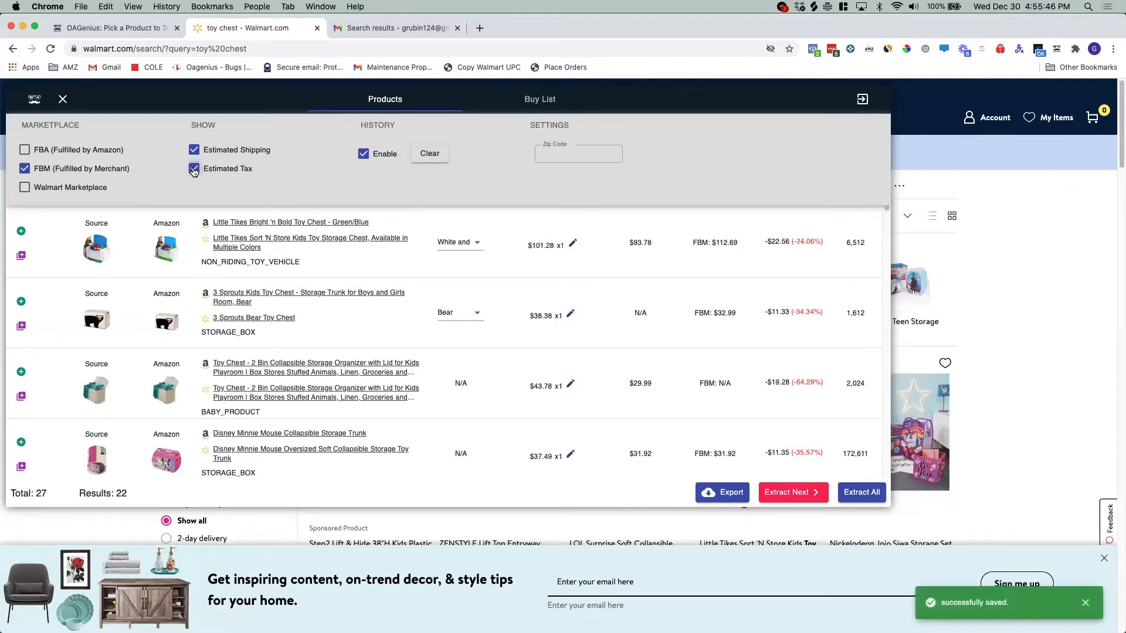
left_click(194, 168)
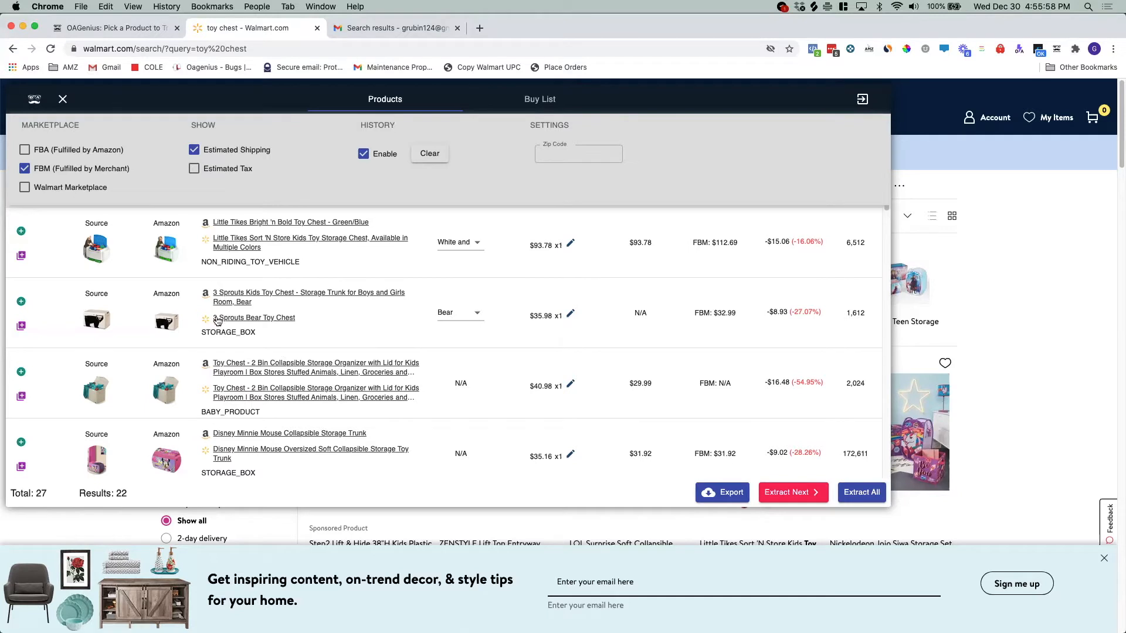
mouse_move(429, 335)
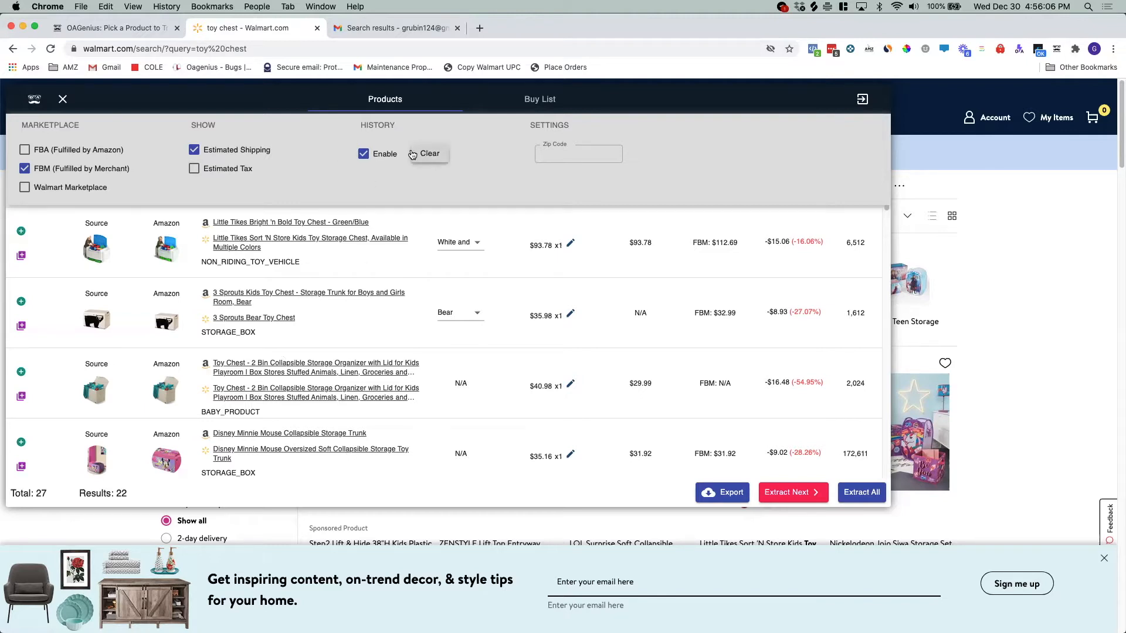
left_click(578, 153)
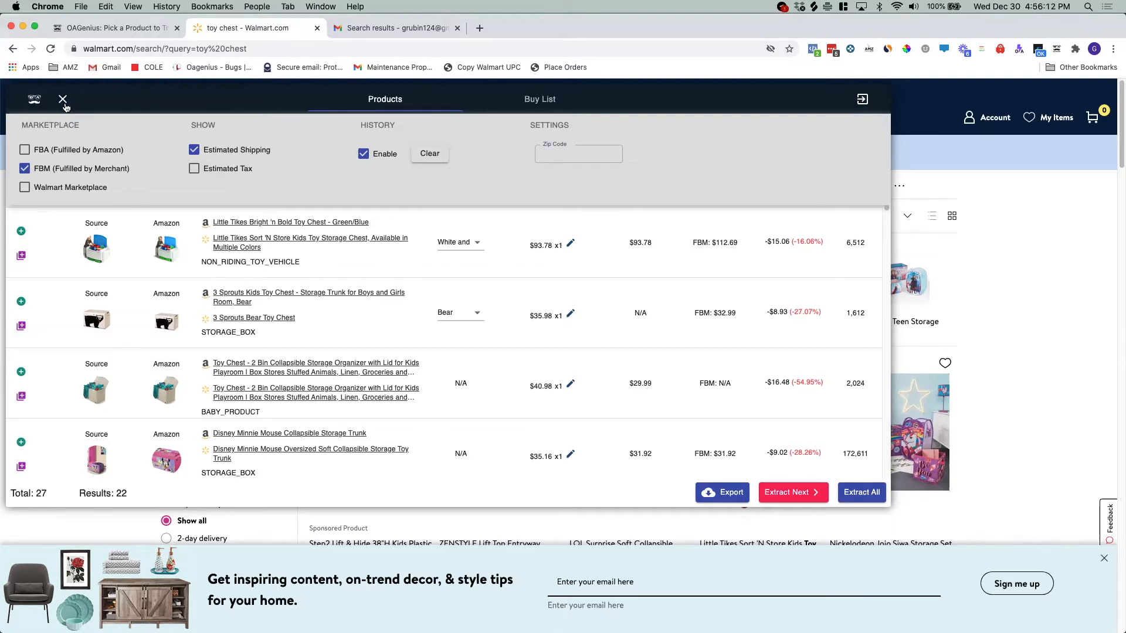
Step: Filter results to a 1–30% profit margin, leaving 4 of 27 products
left_click(63, 99)
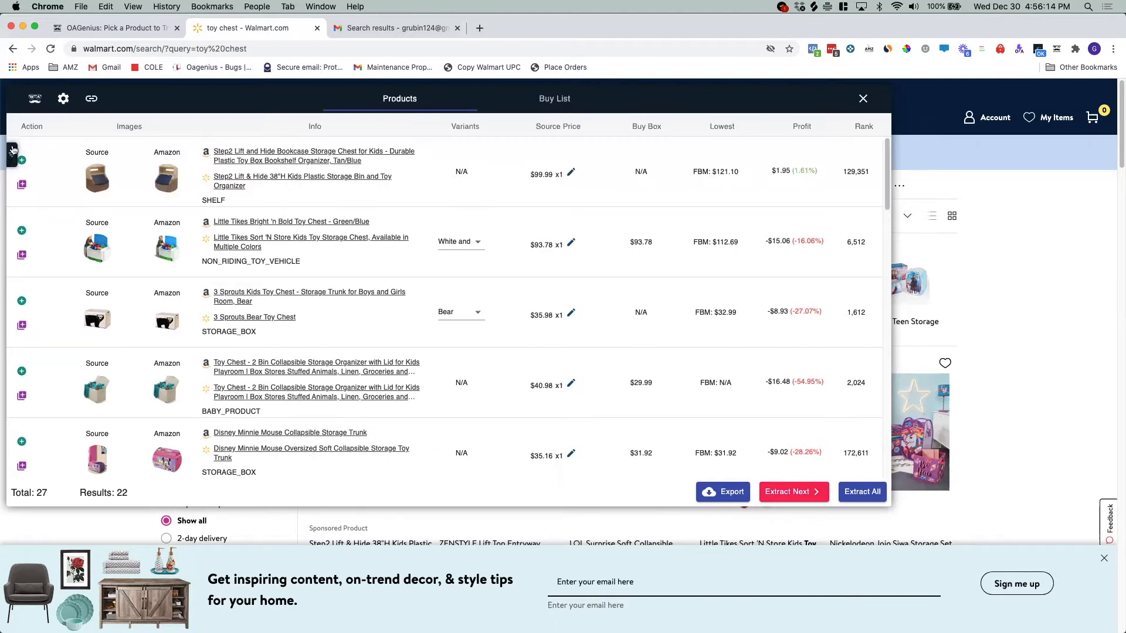
left_click(63, 99)
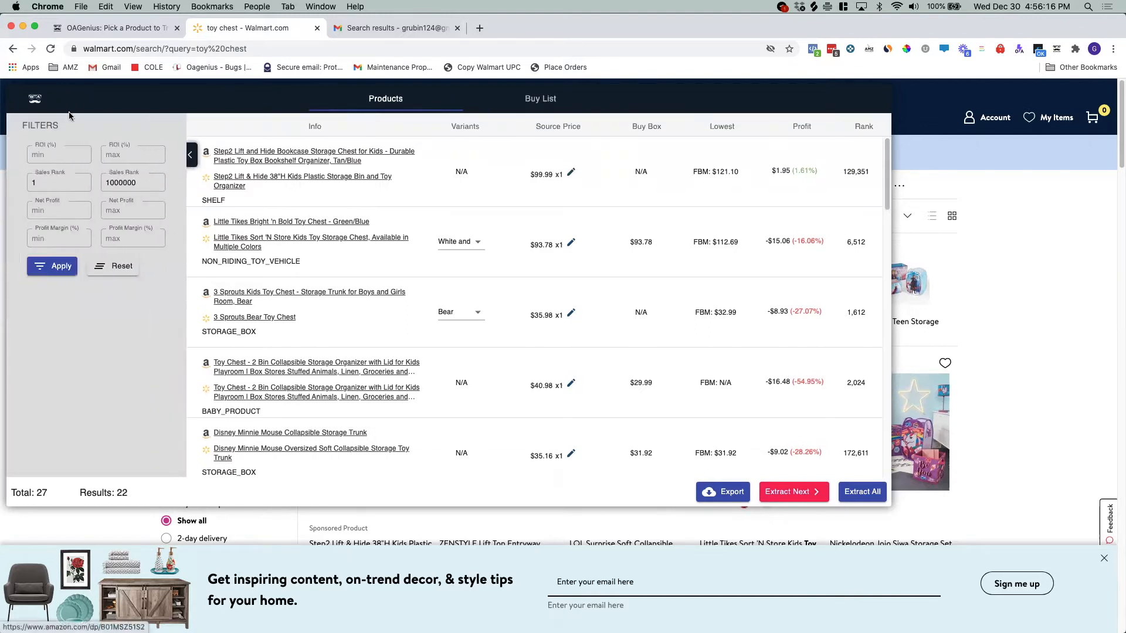
left_click(54, 155)
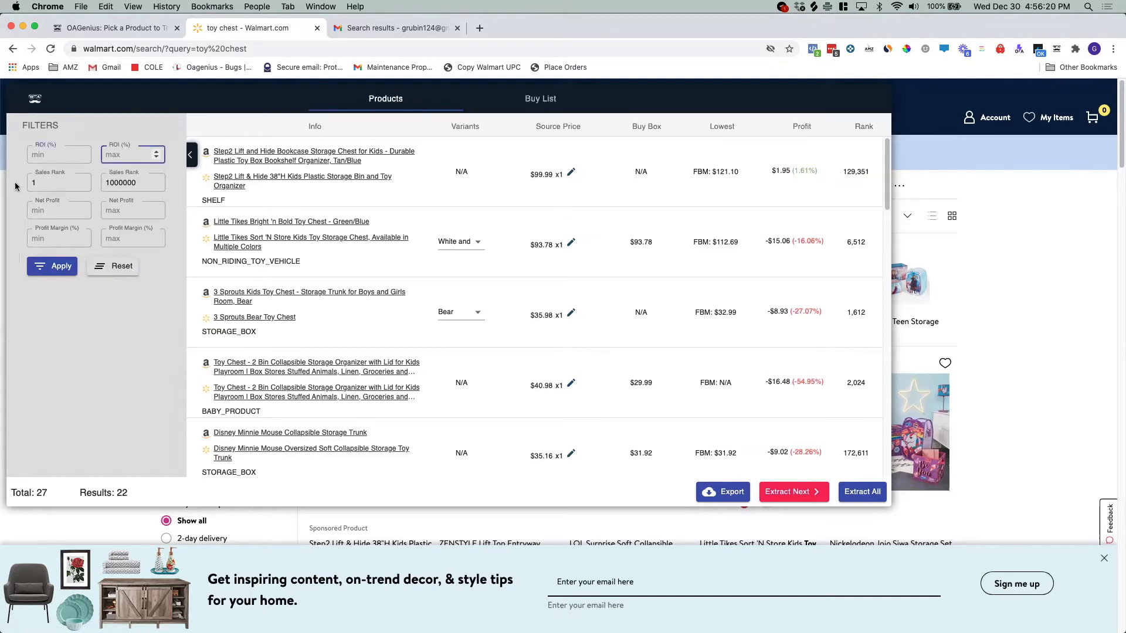
left_click(54, 210)
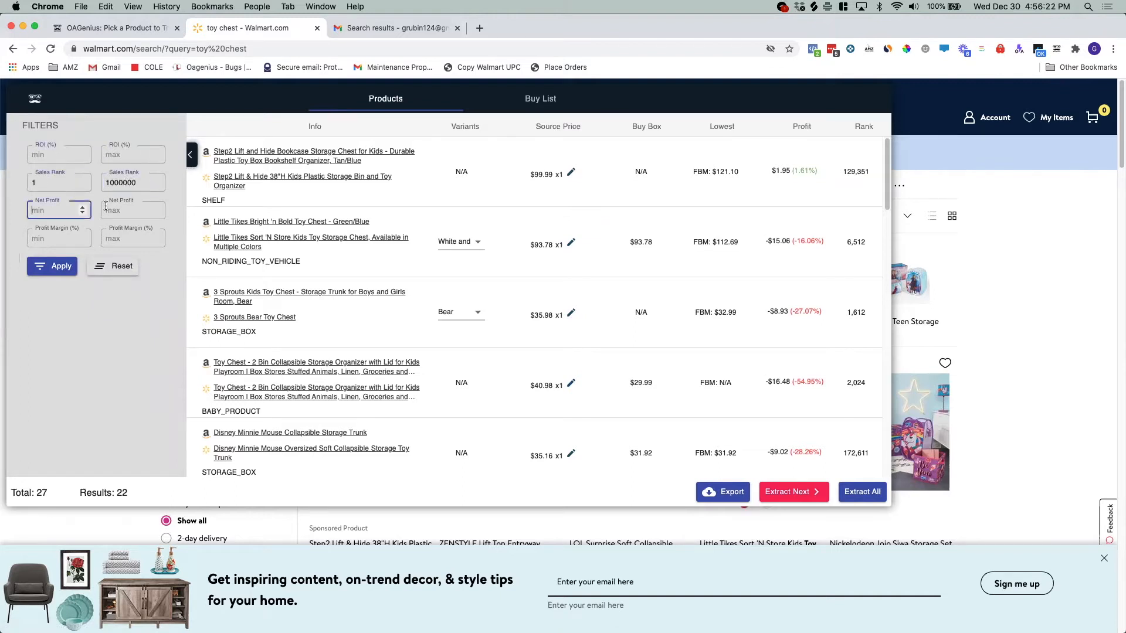
left_click(133, 238)
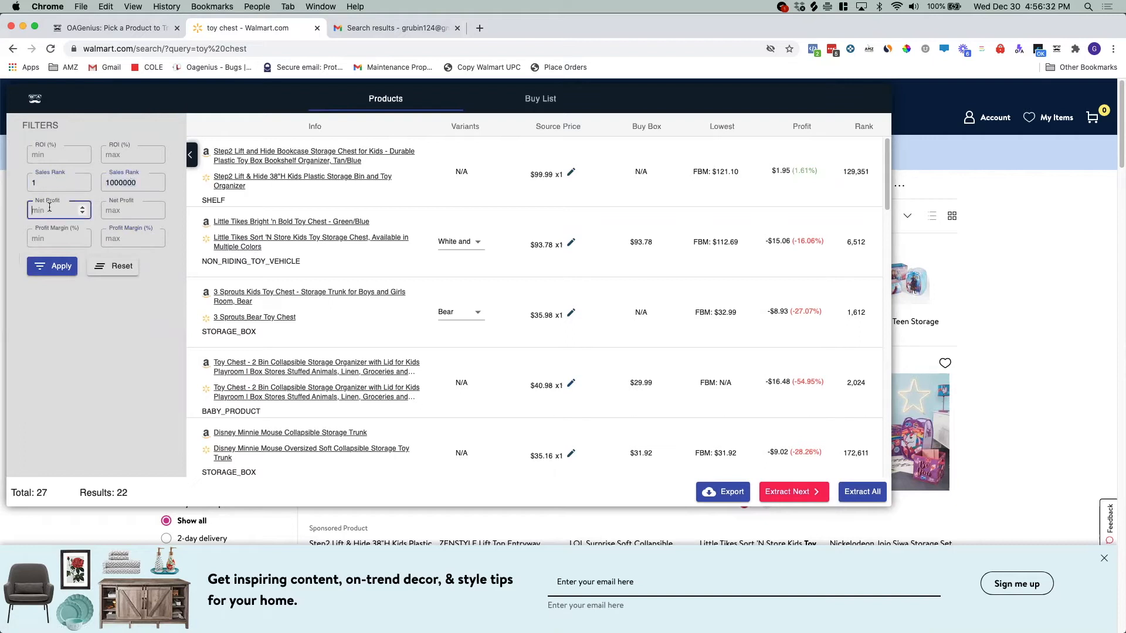
left_click(58, 238)
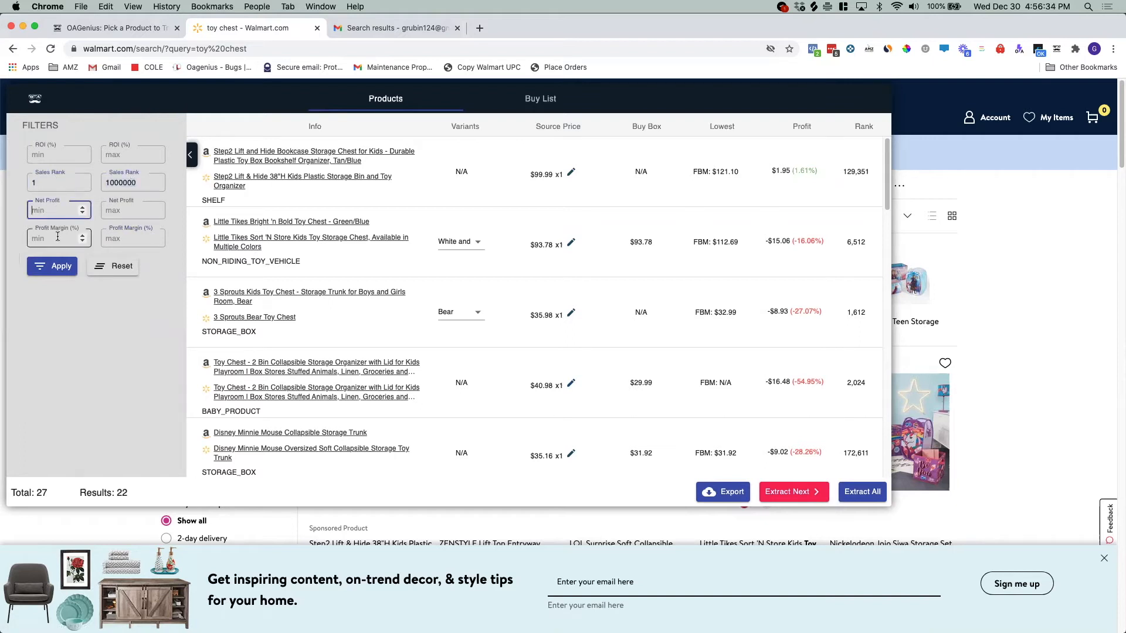
left_click(58, 237)
type("30")
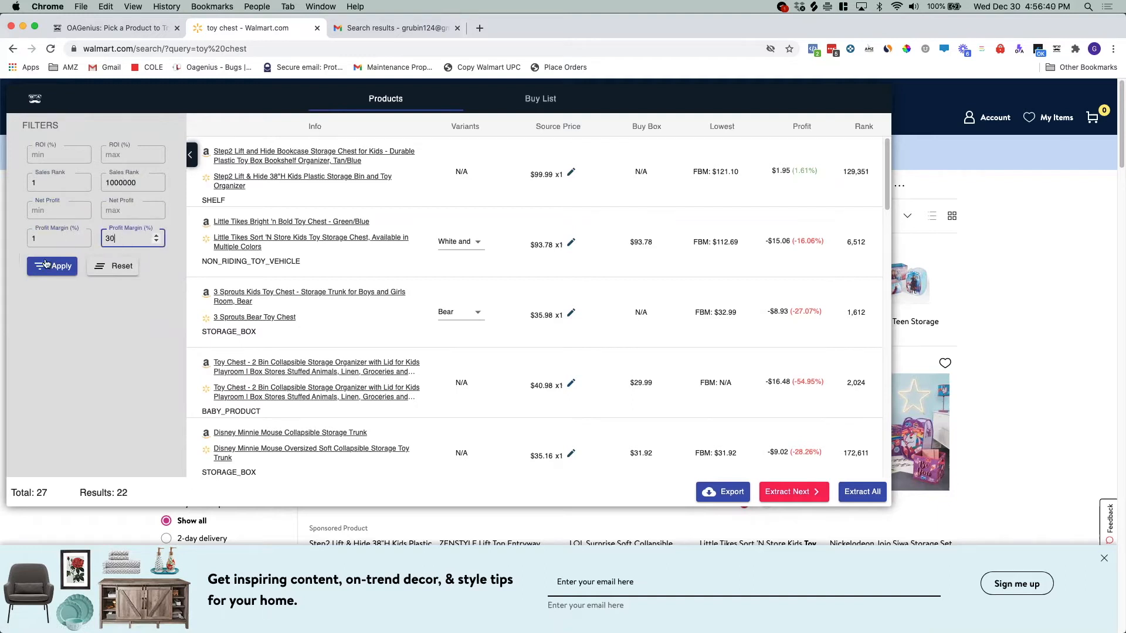
left_click(52, 266)
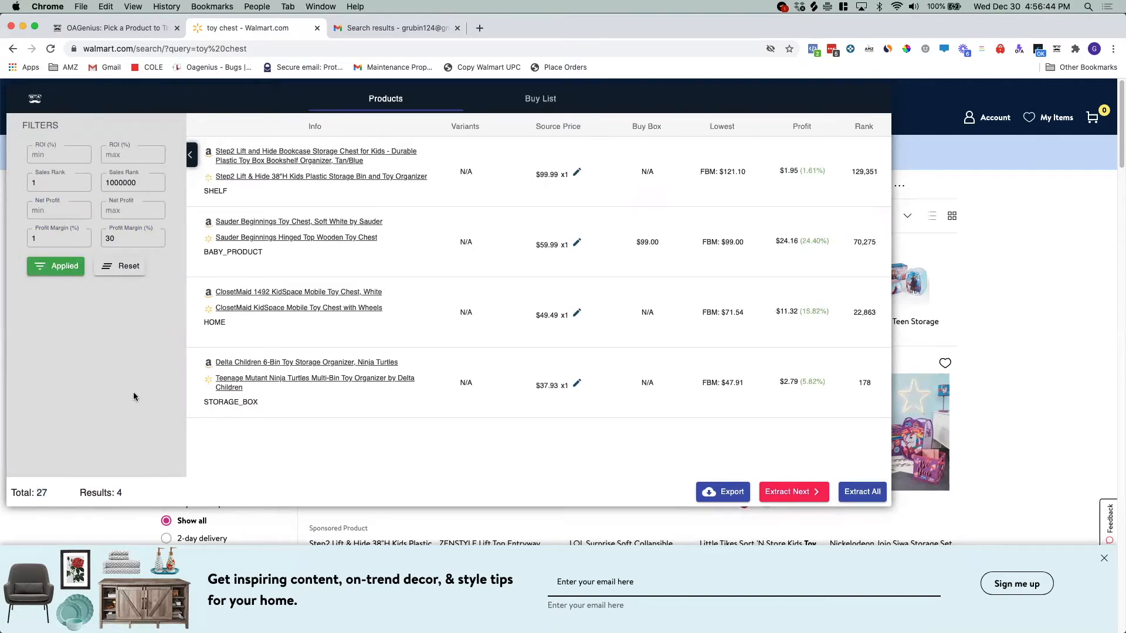
Step: Add the Step2 Lift and Hide chest to the Buy List and review its 25 products
left_click(190, 155)
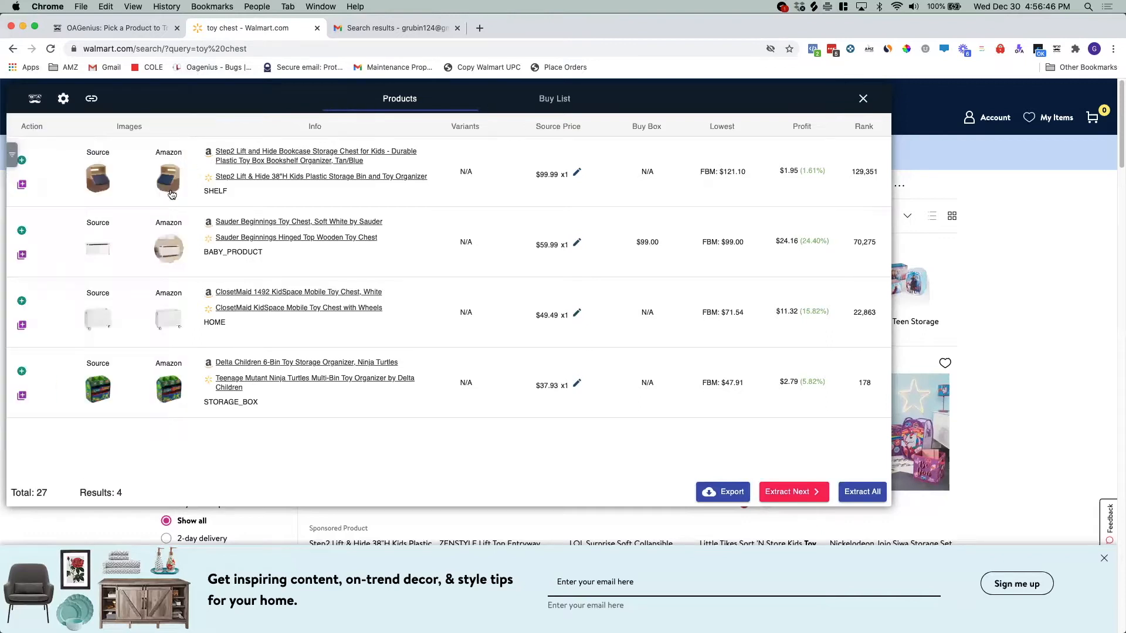
mouse_move(107, 180)
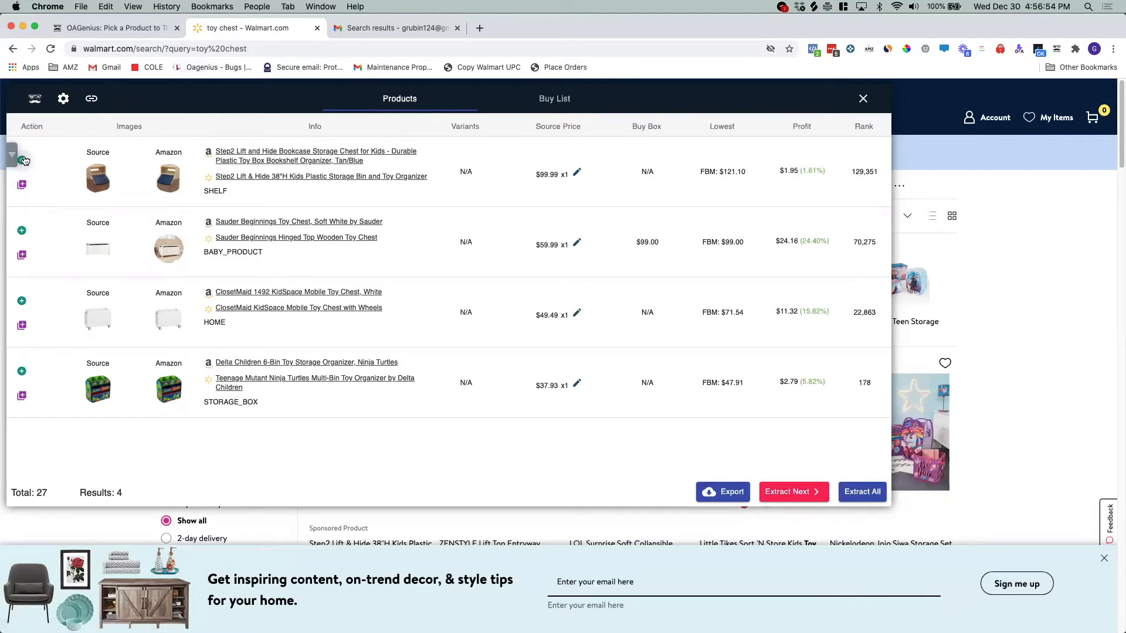
left_click(22, 159)
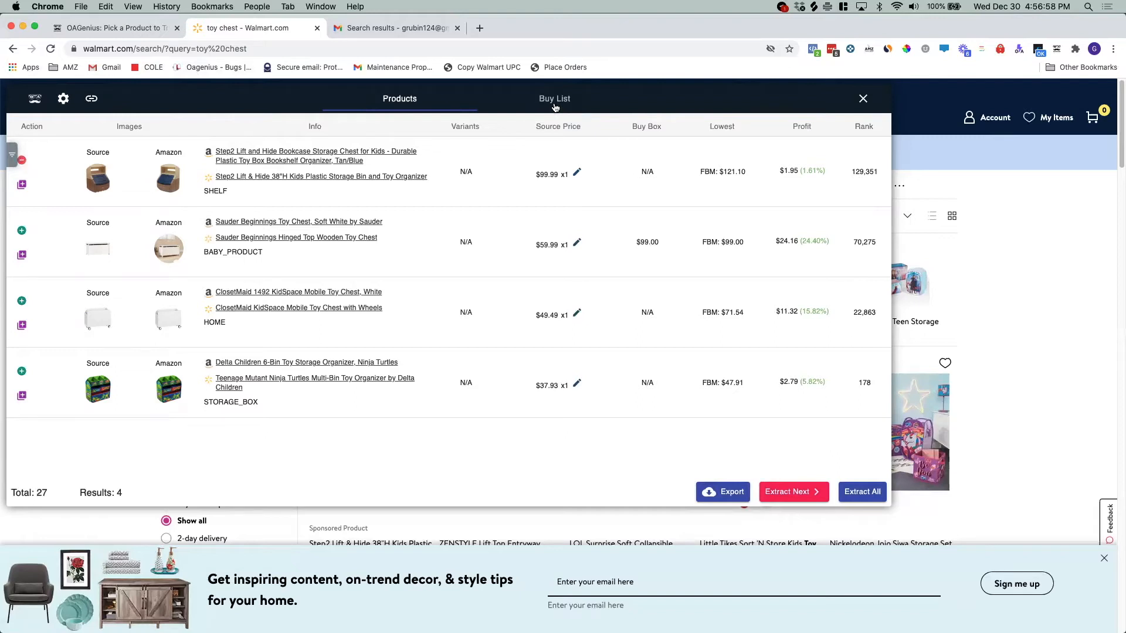
left_click(555, 99)
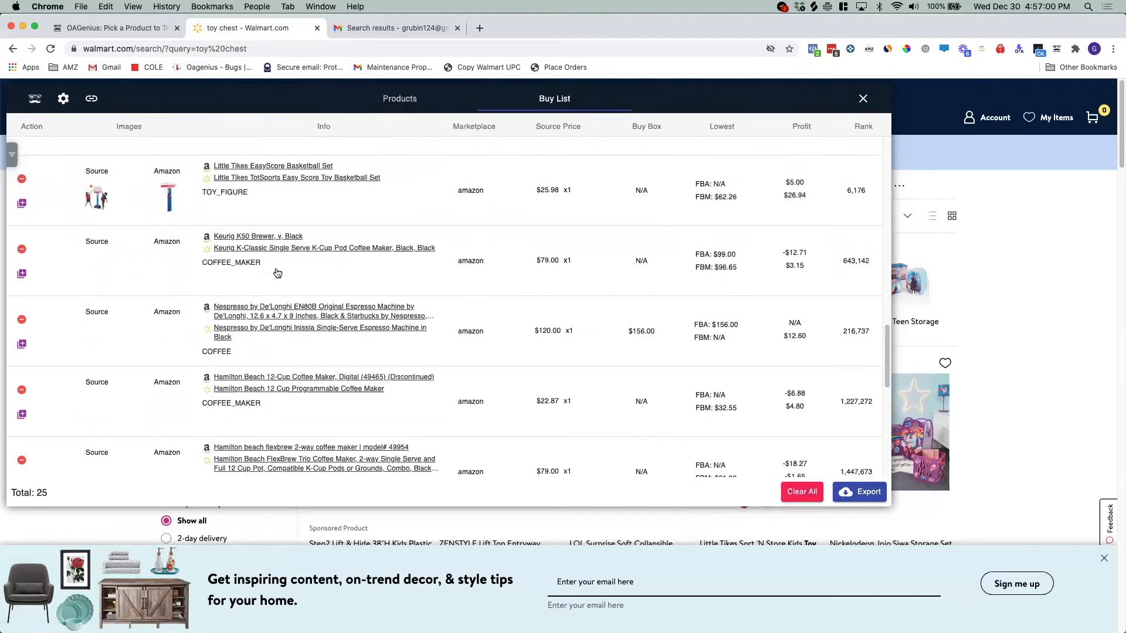
scroll("down", 3)
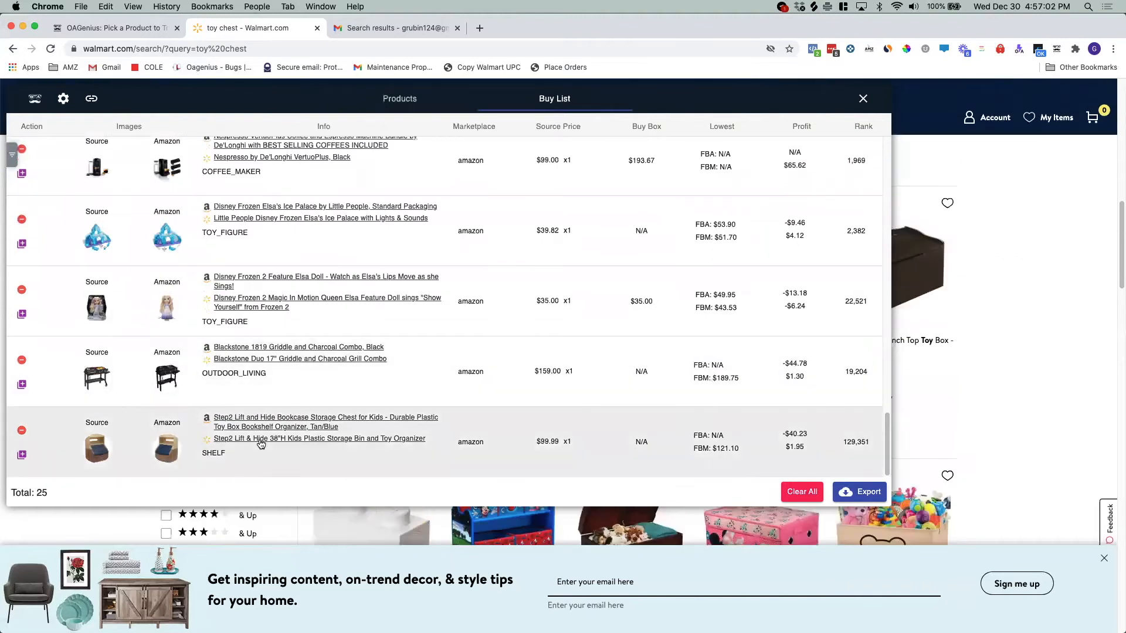
mouse_move(388, 461)
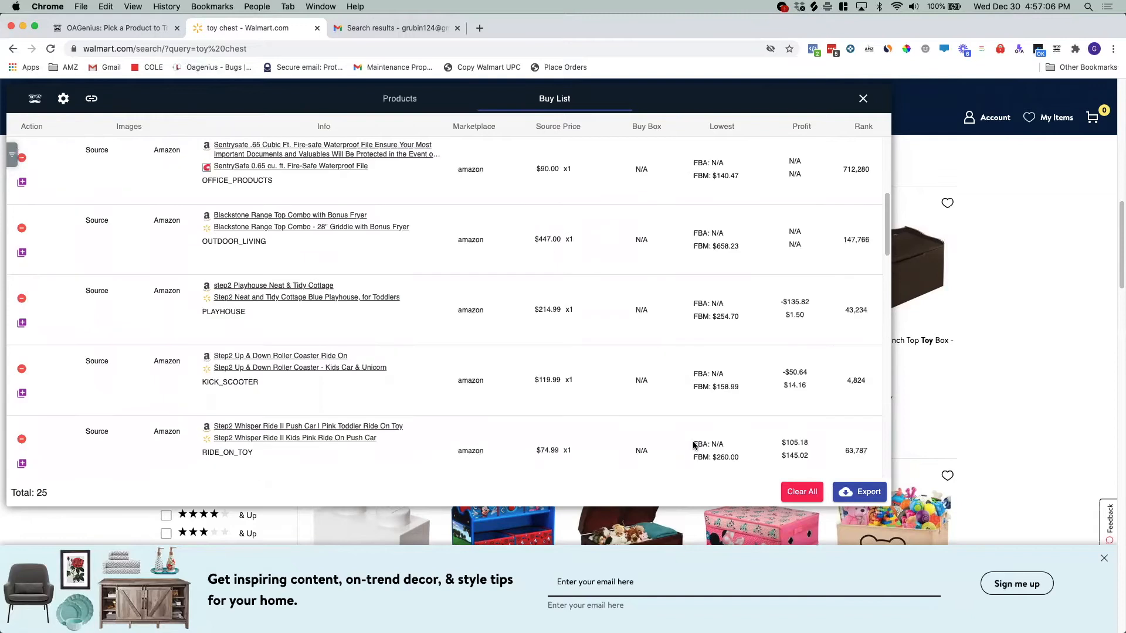
left_click(859, 492)
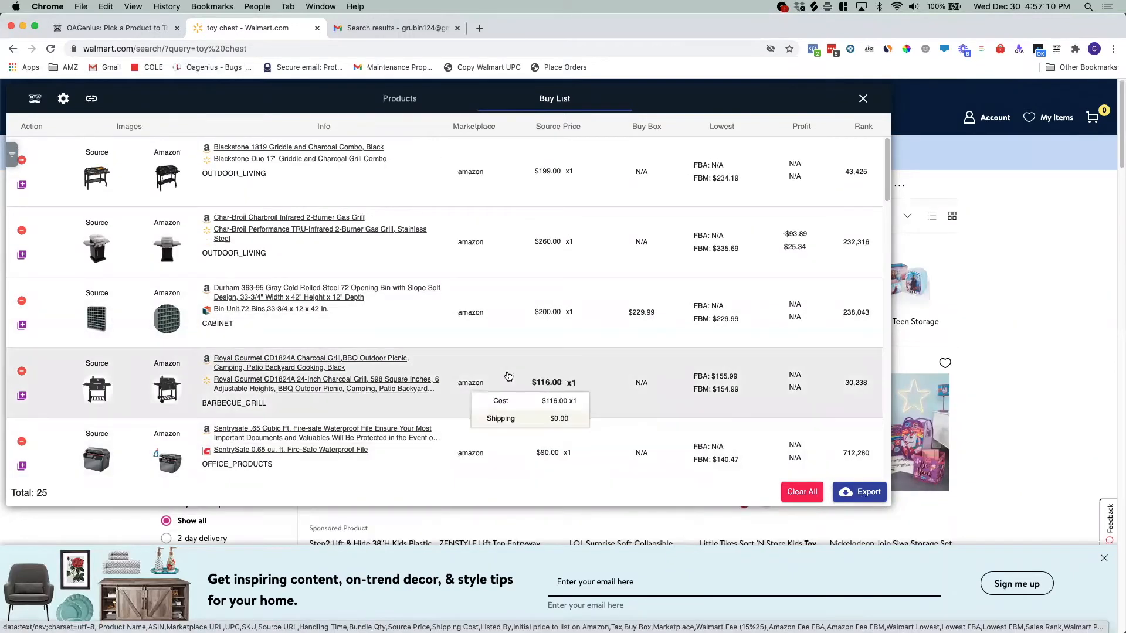
mouse_move(127, 142)
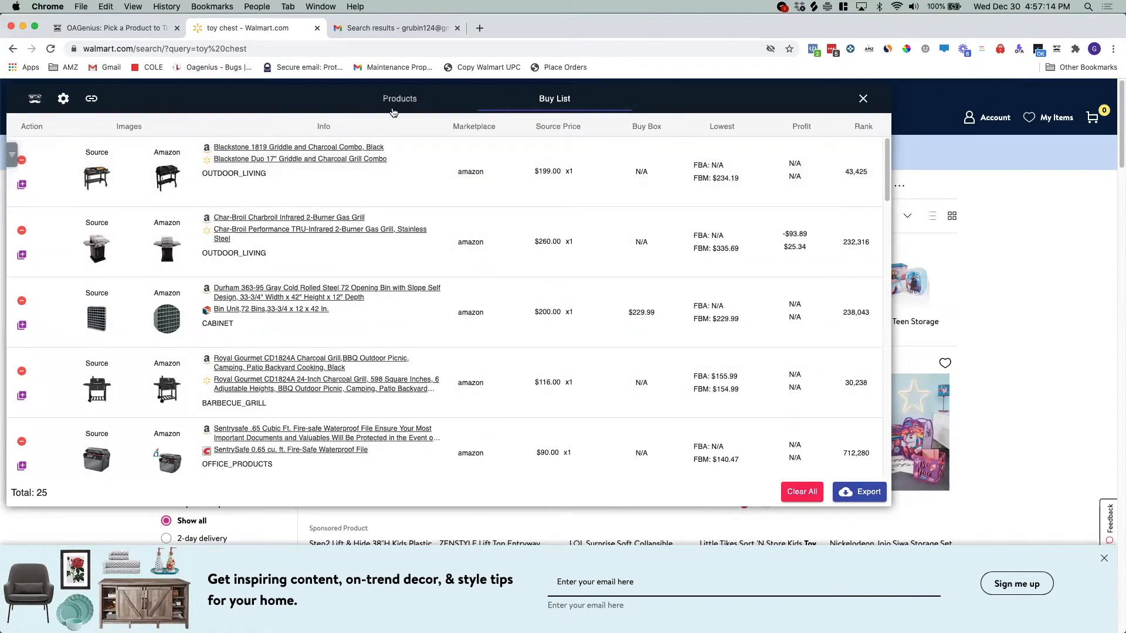
Step: Open the Step2 Lift and Hide chest's Amazon product page from the filtered Products list
left_click(400, 99)
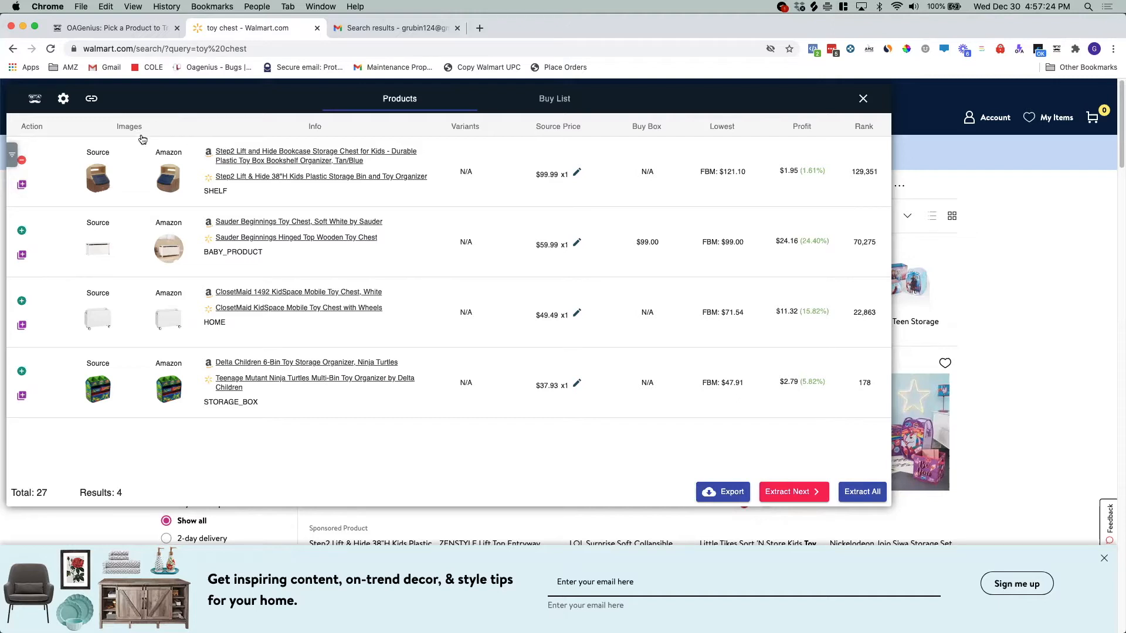
mouse_move(244, 156)
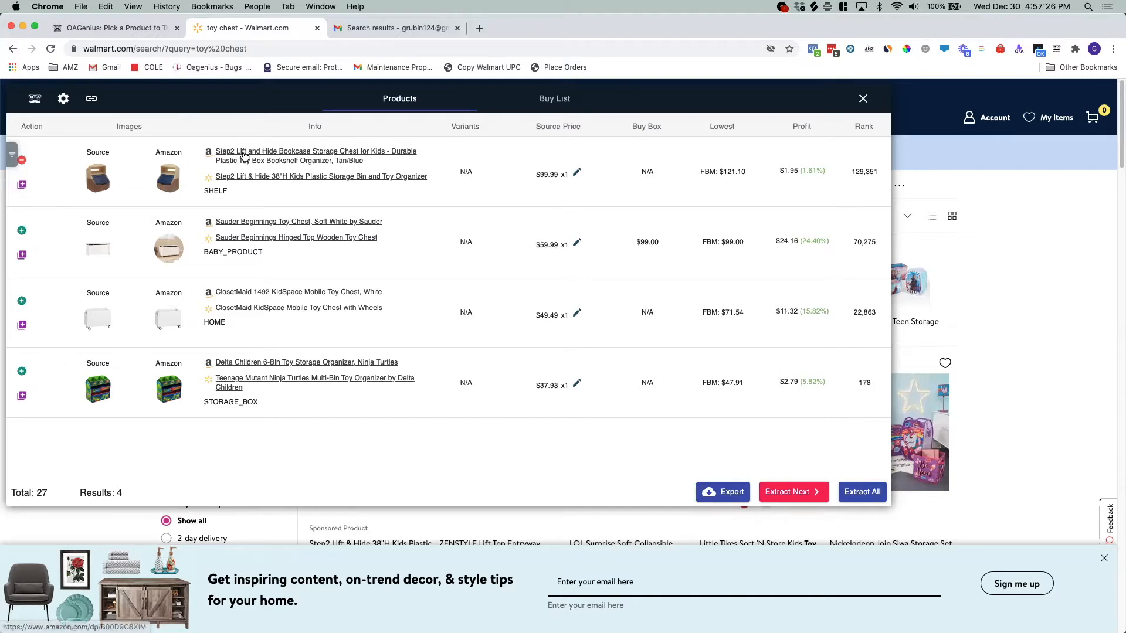
left_click(316, 151)
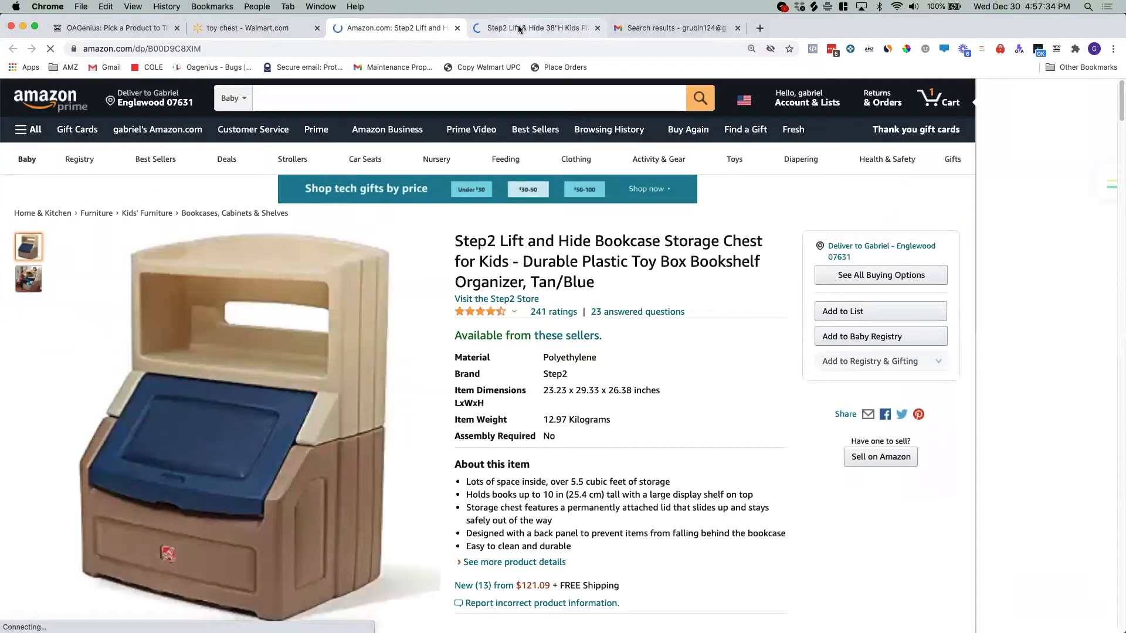
Step: View the chest's $99.99 Walmart listing, then return to the toy chest results tab
left_click(535, 27)
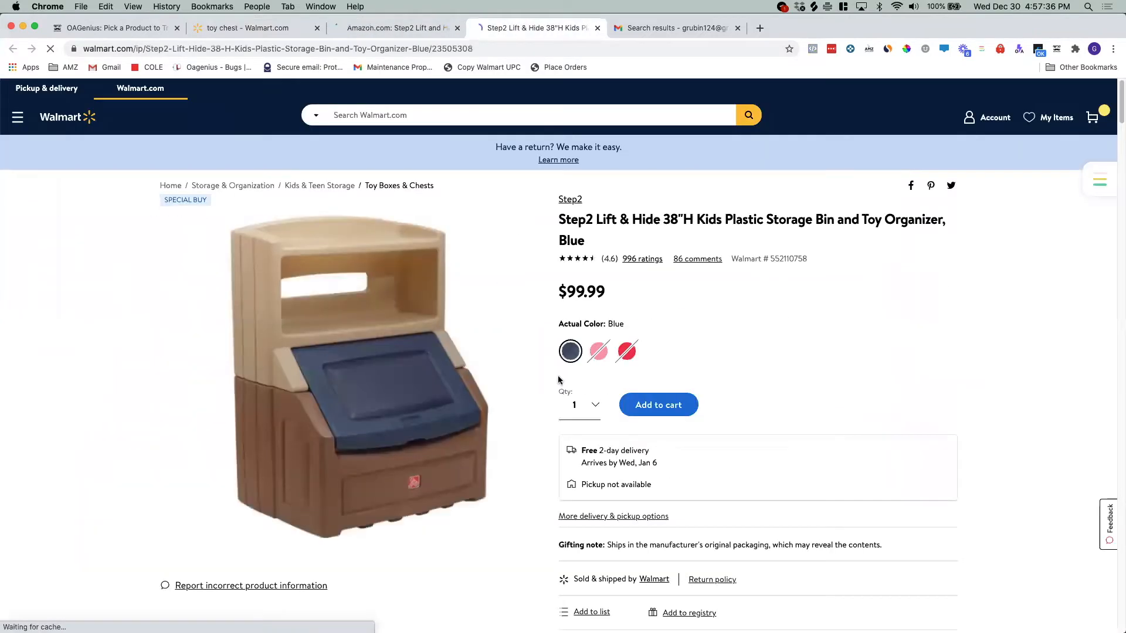
left_click(394, 28)
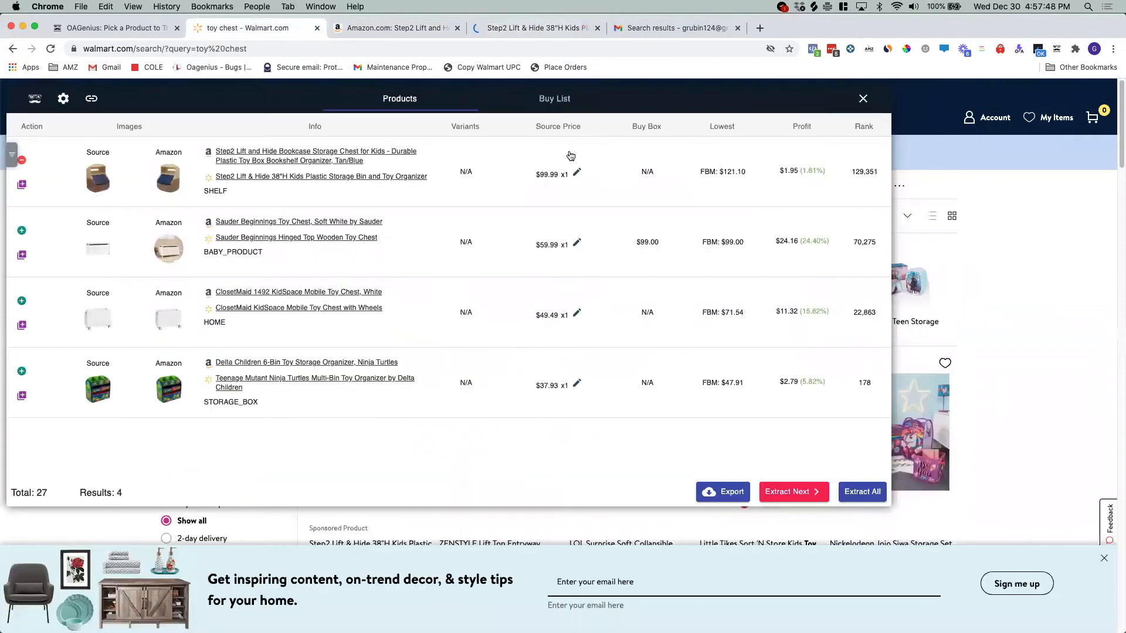
mouse_move(547, 175)
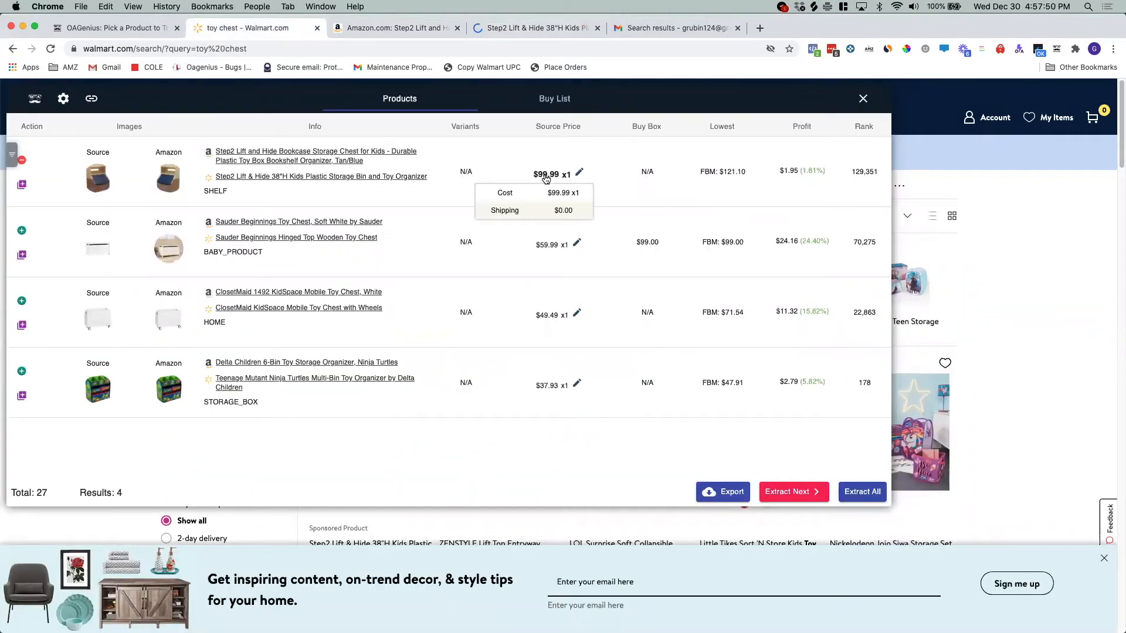
mouse_move(480, 41)
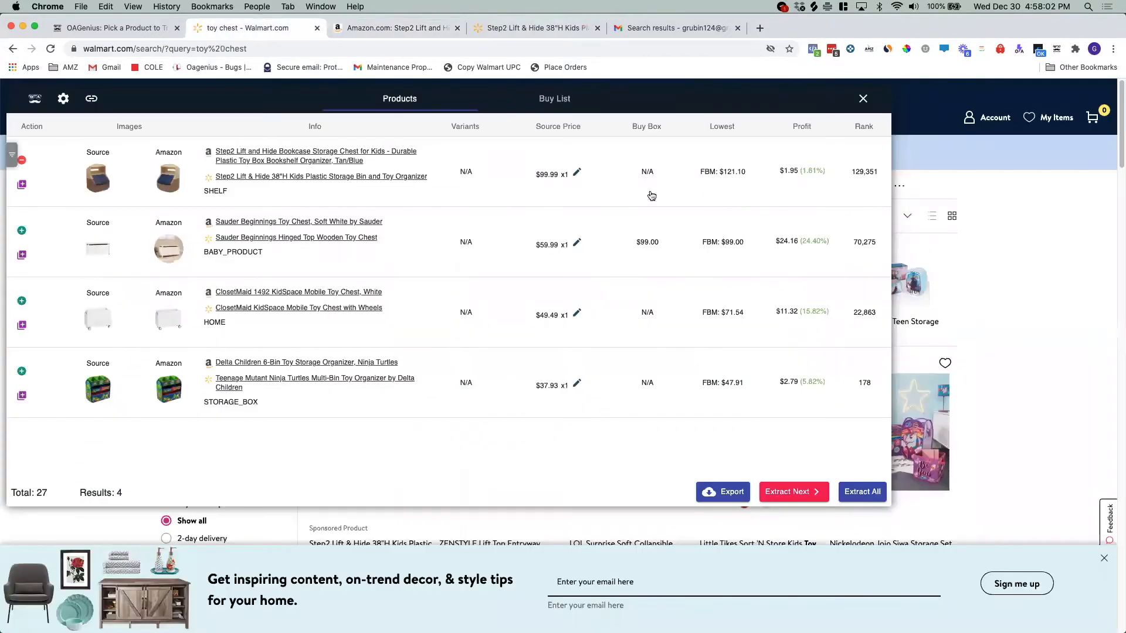
mouse_move(729, 180)
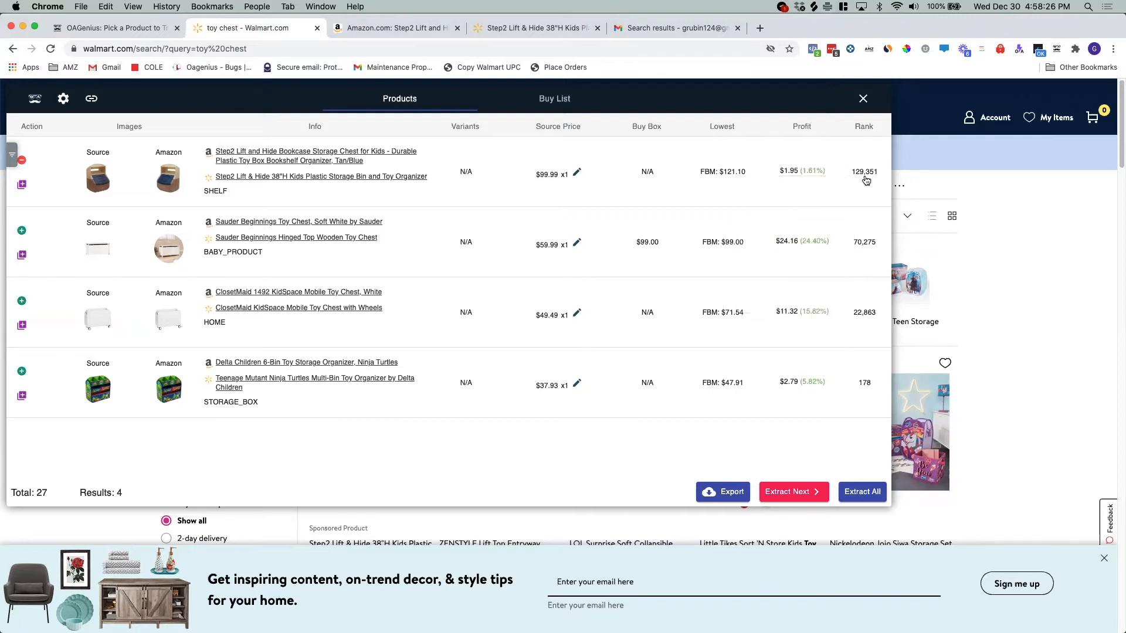
mouse_move(882, 167)
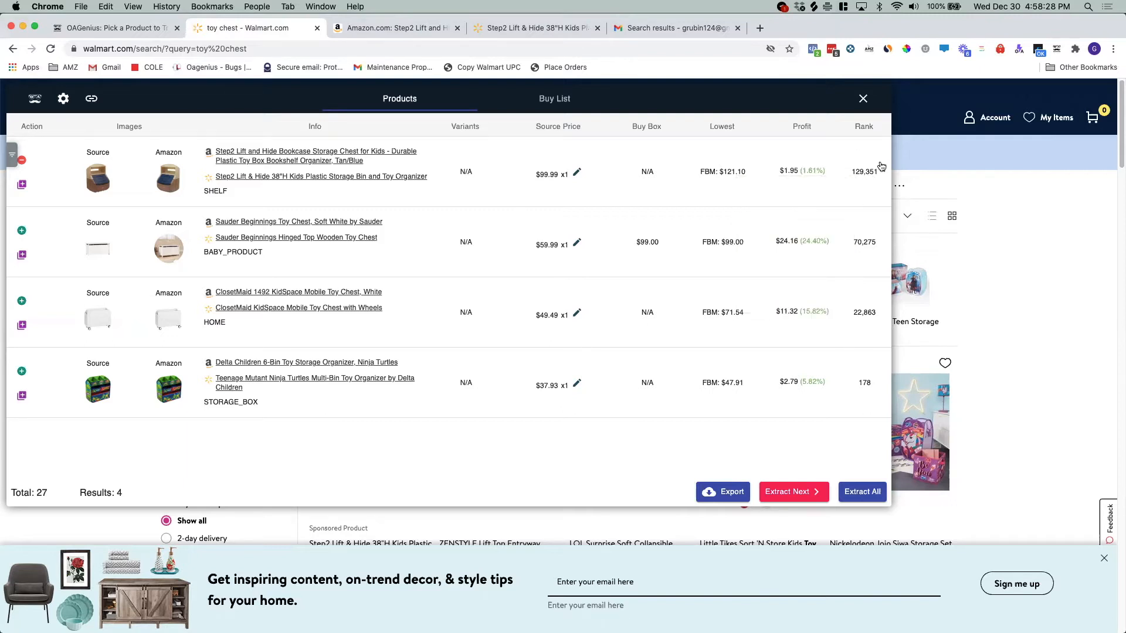
mouse_move(877, 185)
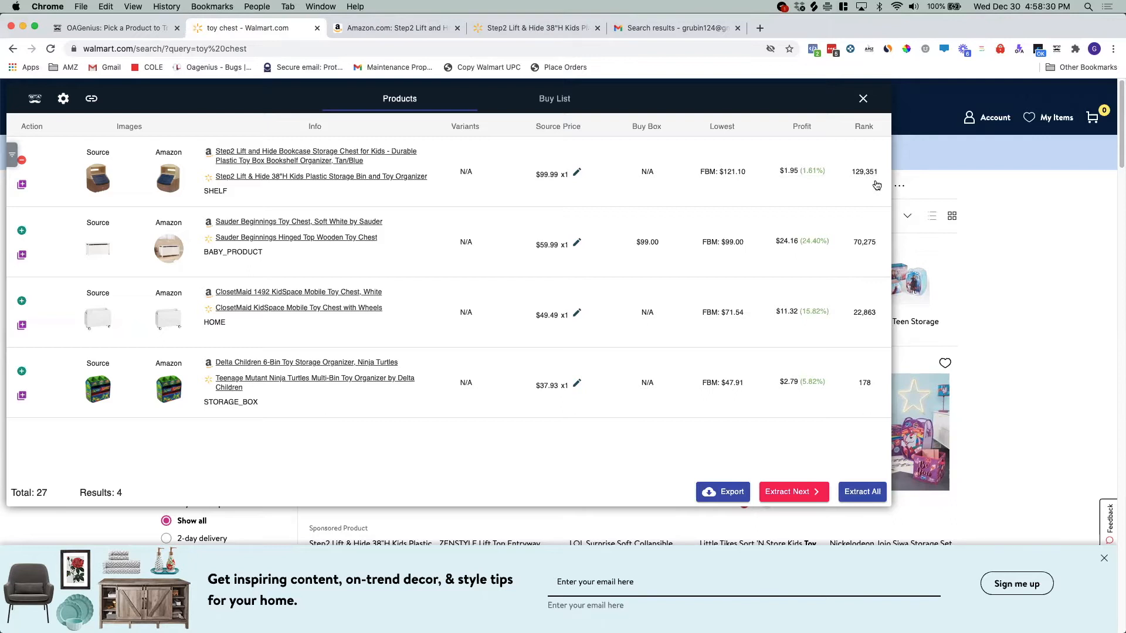
mouse_move(314, 99)
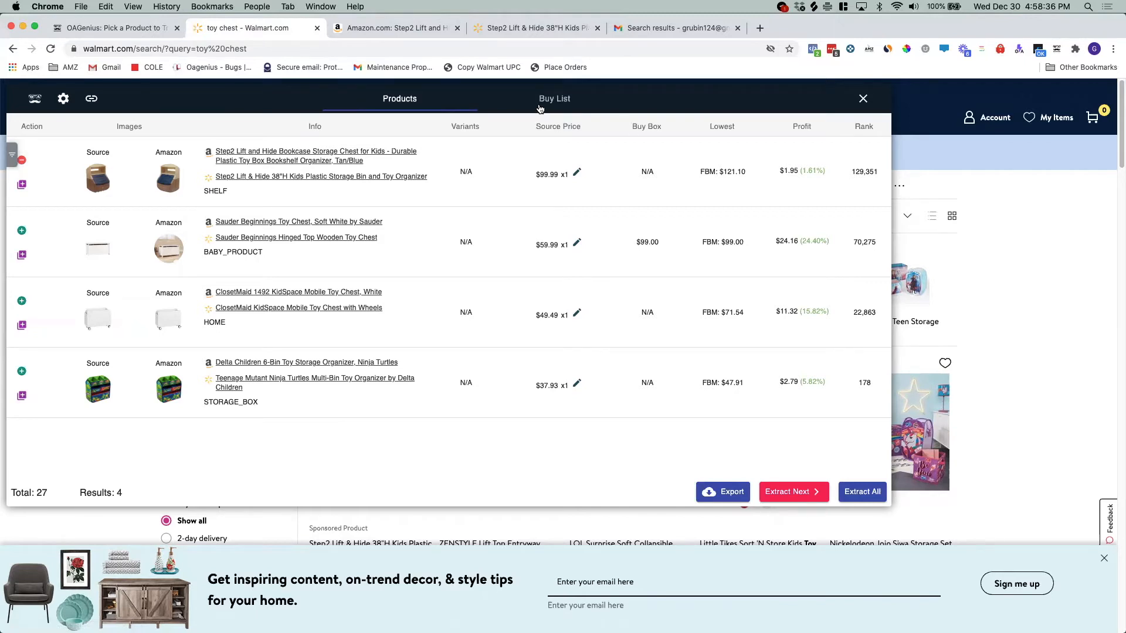
Step: Switch Gravity to the Buy List tab
left_click(554, 99)
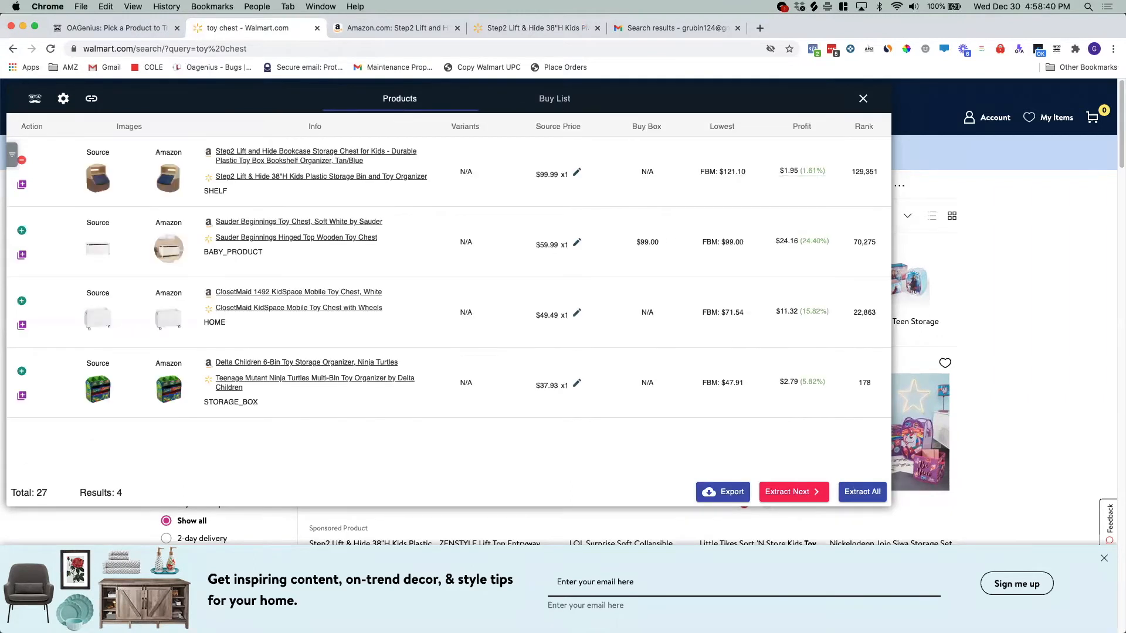
mouse_move(764, 29)
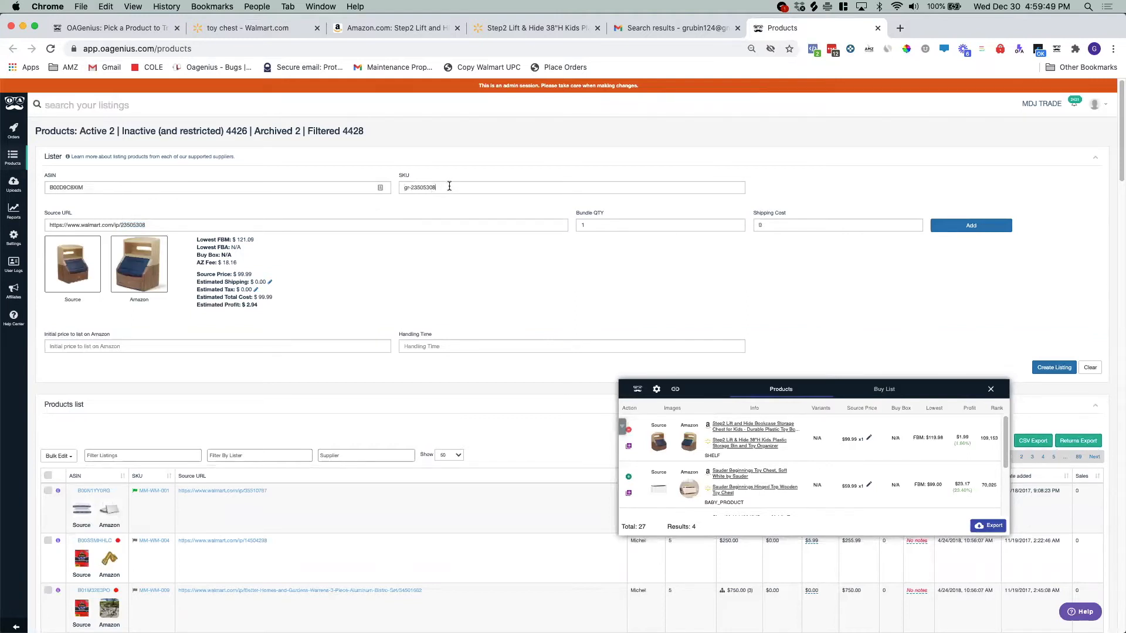
Step: List the Step2 chest with a -01 SKU suffix, price 121.09 and handling time 5
type("-01")
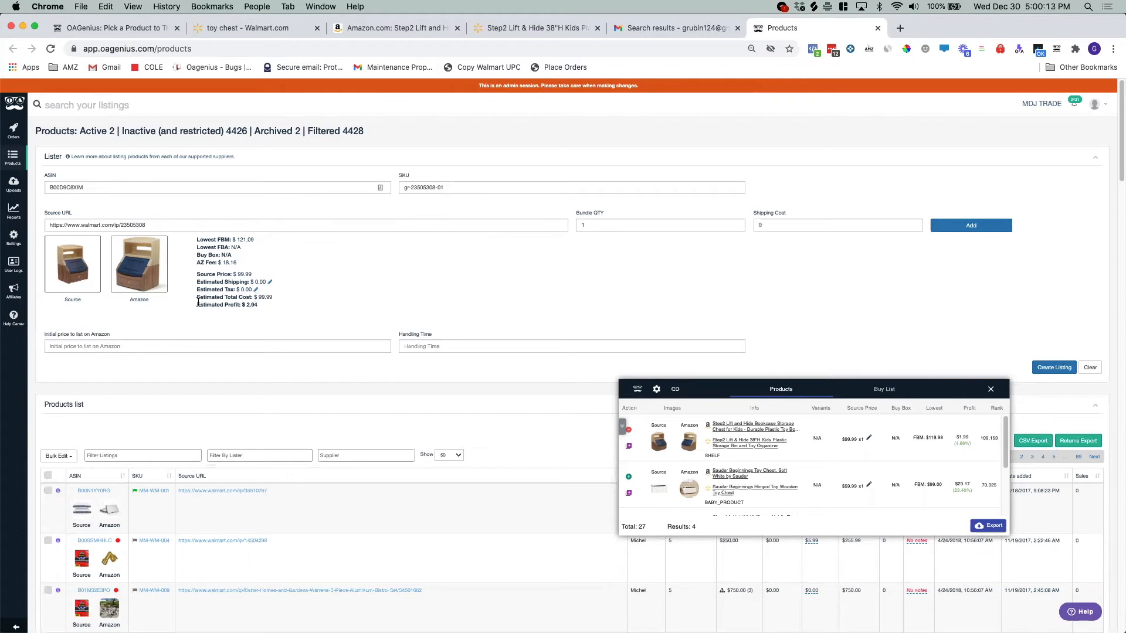
double_click(227, 304)
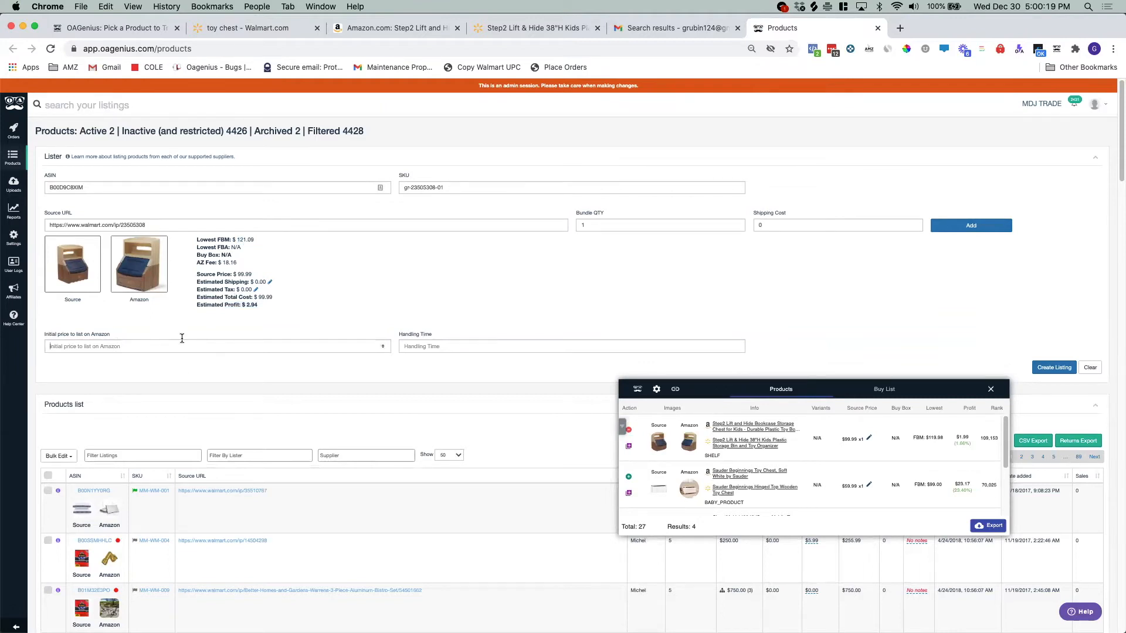
left_click(1053, 368)
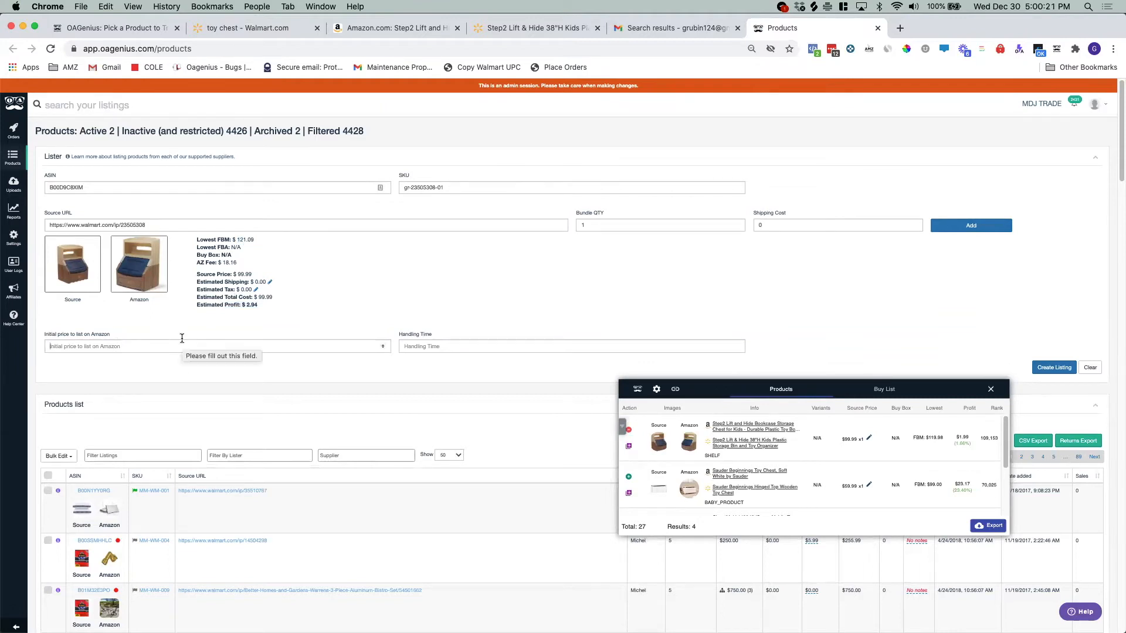
type("121.0")
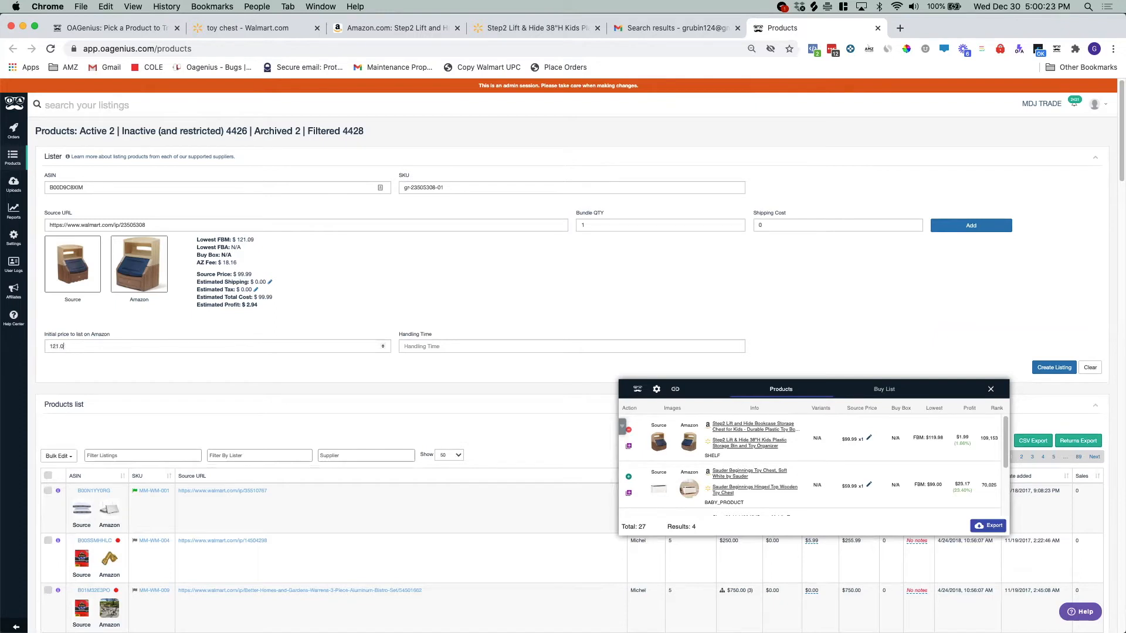
type("9")
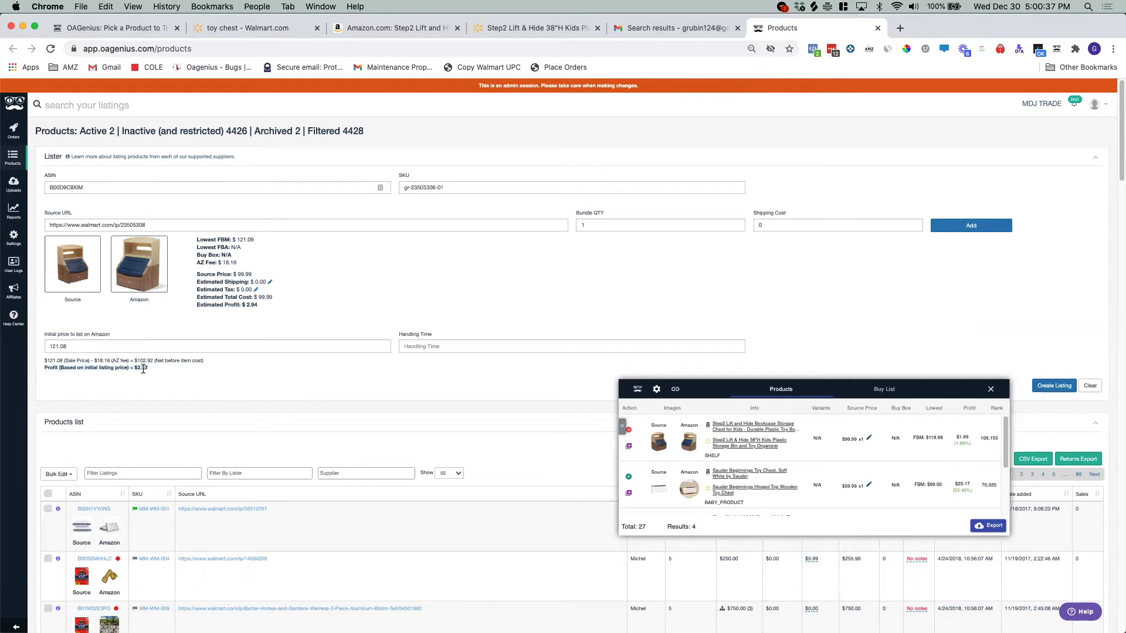
mouse_move(499, 322)
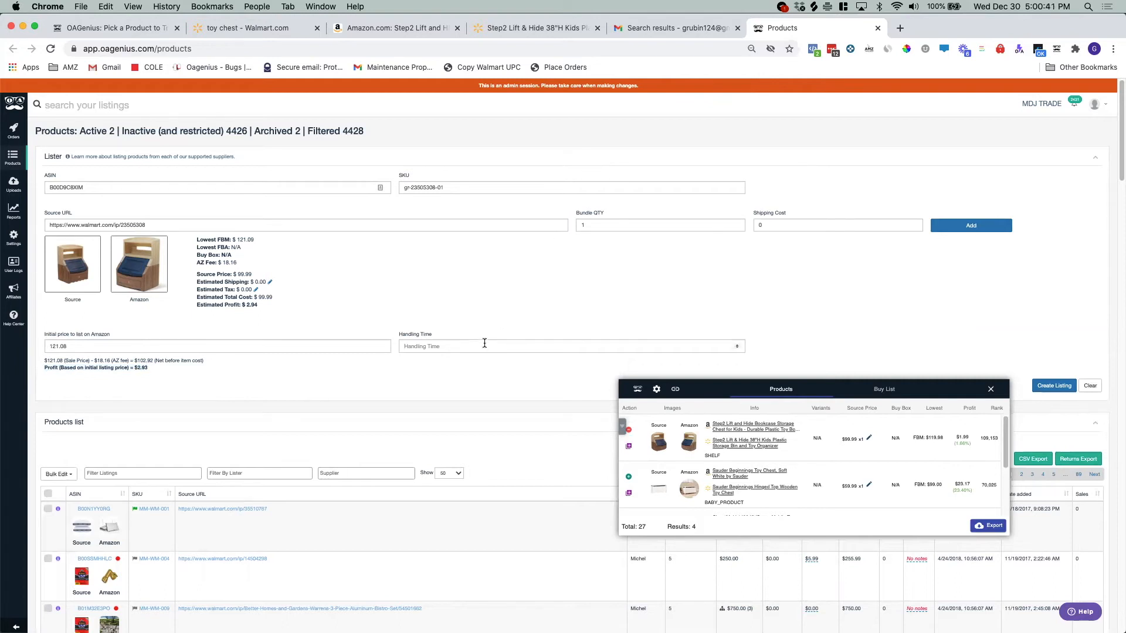
left_click(571, 346)
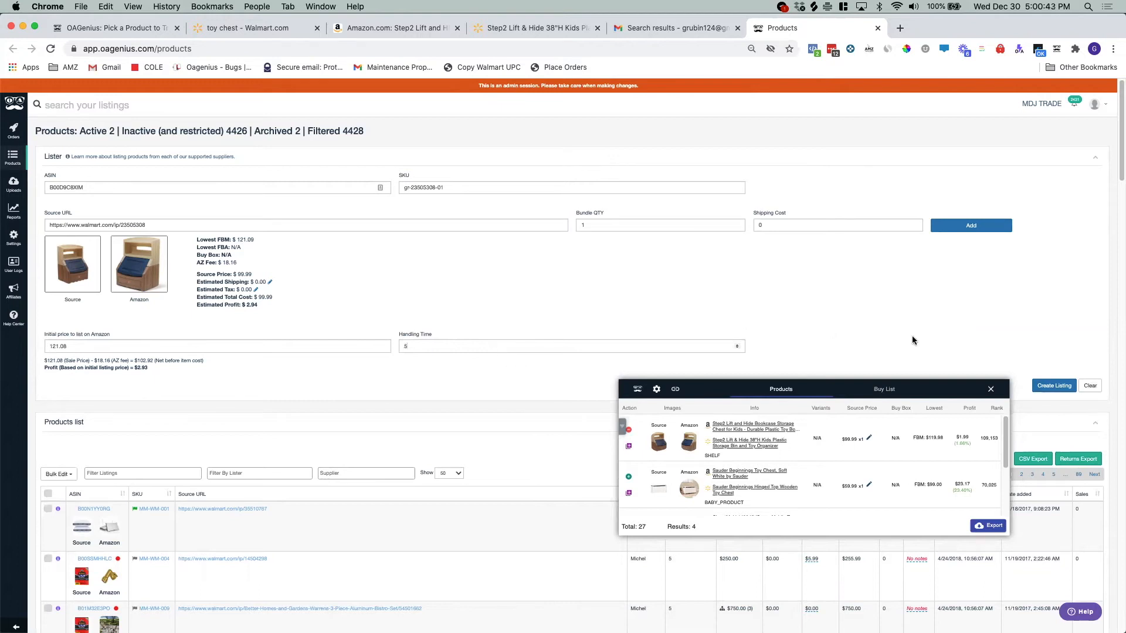
mouse_move(1055, 386)
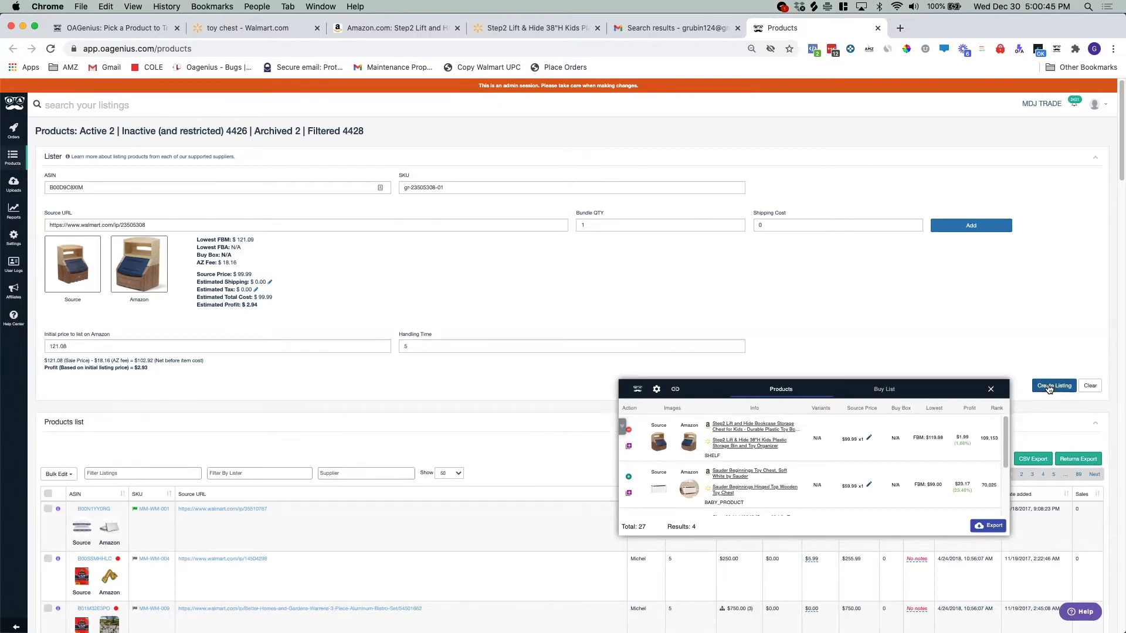
mouse_move(813, 352)
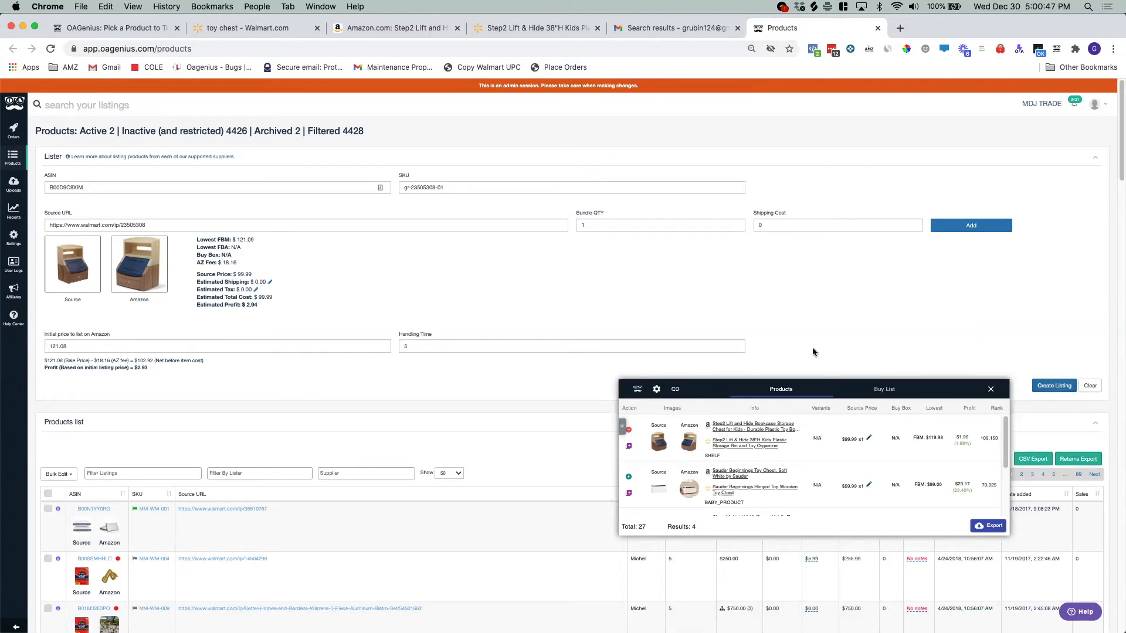
mouse_move(84, 429)
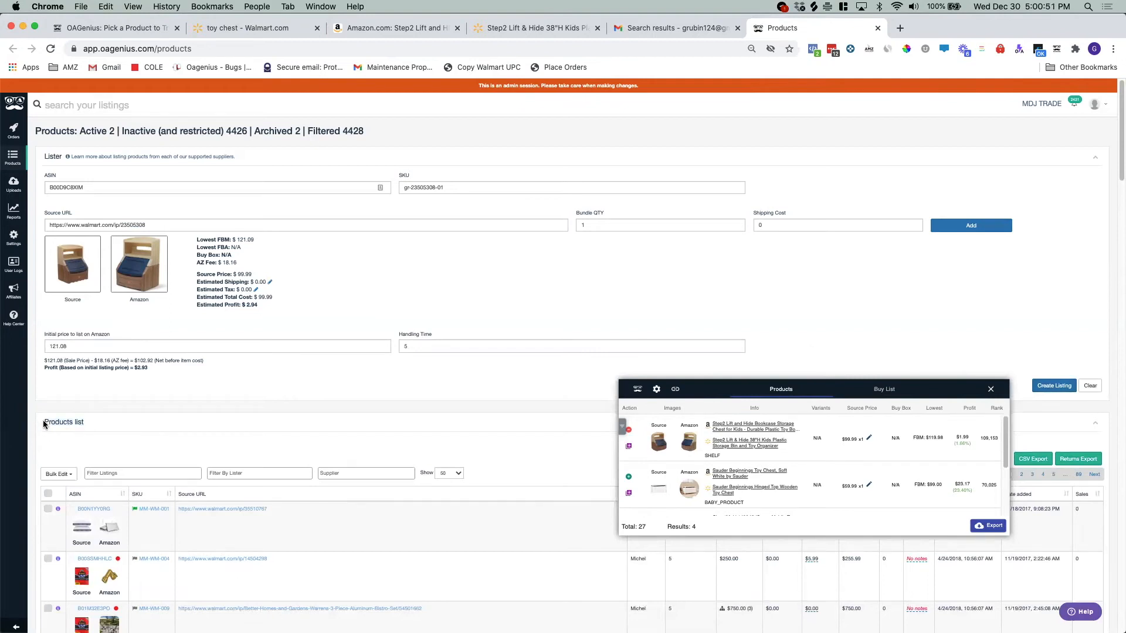
mouse_move(54, 458)
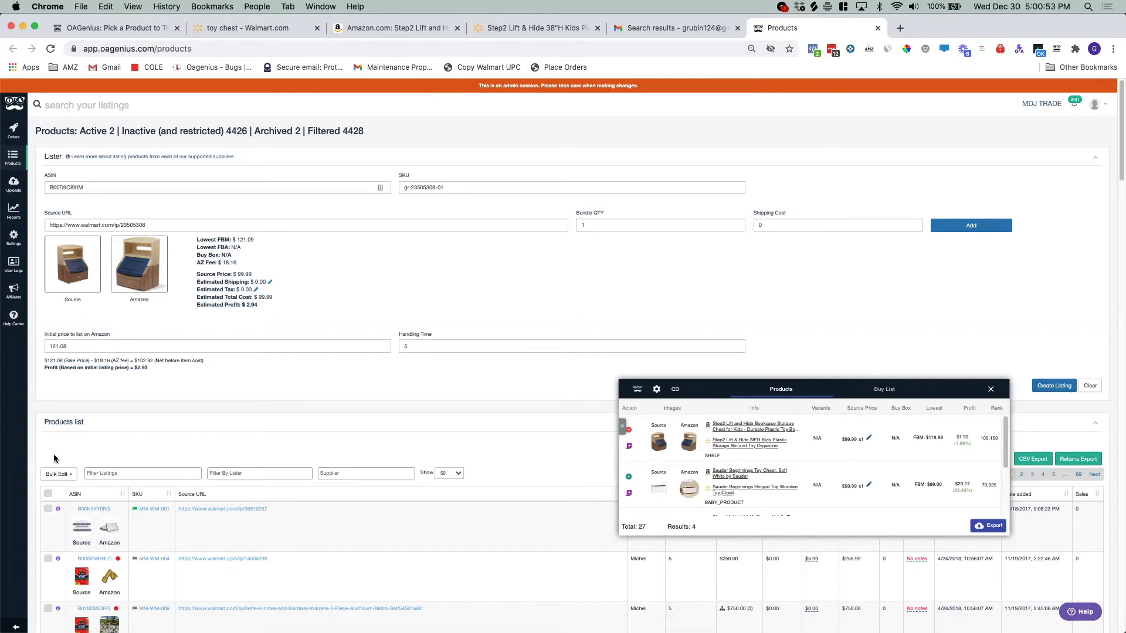
mouse_move(167, 438)
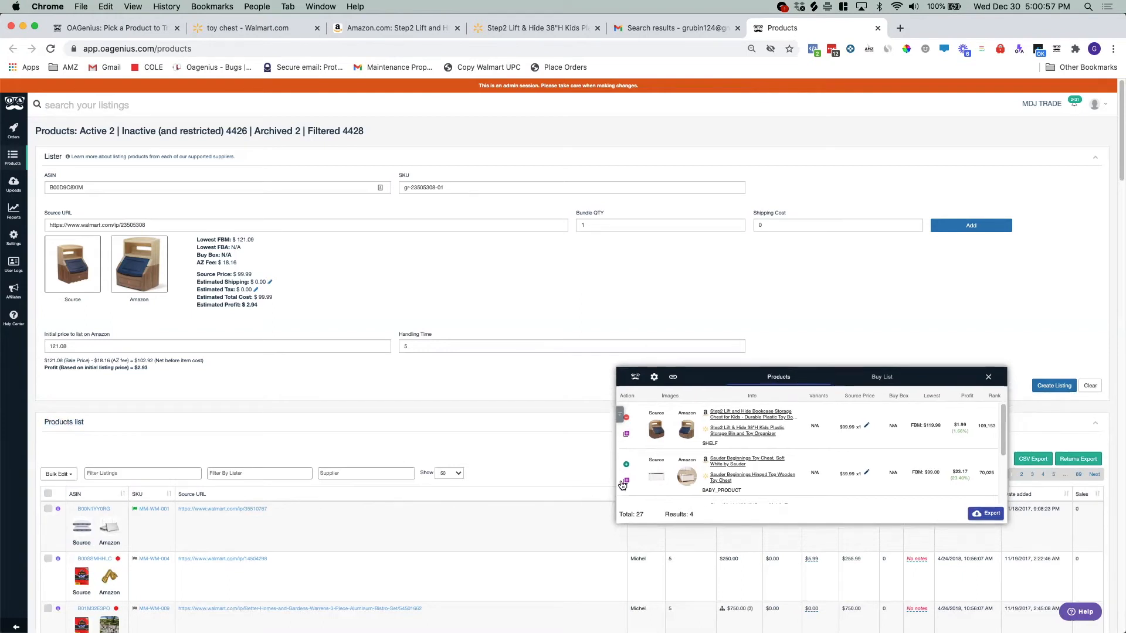
Step: Send the Sauder Beginnings toy chest from the Gravity panel into the Lister
left_click(626, 480)
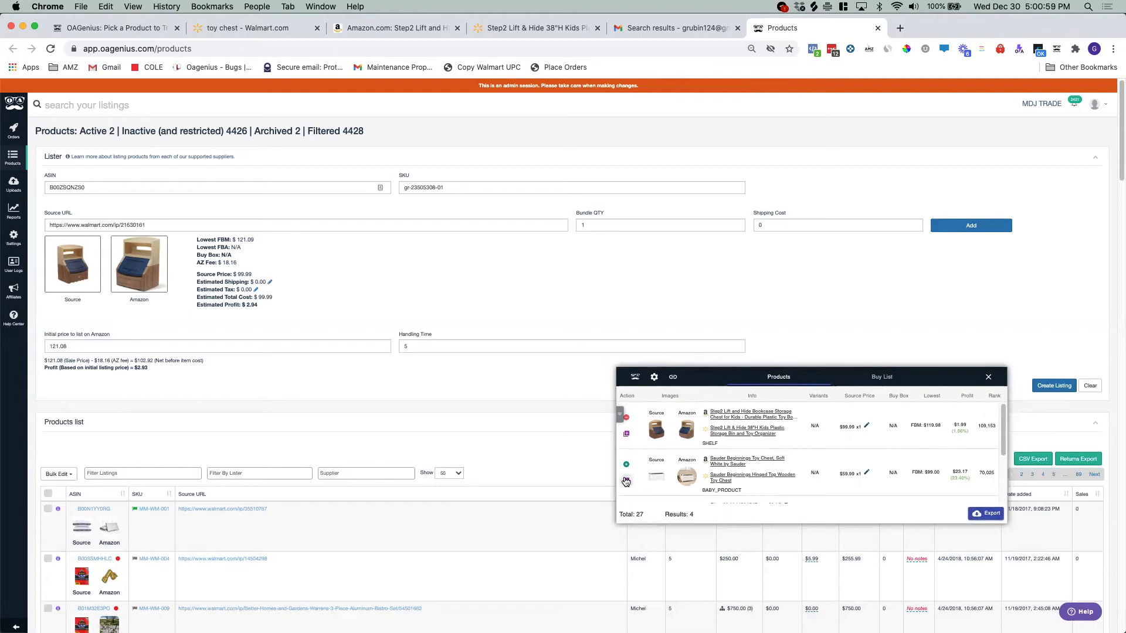
left_click(626, 481)
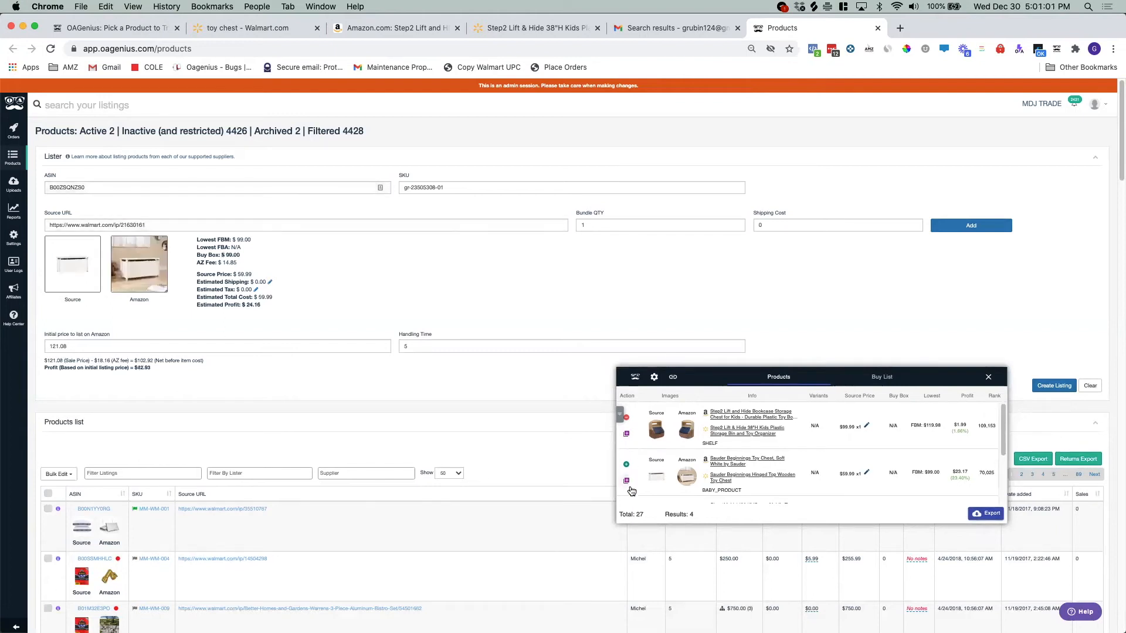
mouse_move(142, 204)
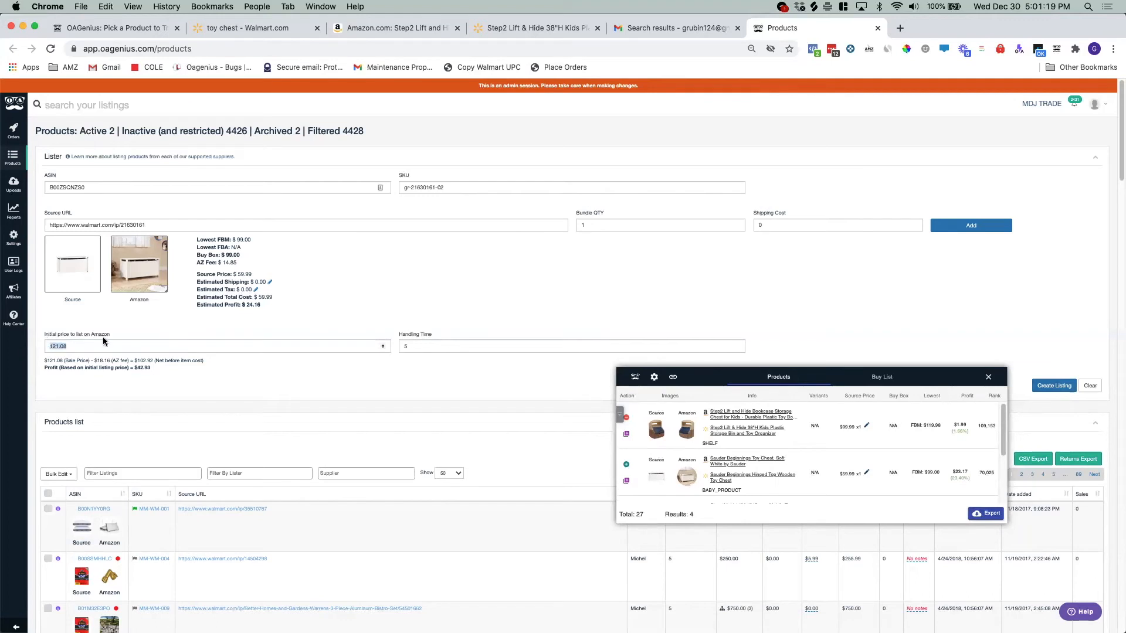
mouse_move(381, 278)
type("98")
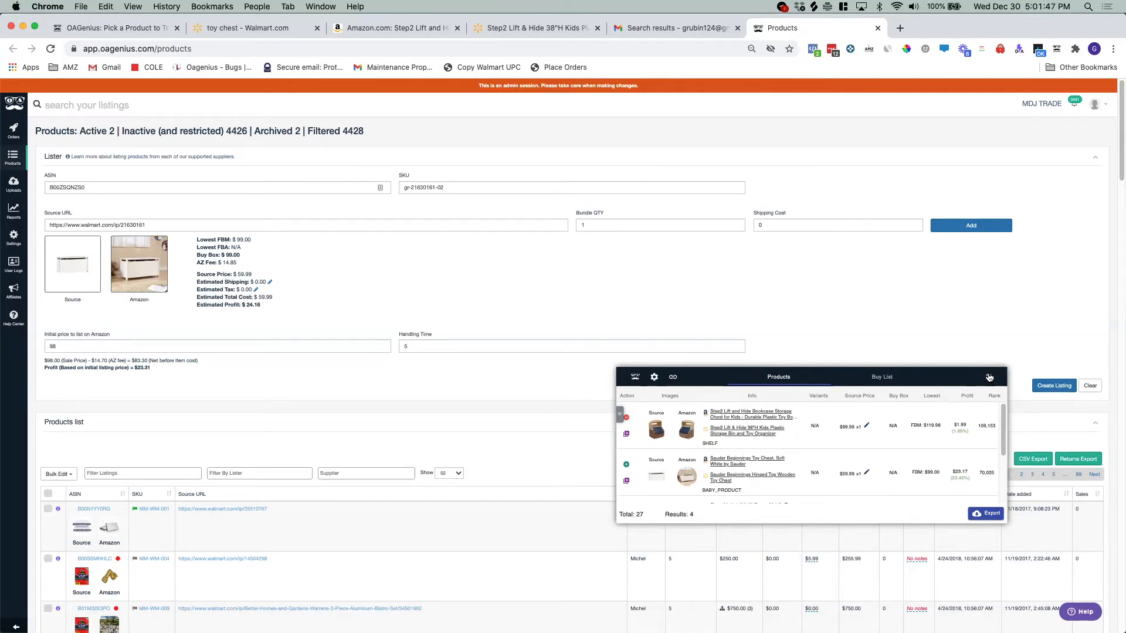
Step: Close the product panel, open the Walmart tab's Buy List, and export it as CSV
left_click(989, 377)
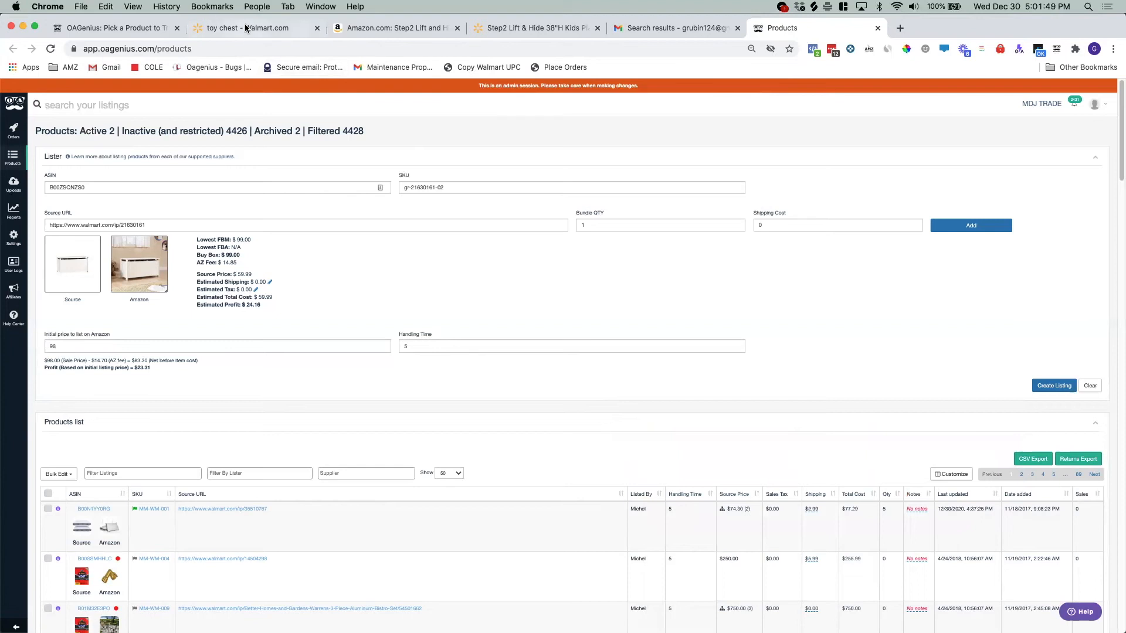
left_click(251, 28)
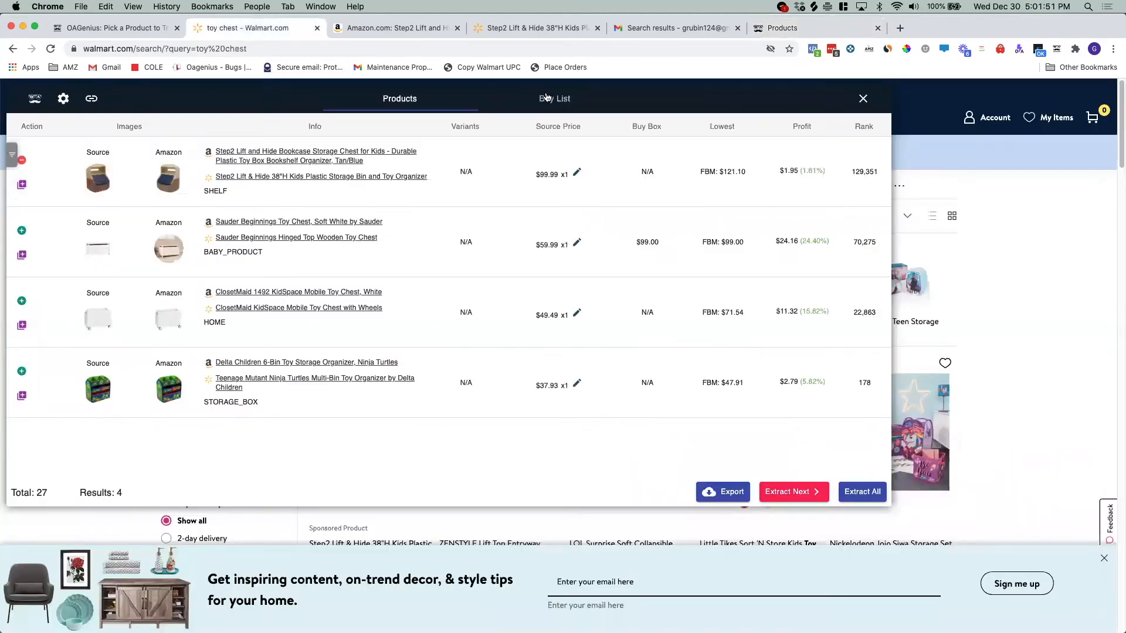
left_click(554, 98)
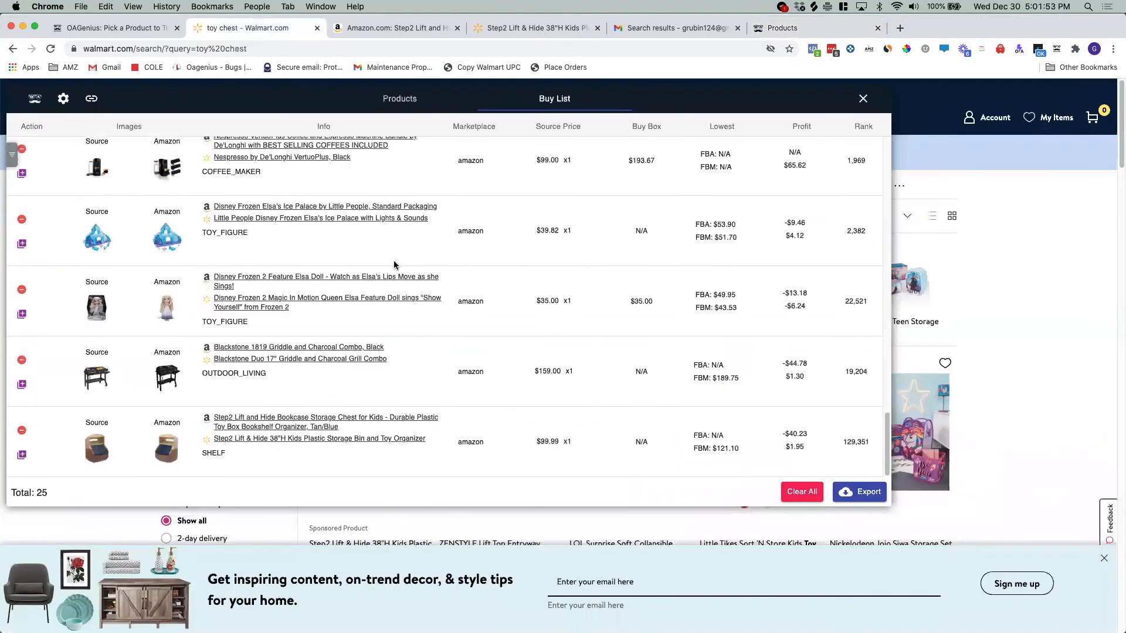
scroll("down", 3)
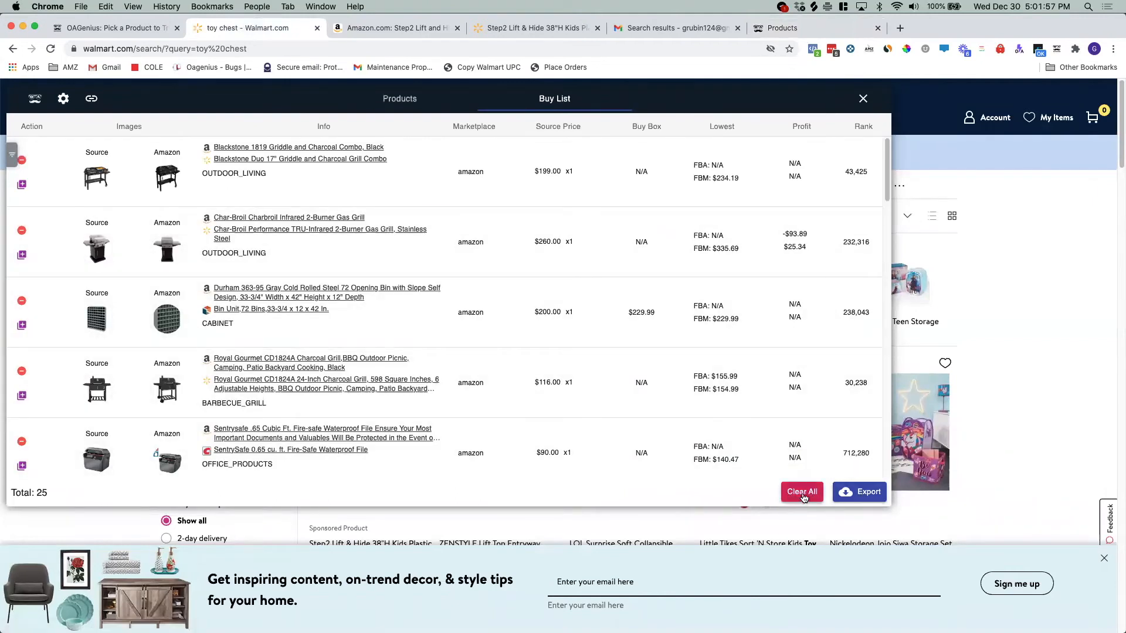
left_click(868, 492)
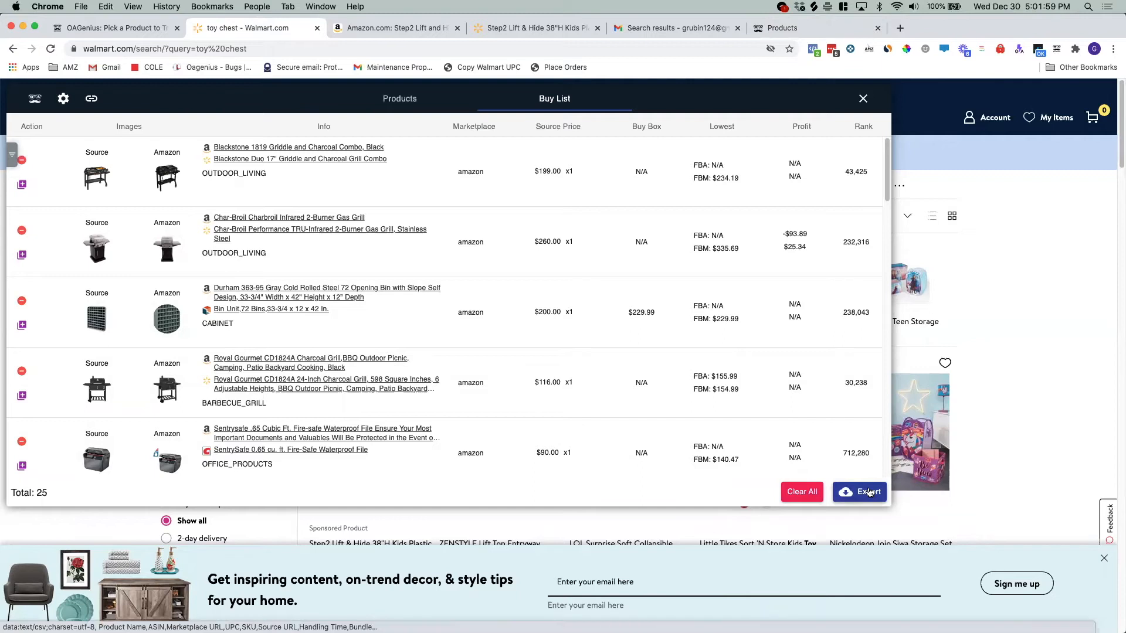
left_click(868, 492)
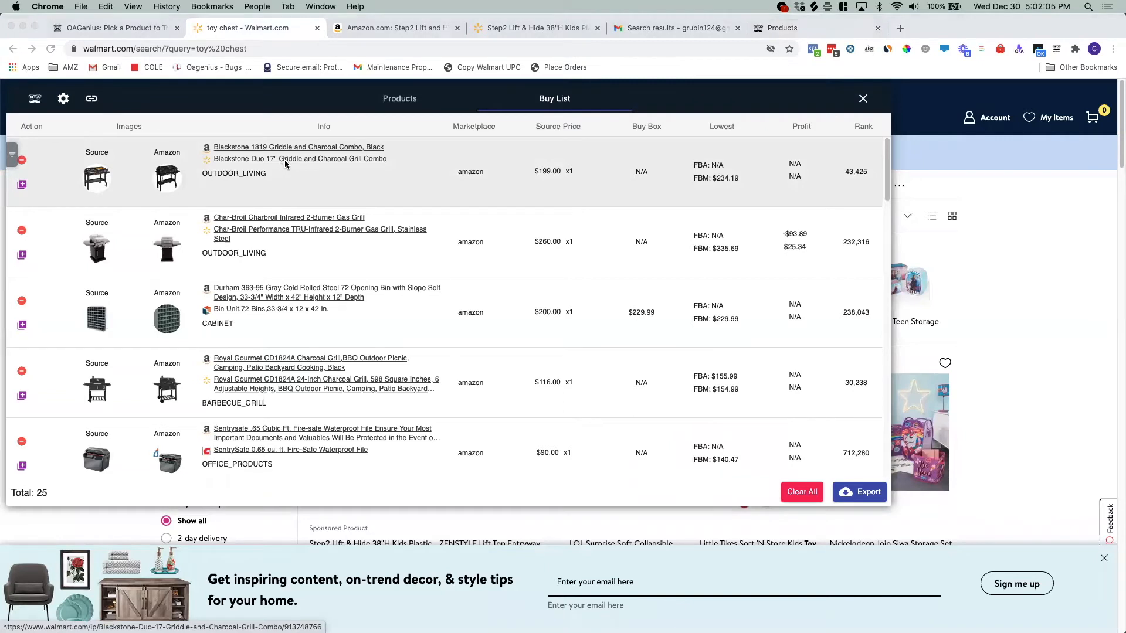
left_click(858, 492)
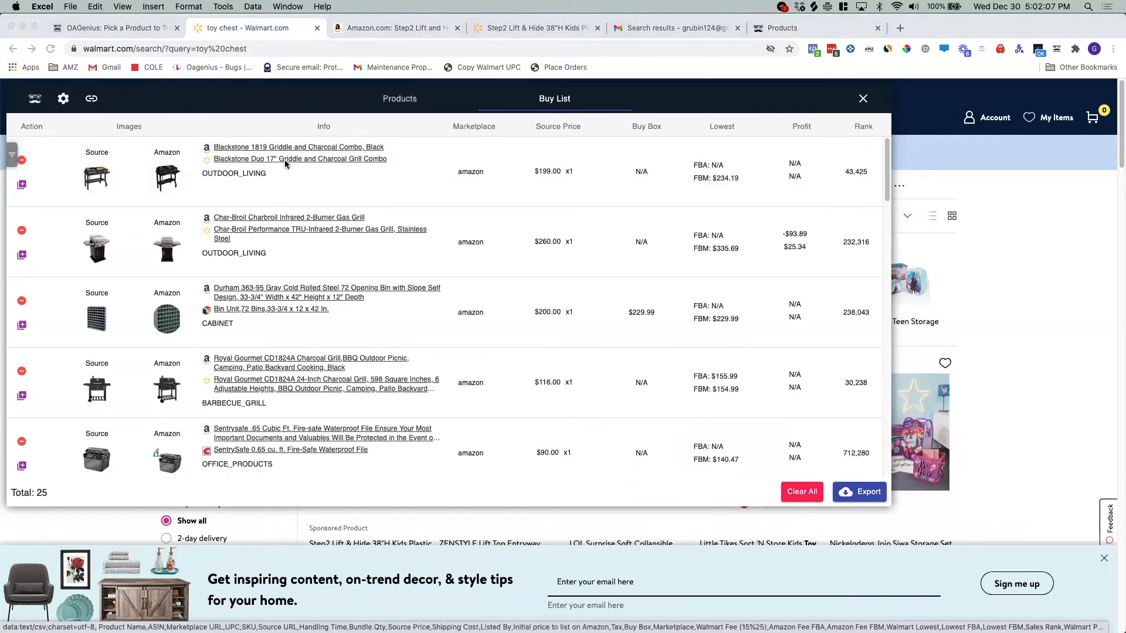
Step: Open the exported buy list and start the SKU column with gr1, gr2
left_click(867, 492)
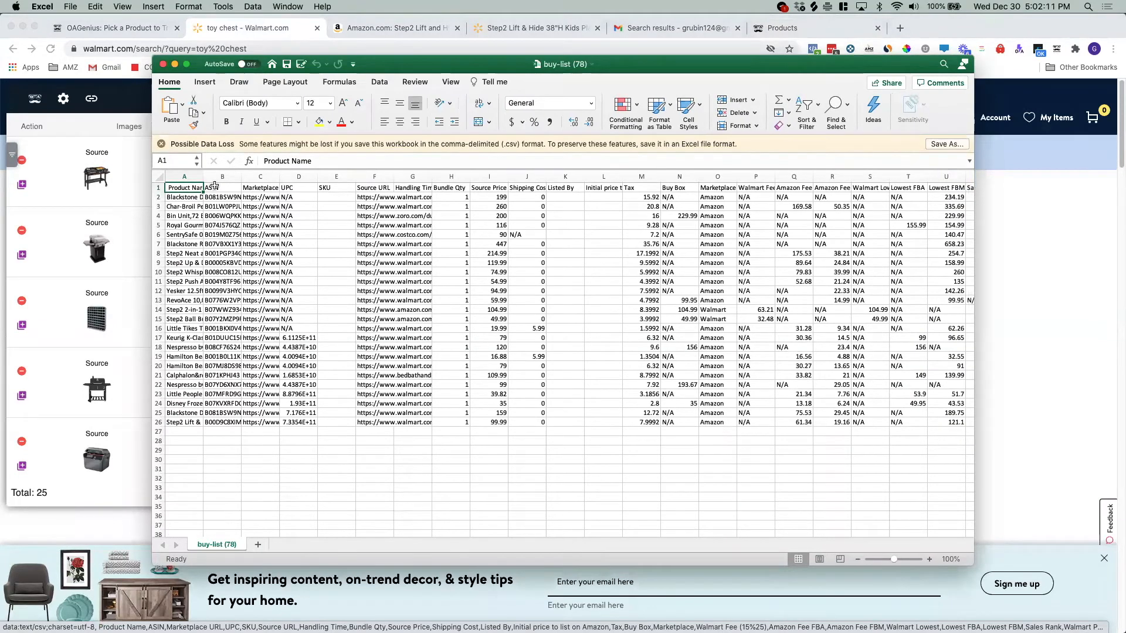
left_click(336, 197)
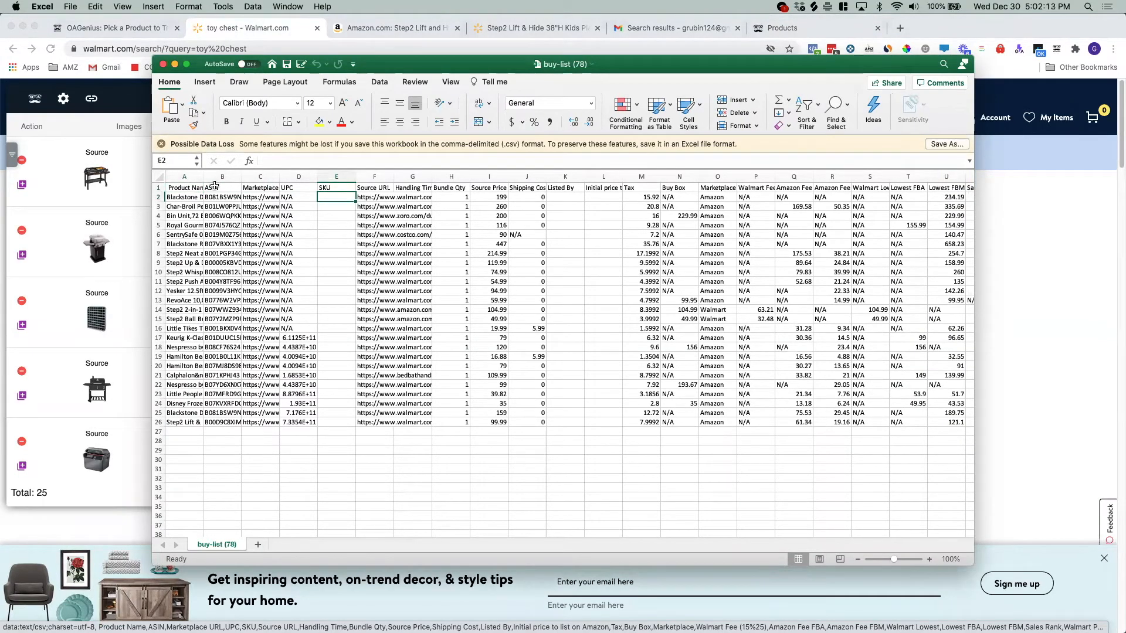
type("gr1")
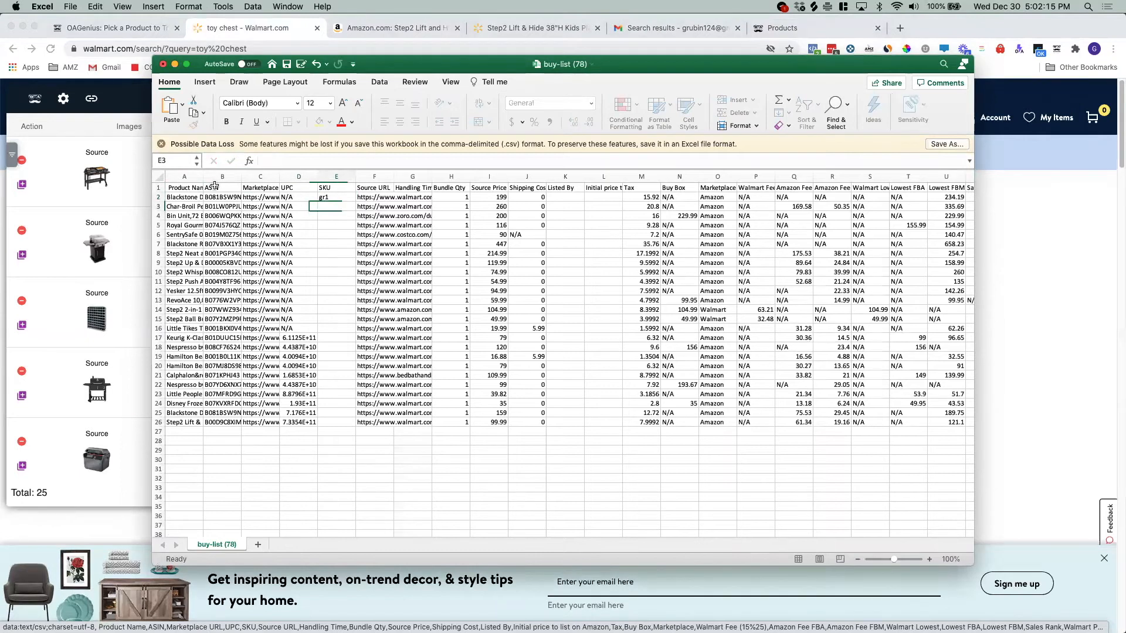
type("gr2")
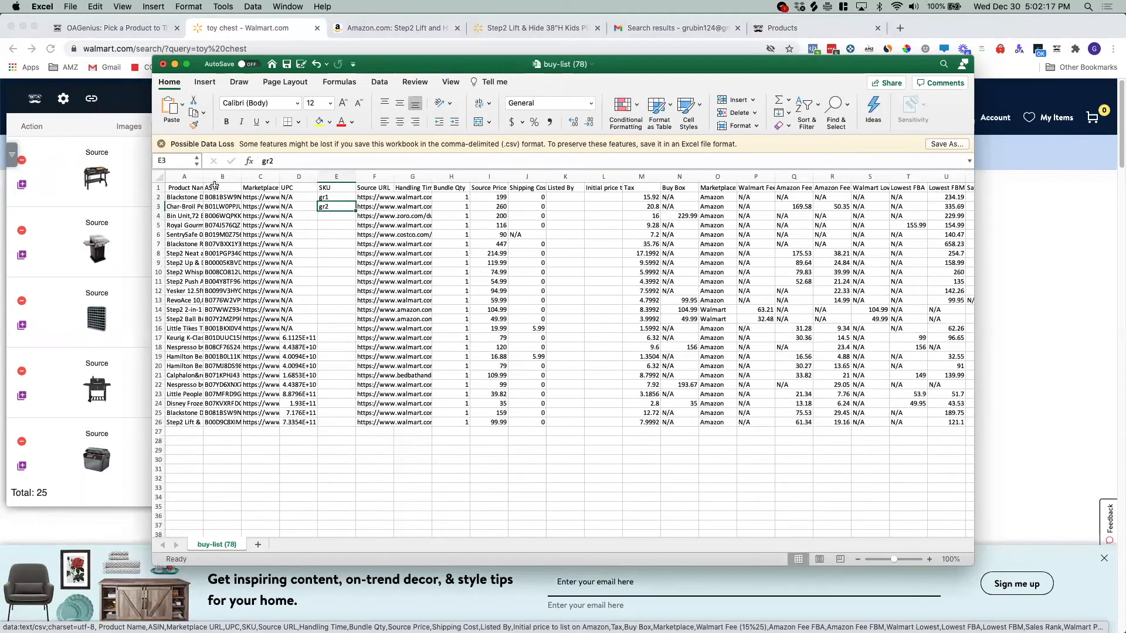
Step: Fill handling time 5, lister name and initial price 500 down all rows, then save
left_click(374, 215)
type("5")
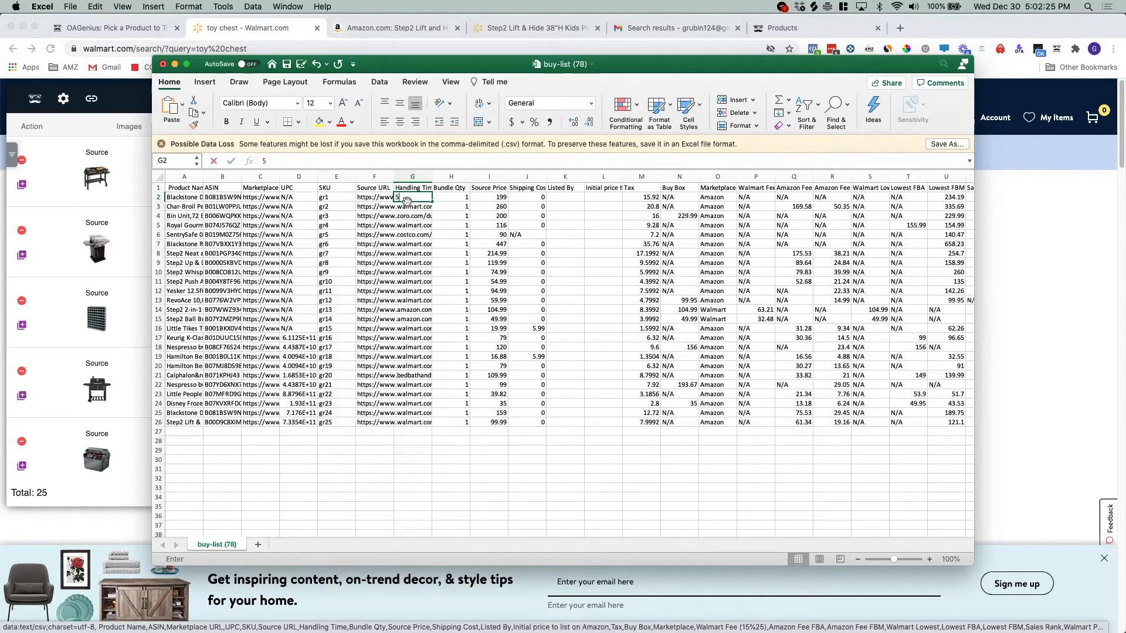
key("Return")
type("GHa")
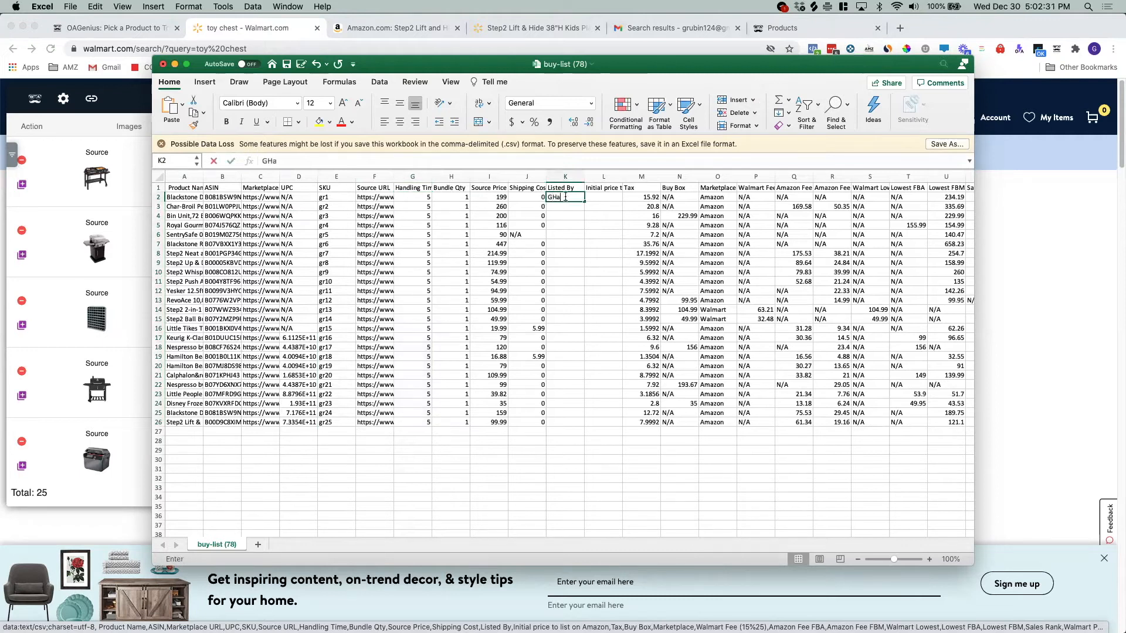
key("Return")
type("500")
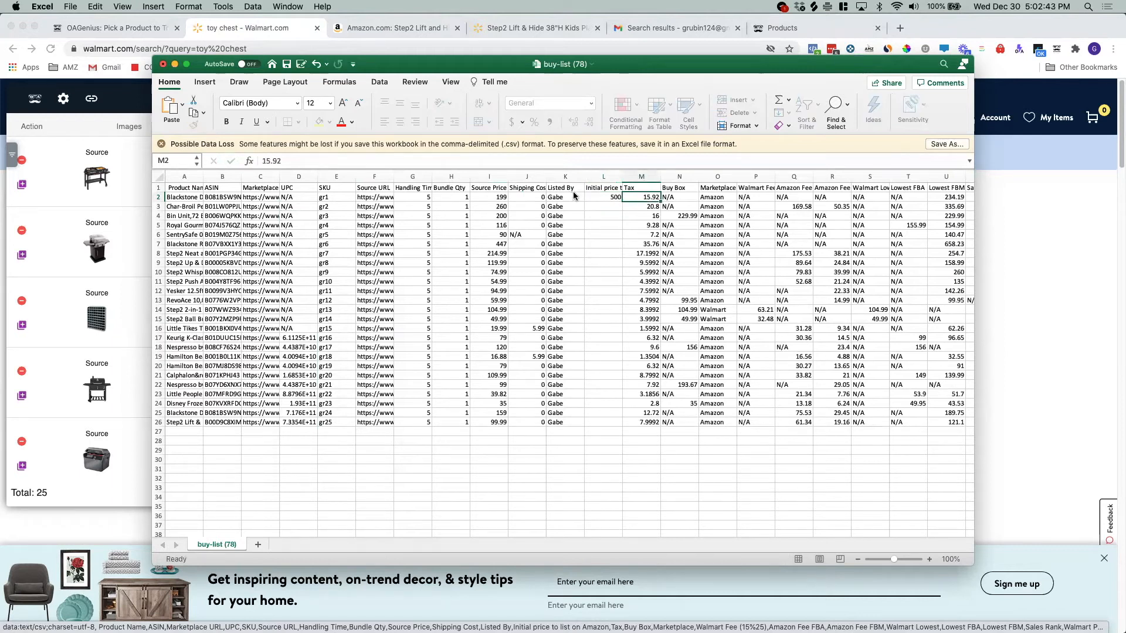
left_click(603, 197)
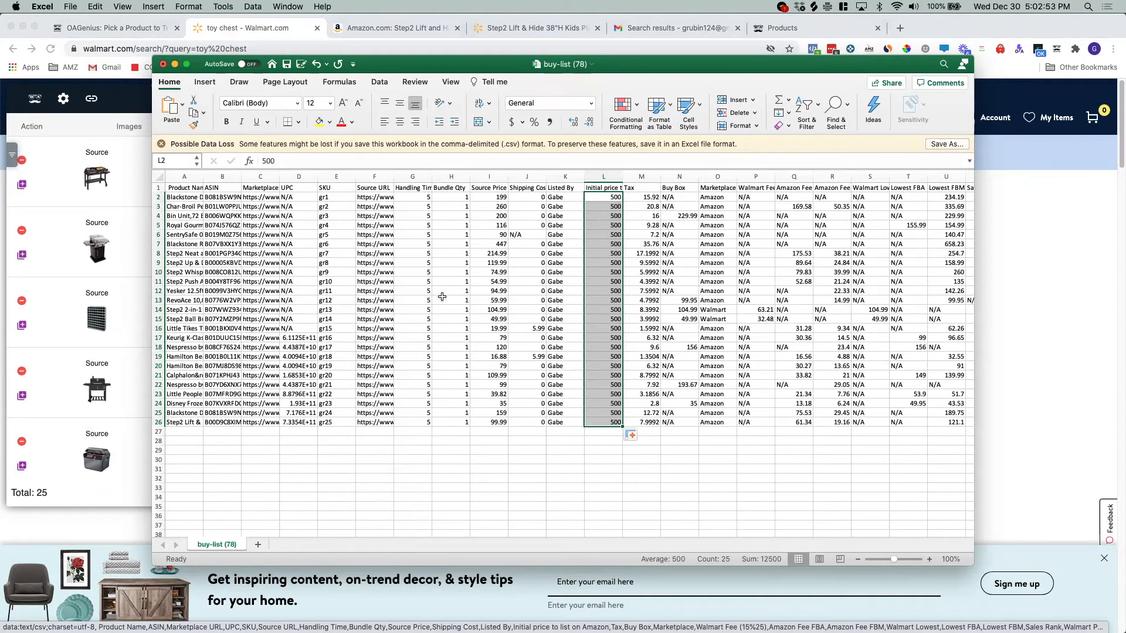
key("cmd+s")
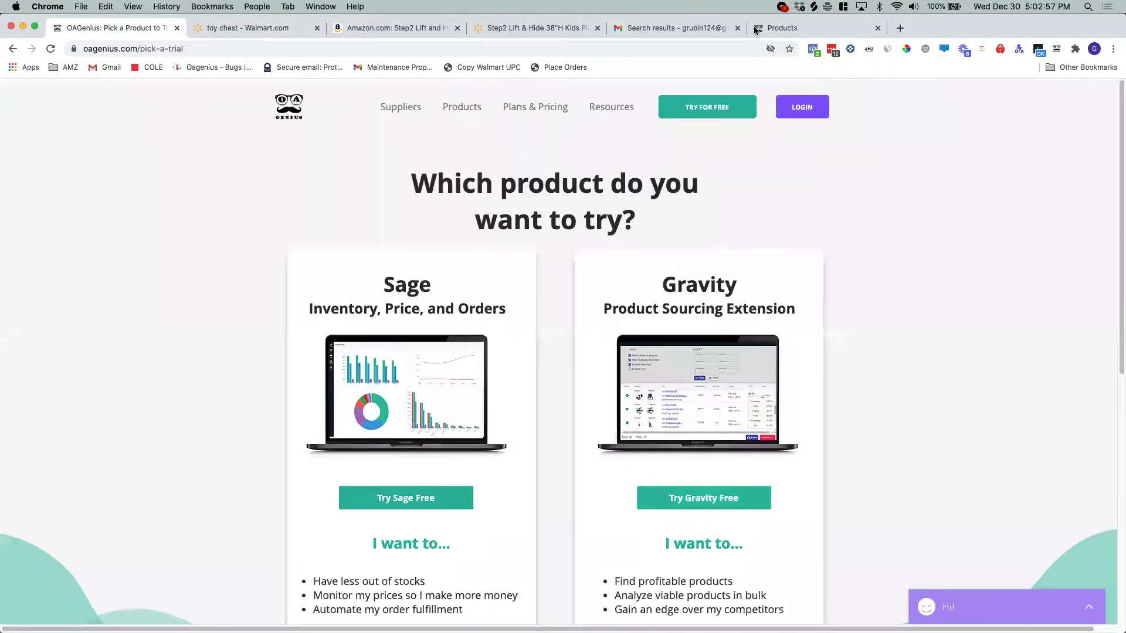
Step: Go to Sage's Products Uploads page, opening and cancelling the CSV file picker
left_click(815, 28)
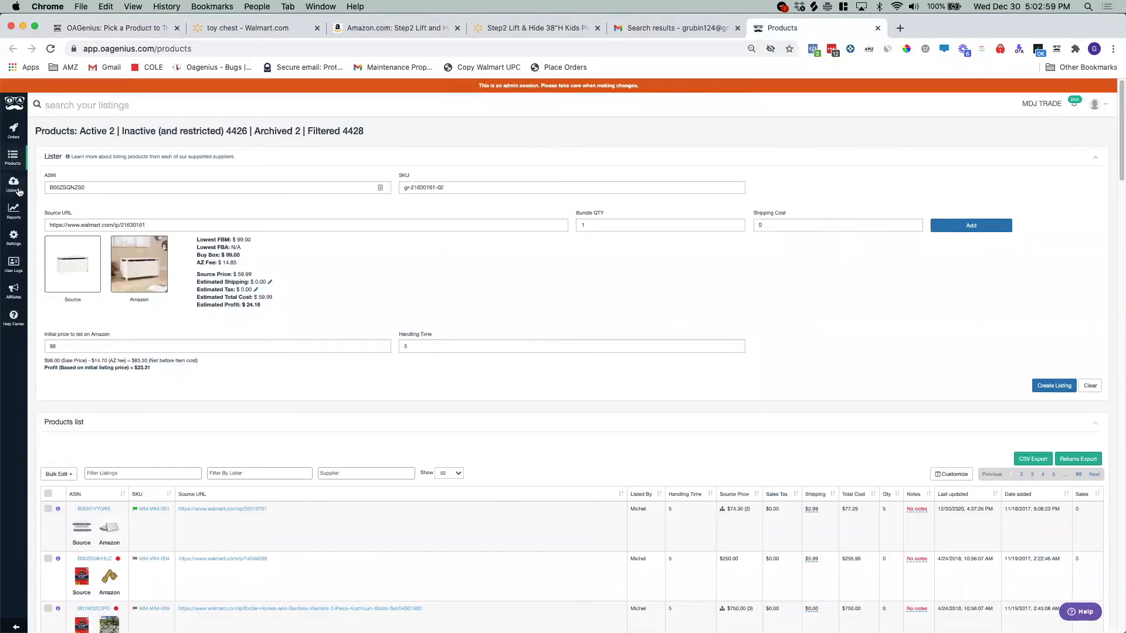
left_click(13, 184)
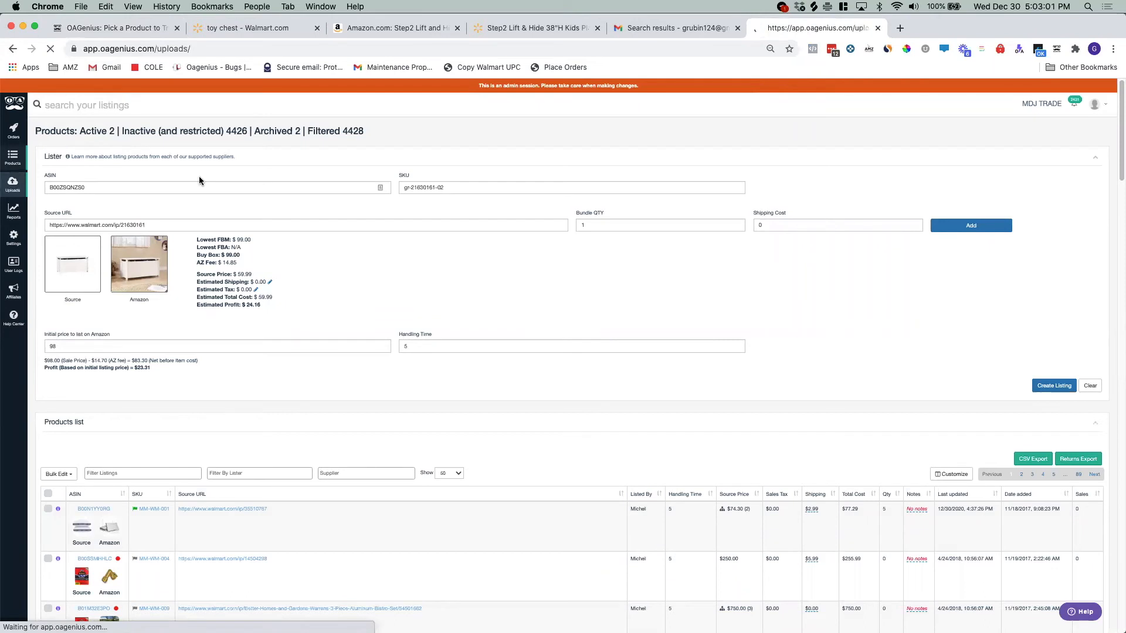
left_click(13, 183)
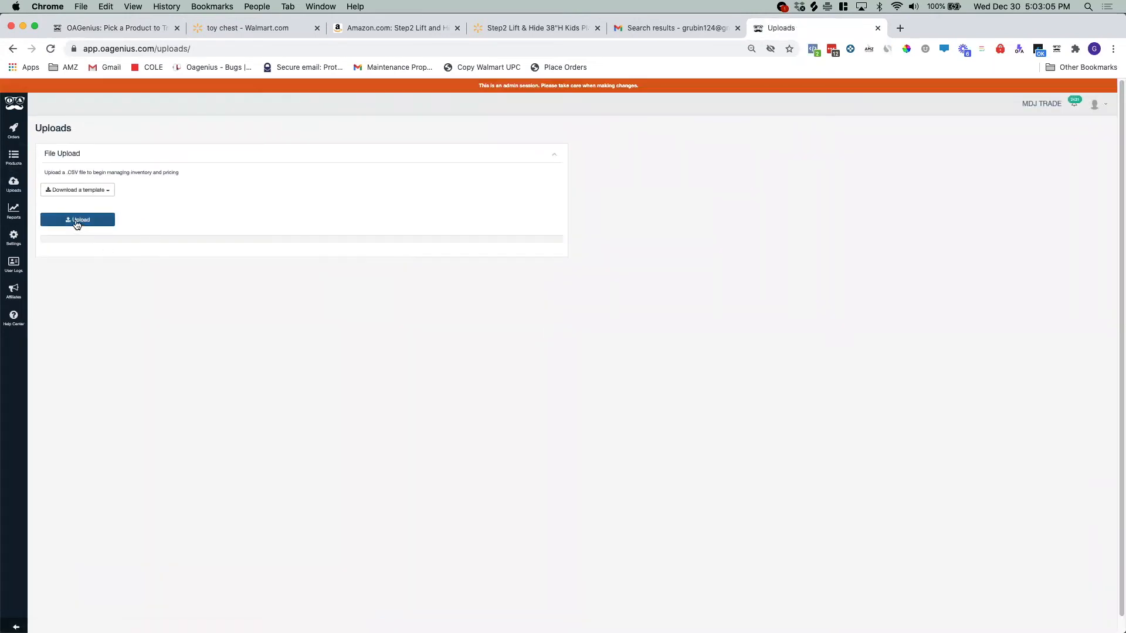
left_click(77, 220)
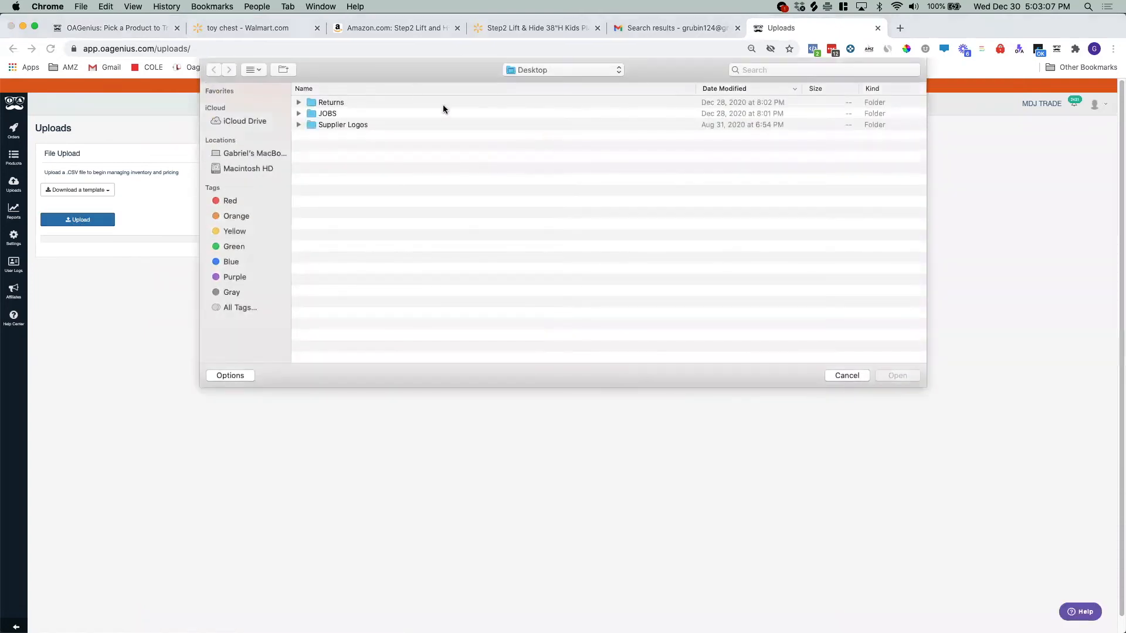
mouse_move(852, 361)
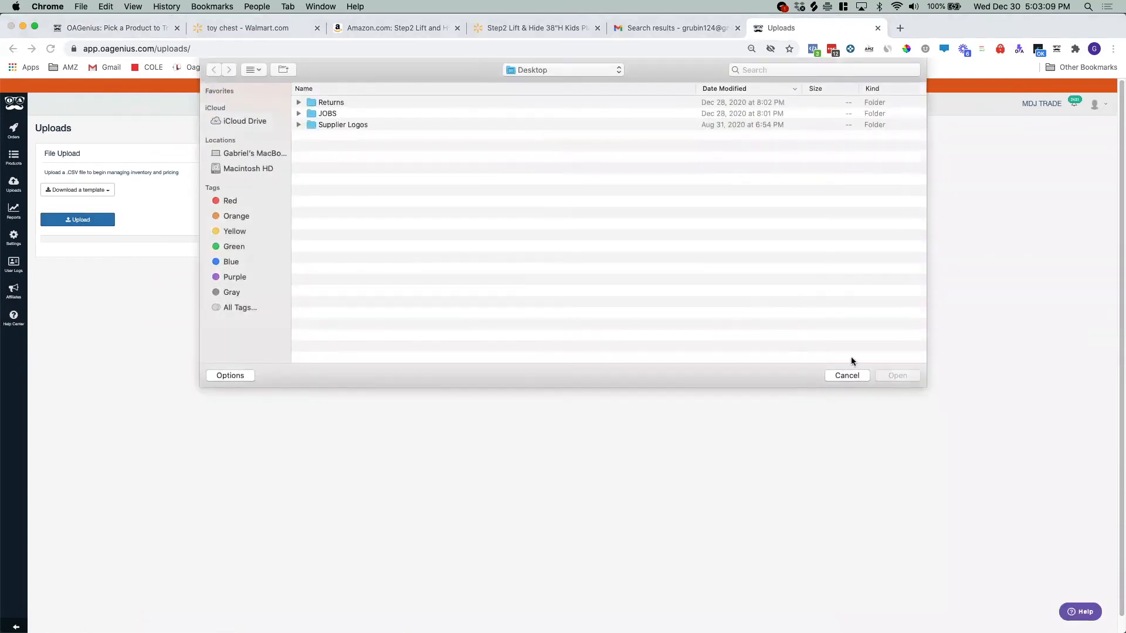
left_click(847, 375)
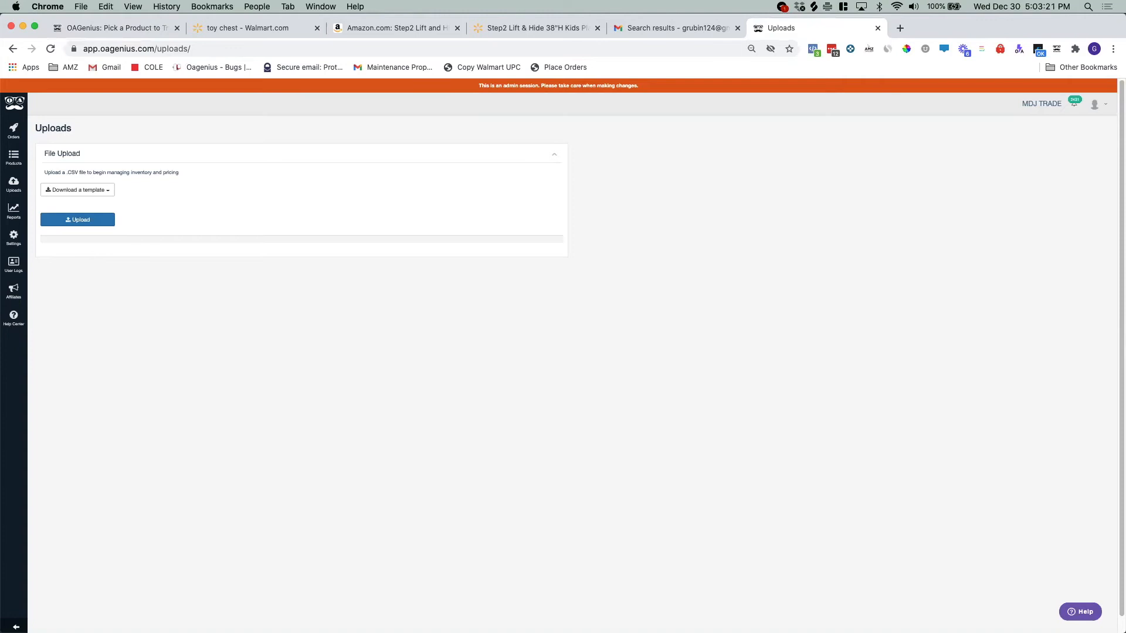
mouse_move(175, 121)
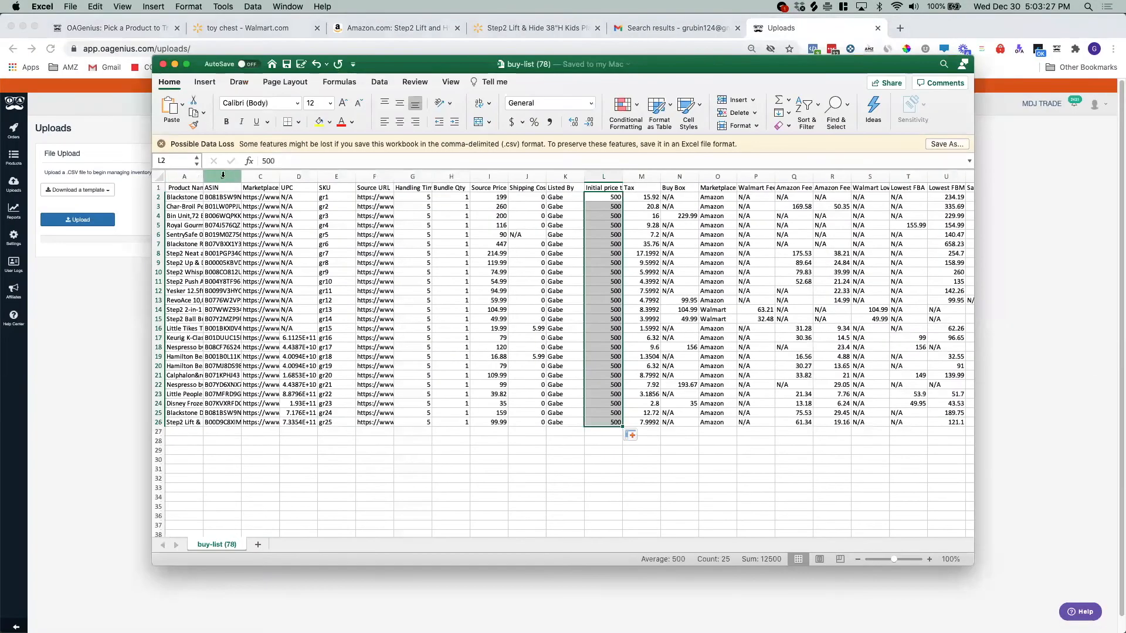
Step: Review the buy list columns, change gr5's N/A shipping cost to 0, and save
left_click(335, 177)
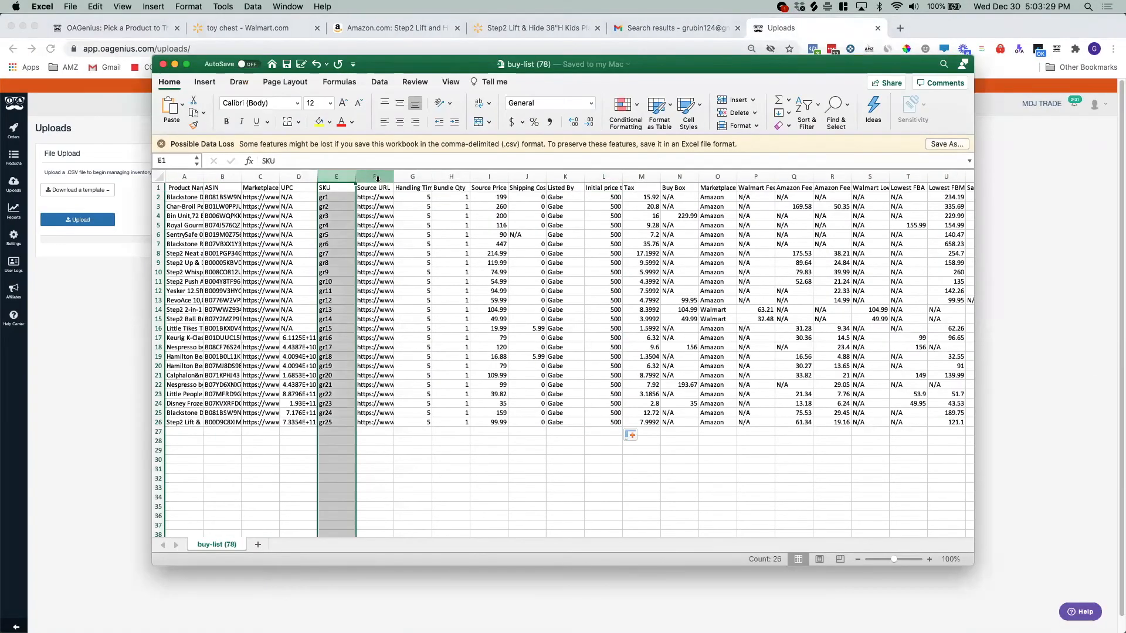
left_click(451, 177)
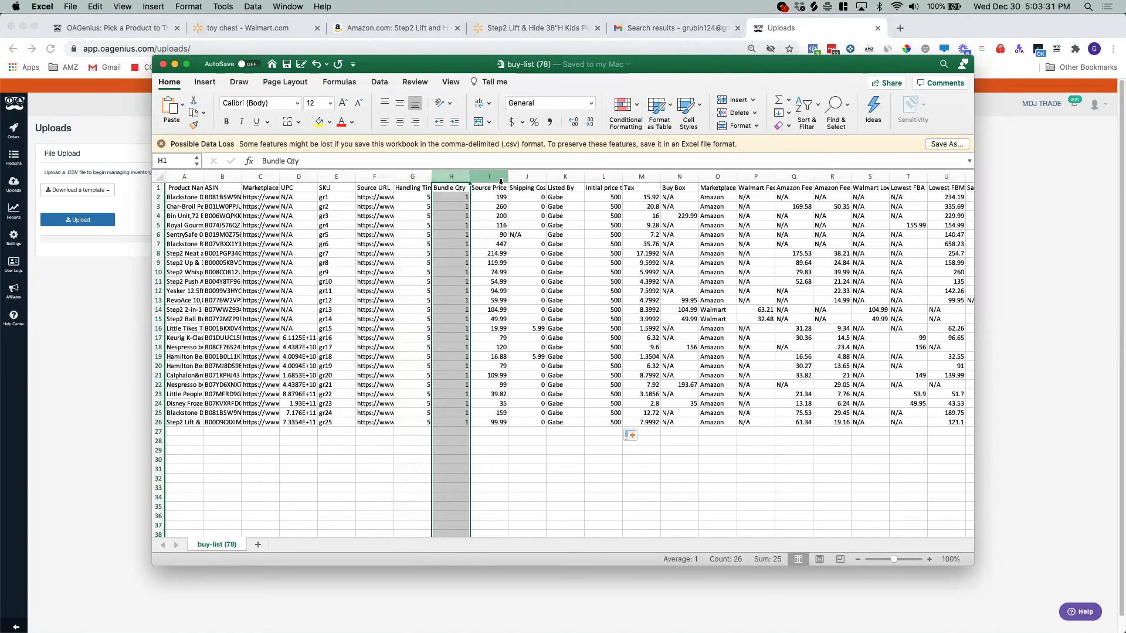
left_click(527, 177)
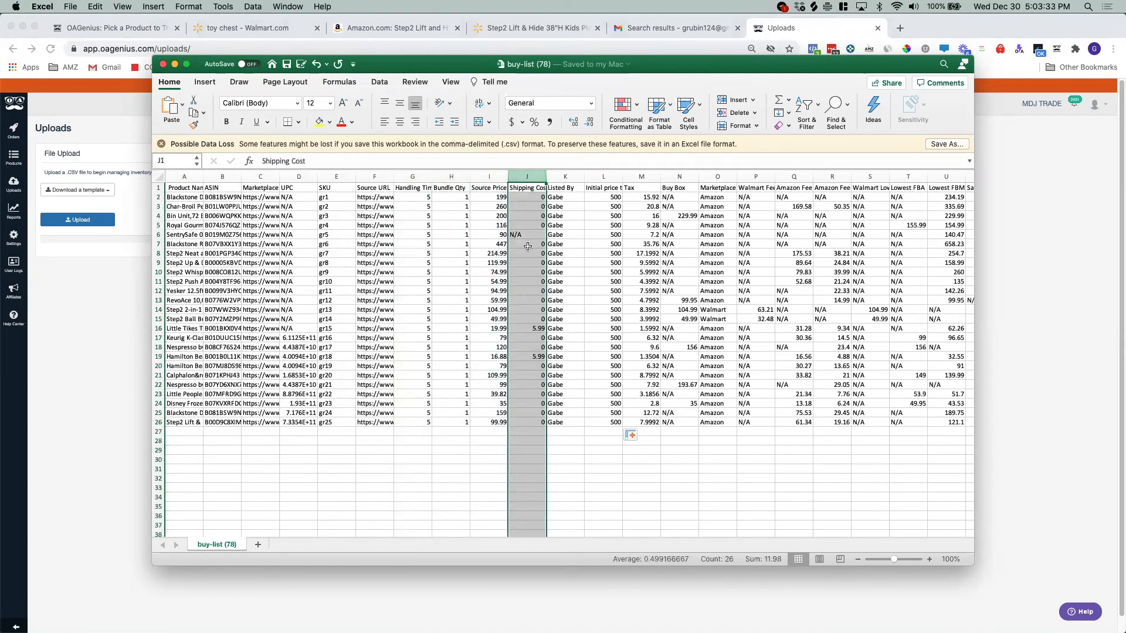
left_click(526, 234)
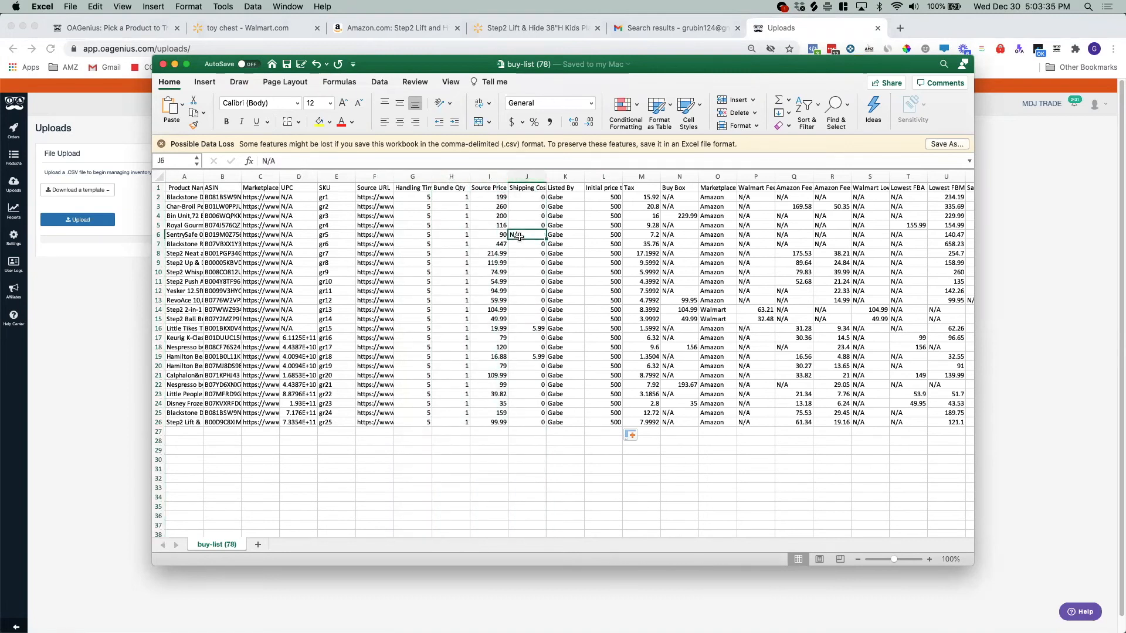
left_click(565, 234)
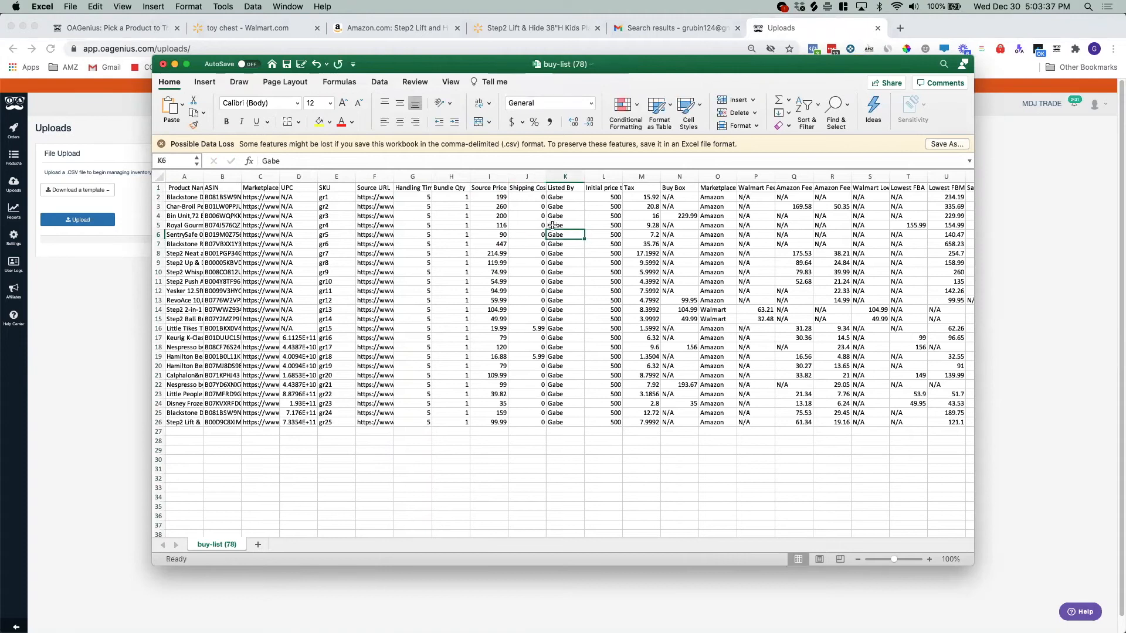
left_click(565, 177)
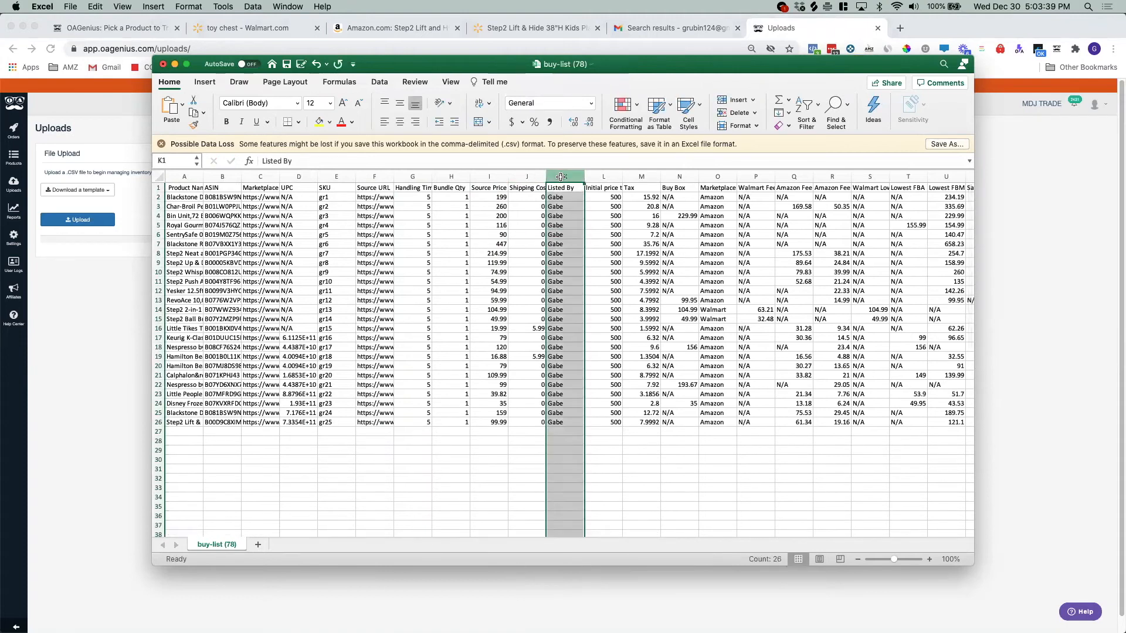
left_click(604, 176)
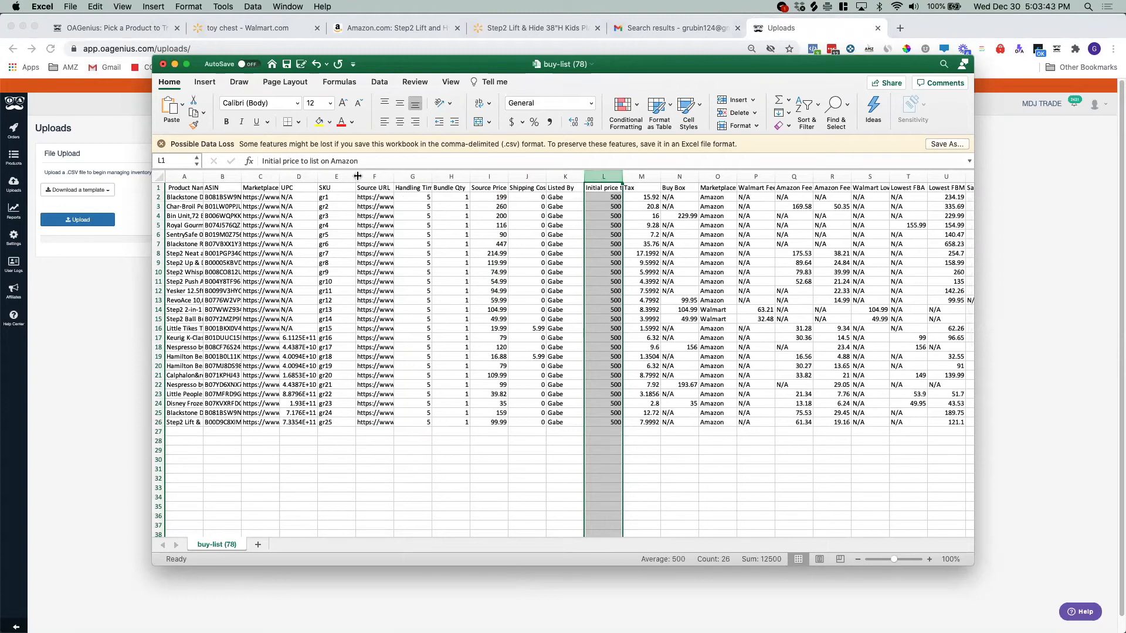
key("cmd+s")
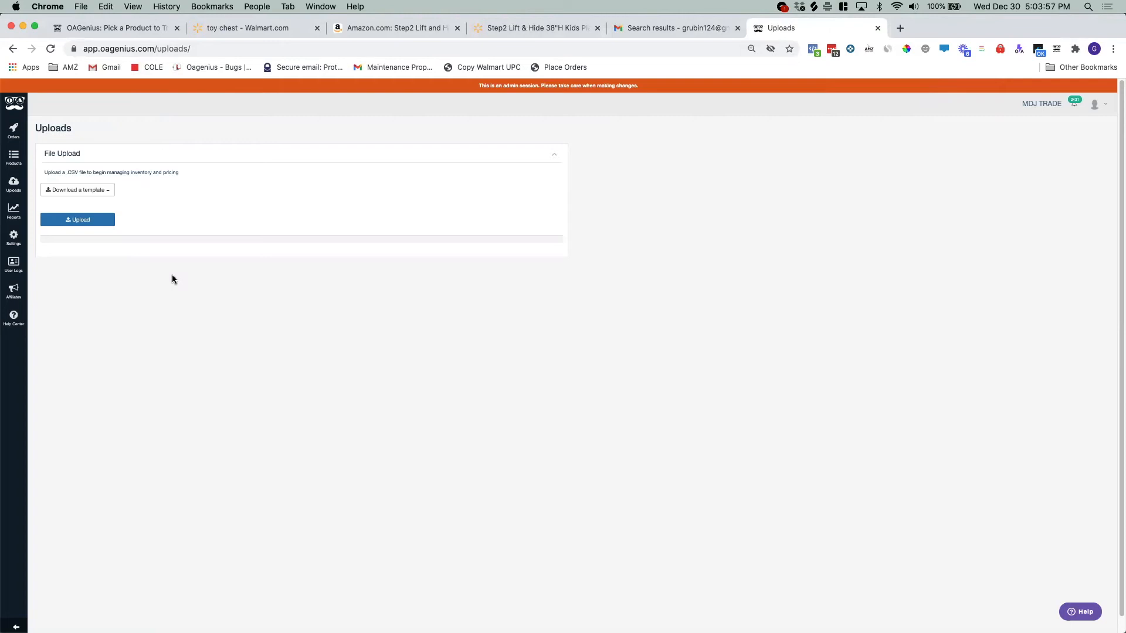
mouse_move(229, 225)
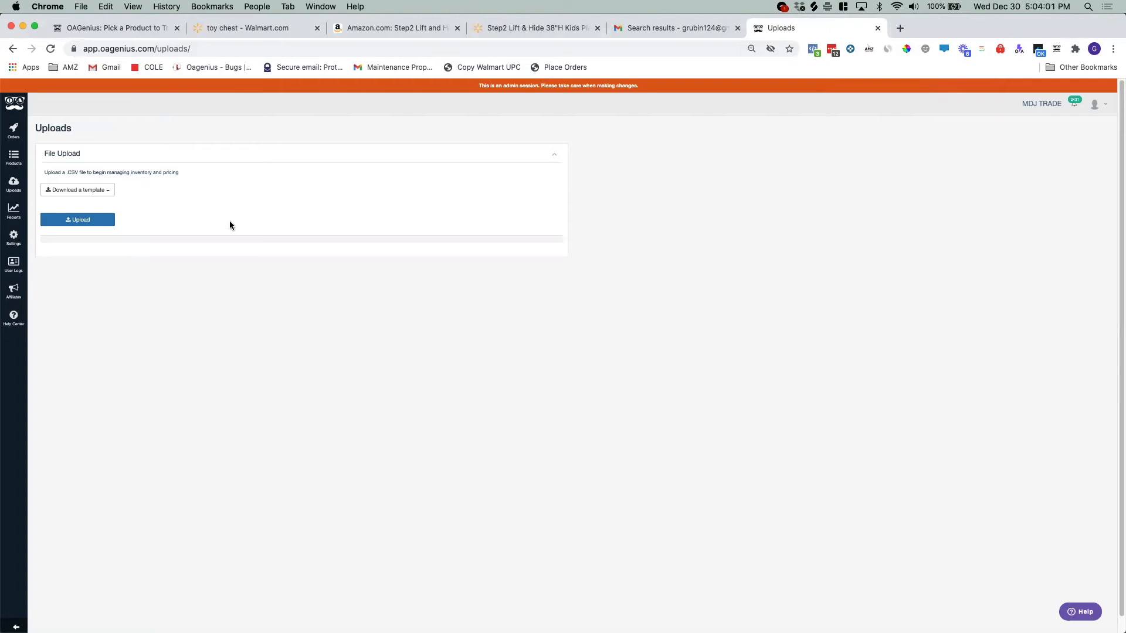
left_click(247, 28)
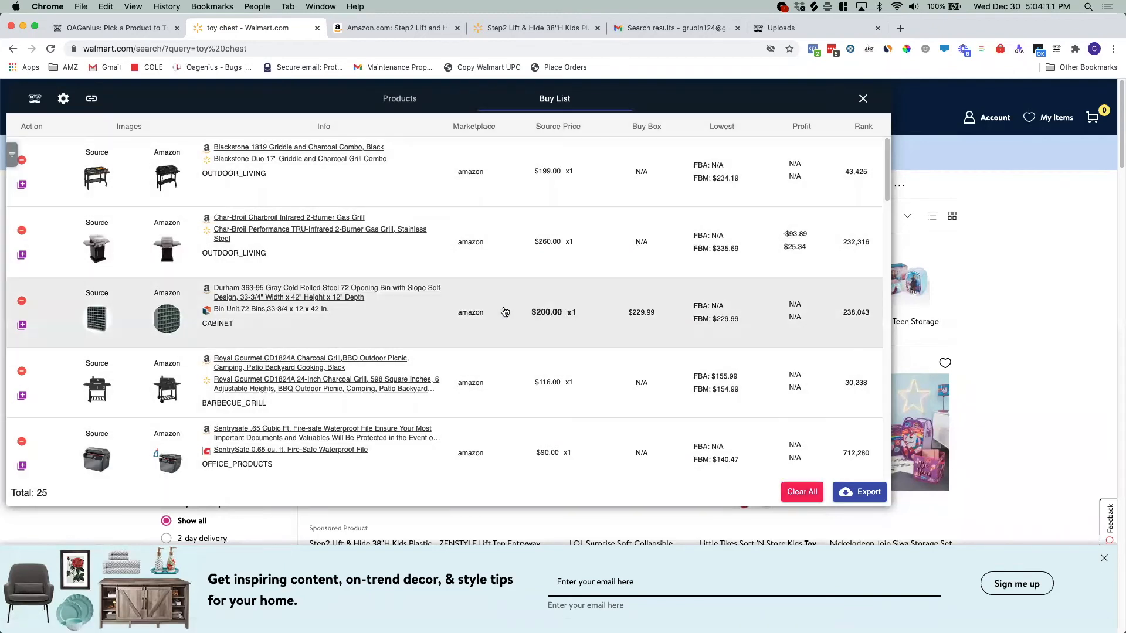
Step: Switch Gravity back to the Products tab and scroll the four filtered toy chests
left_click(399, 99)
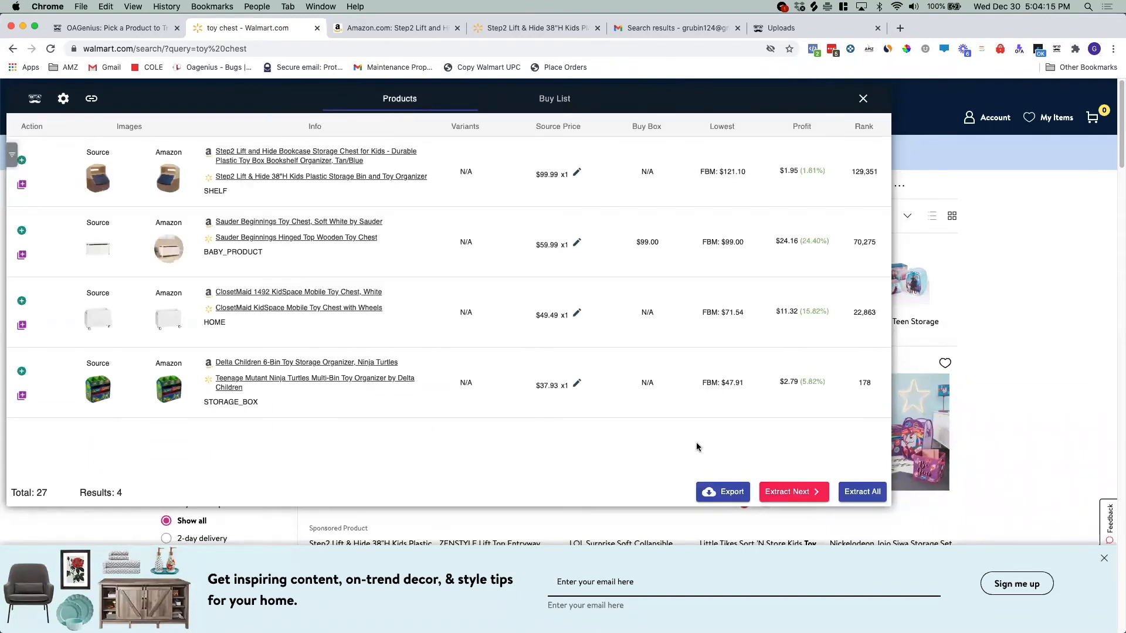
mouse_move(997, 352)
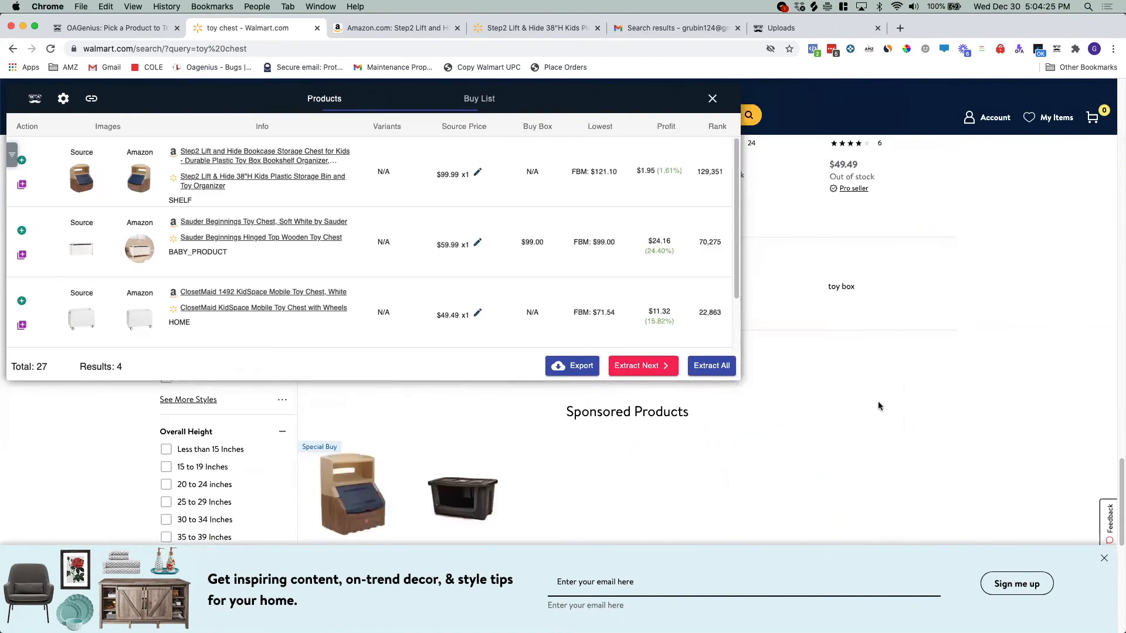
scroll("down", 3)
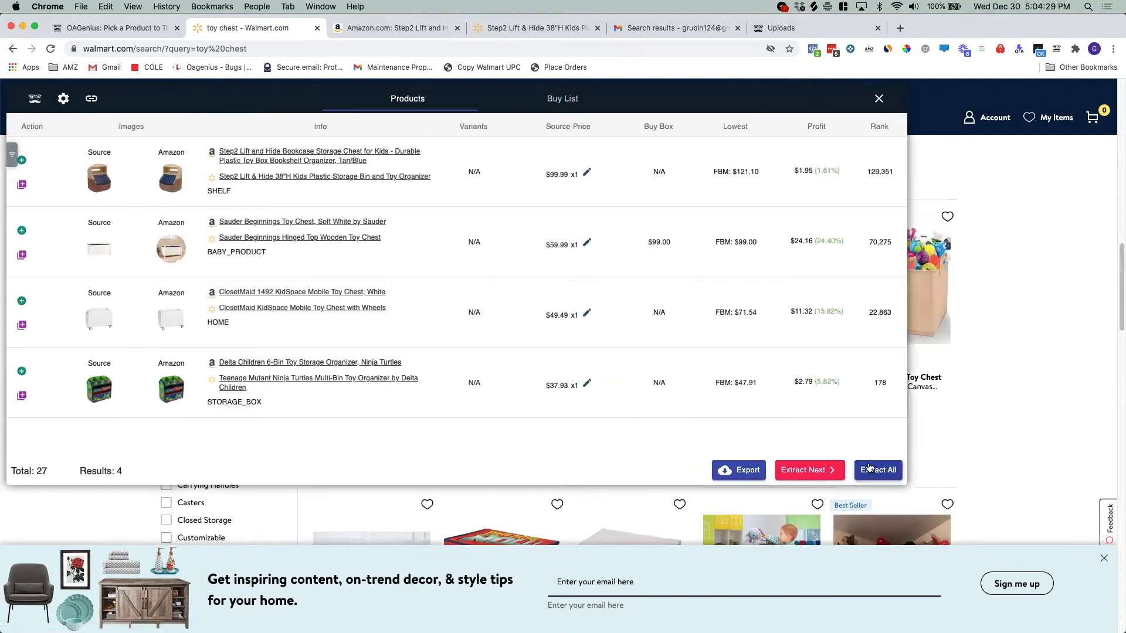
Step: Extract all toy chest results and set filters such as 30% maximum profit margin
left_click(878, 470)
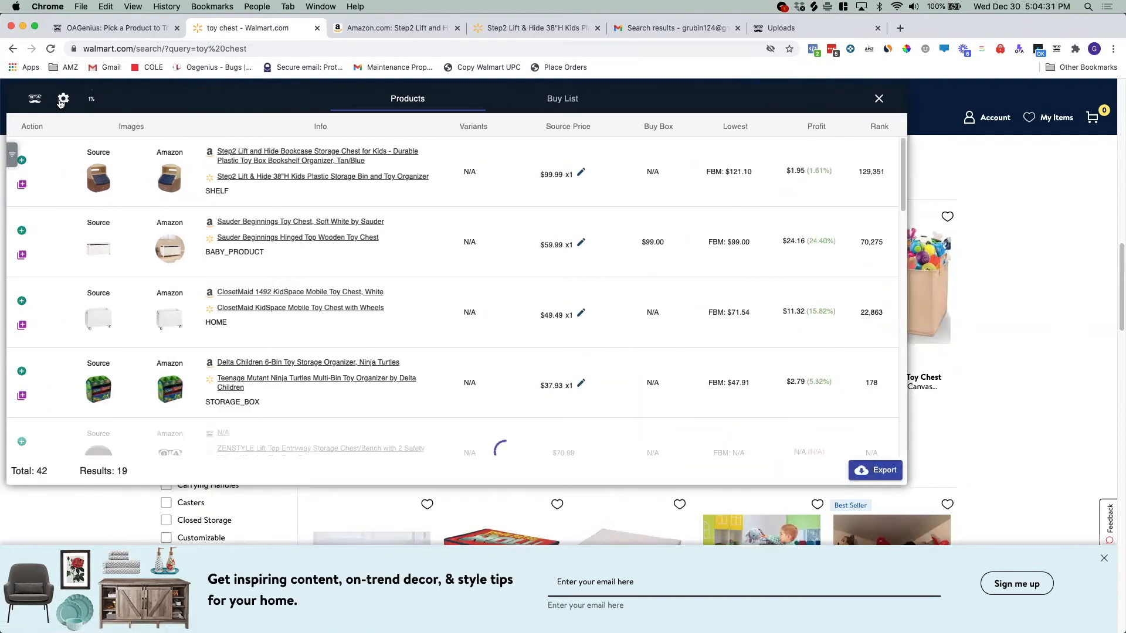
left_click(63, 99)
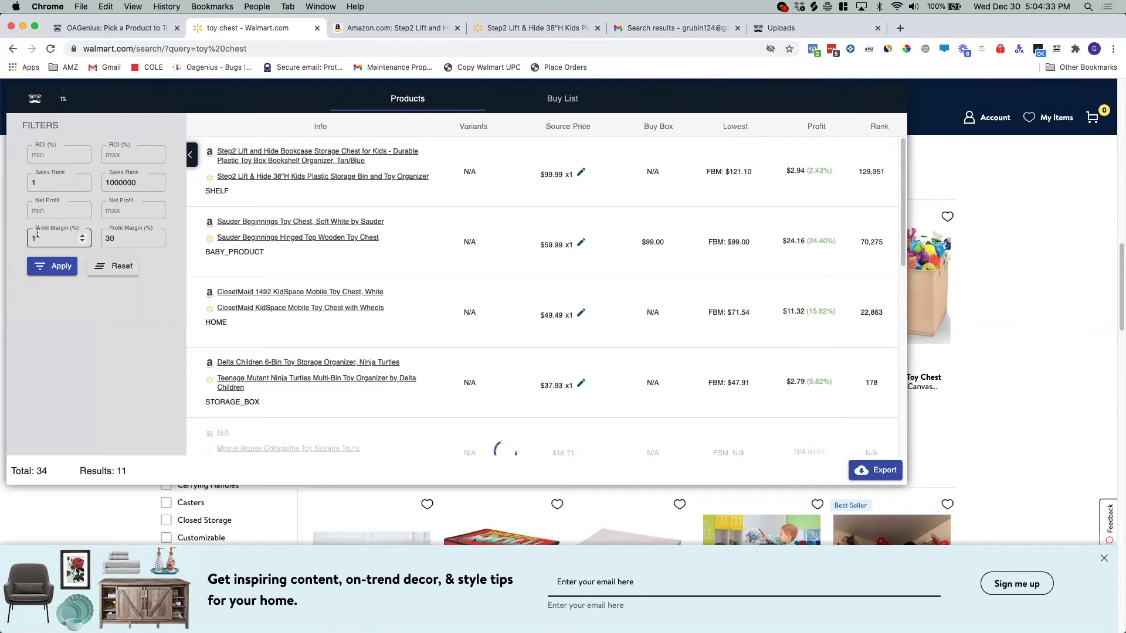
left_click(52, 266)
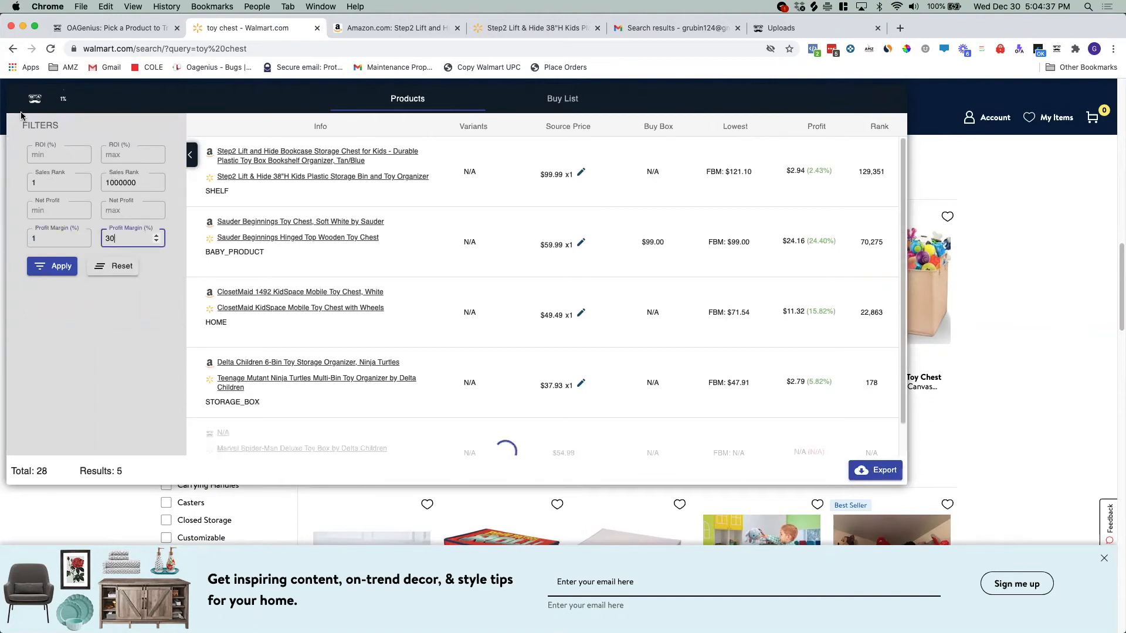
left_click(52, 265)
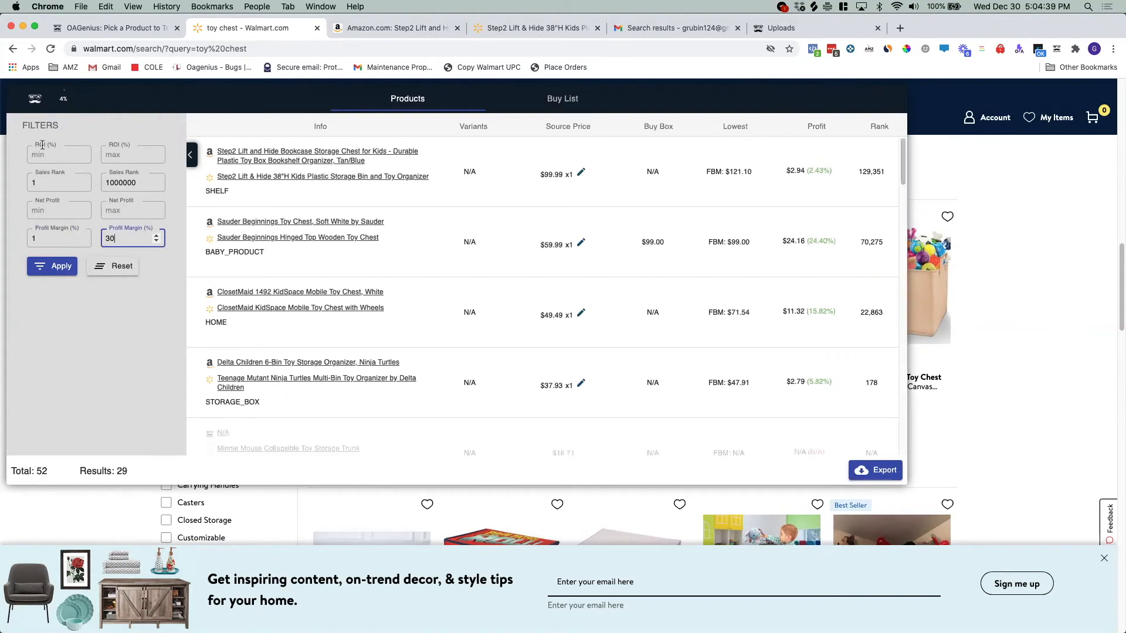
left_click(61, 266)
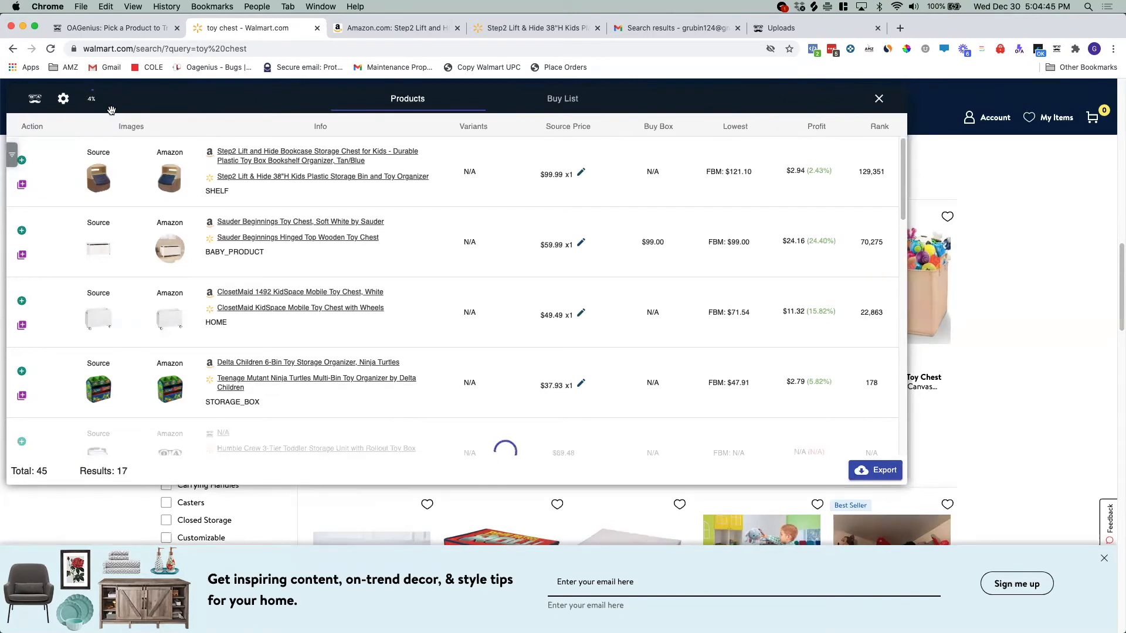
scroll("down", 3)
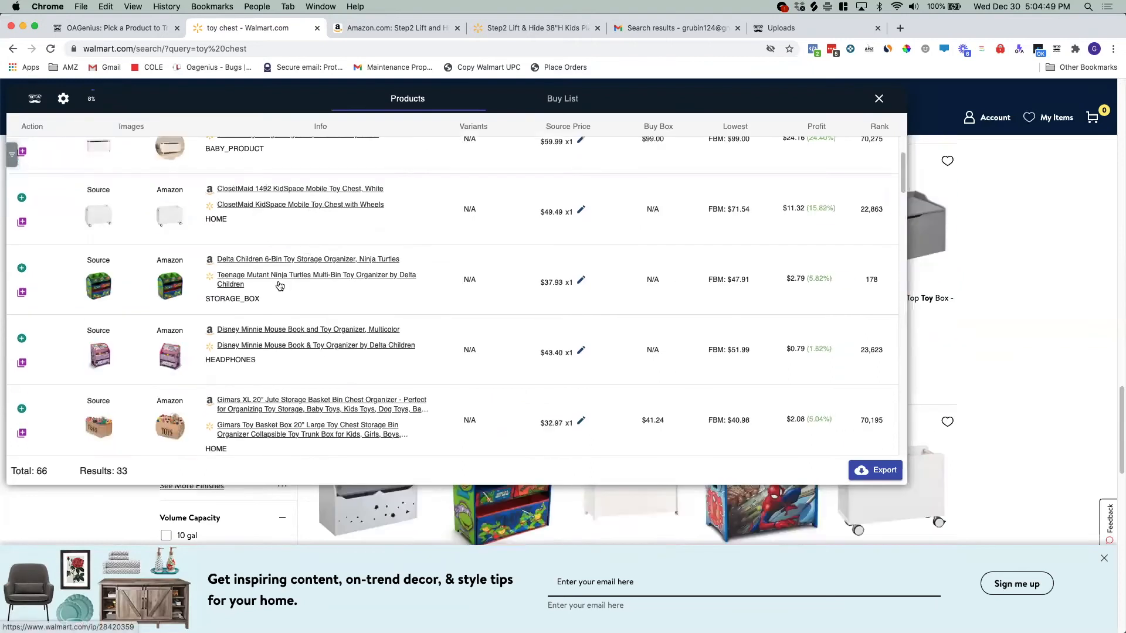
scroll("down", 3)
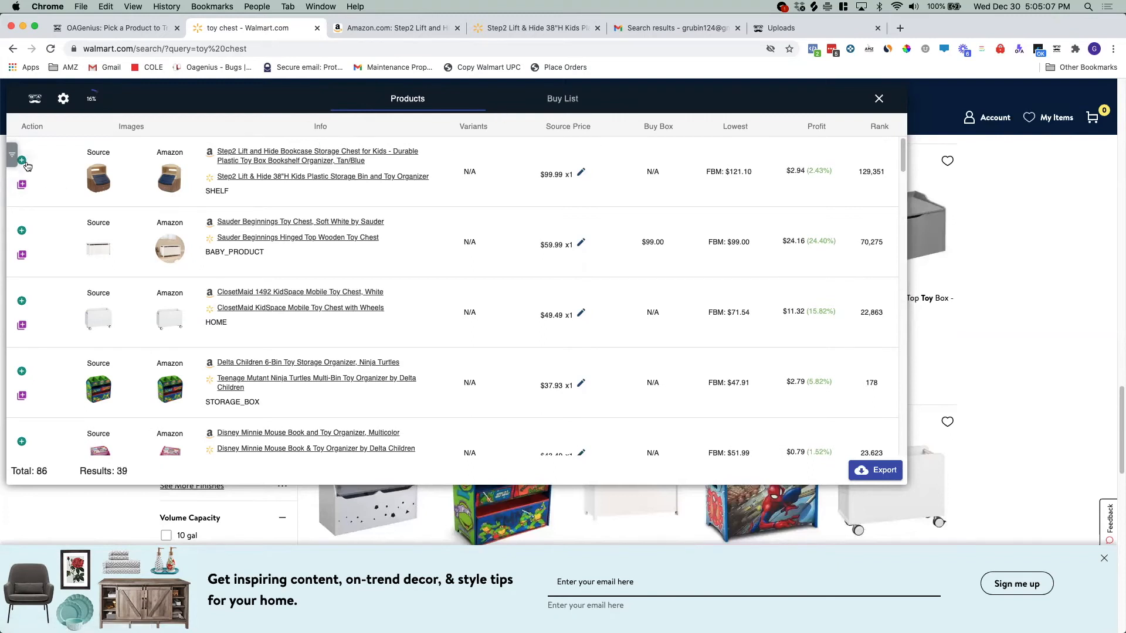
Step: Add the Step2 storage chest to the buy list and review products as extraction finishes
left_click(562, 98)
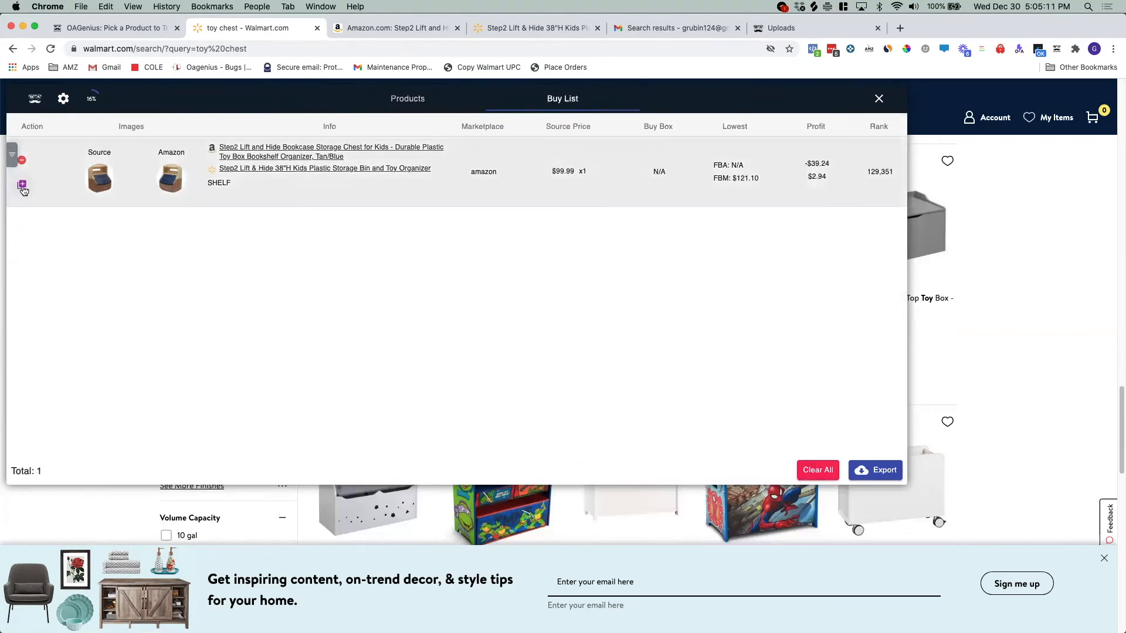
mouse_move(458, 127)
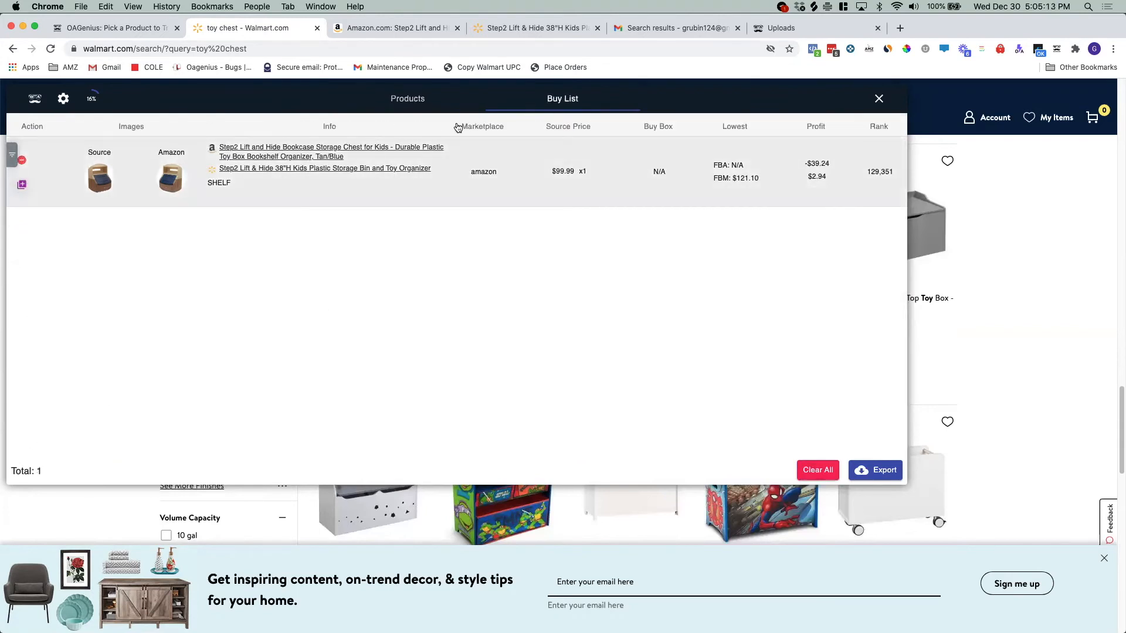
left_click(407, 99)
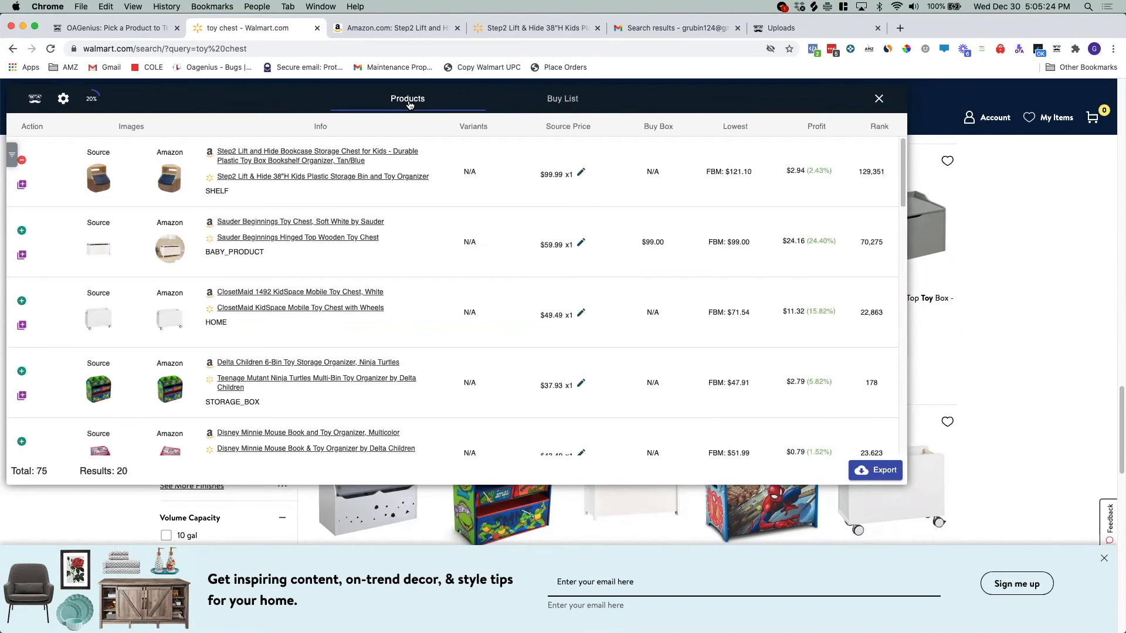
left_click(562, 98)
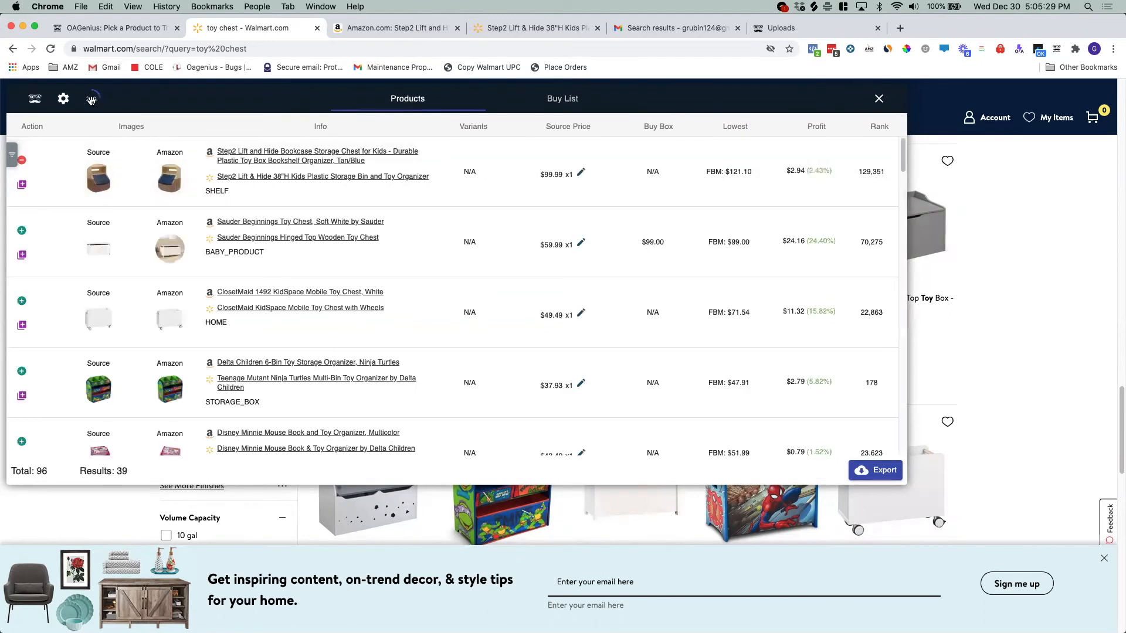
left_click(90, 98)
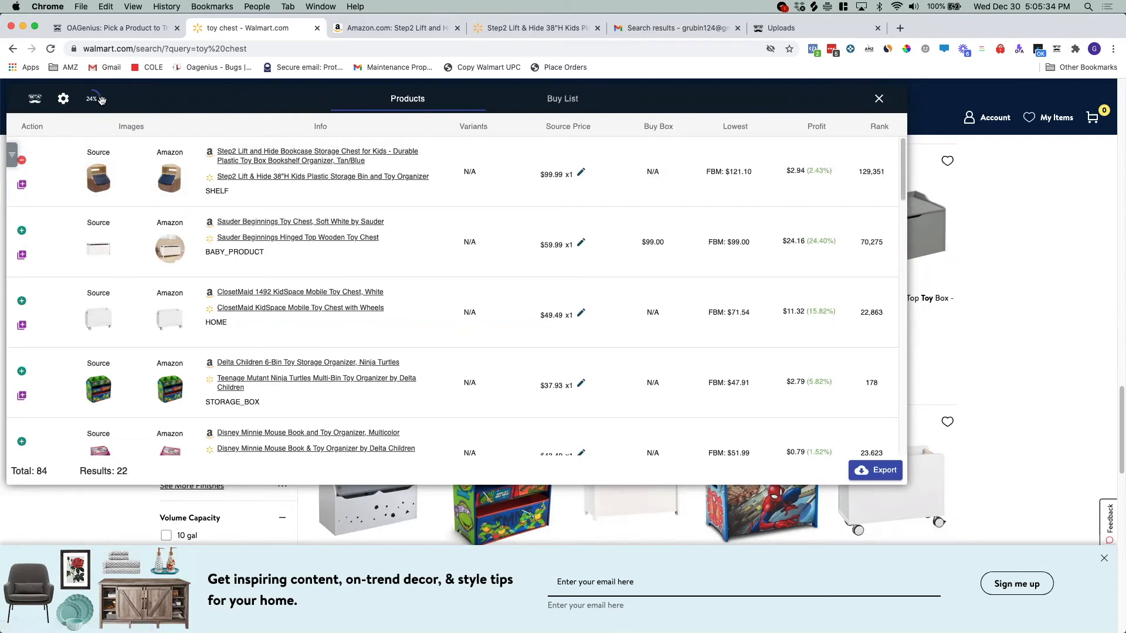
left_click(64, 99)
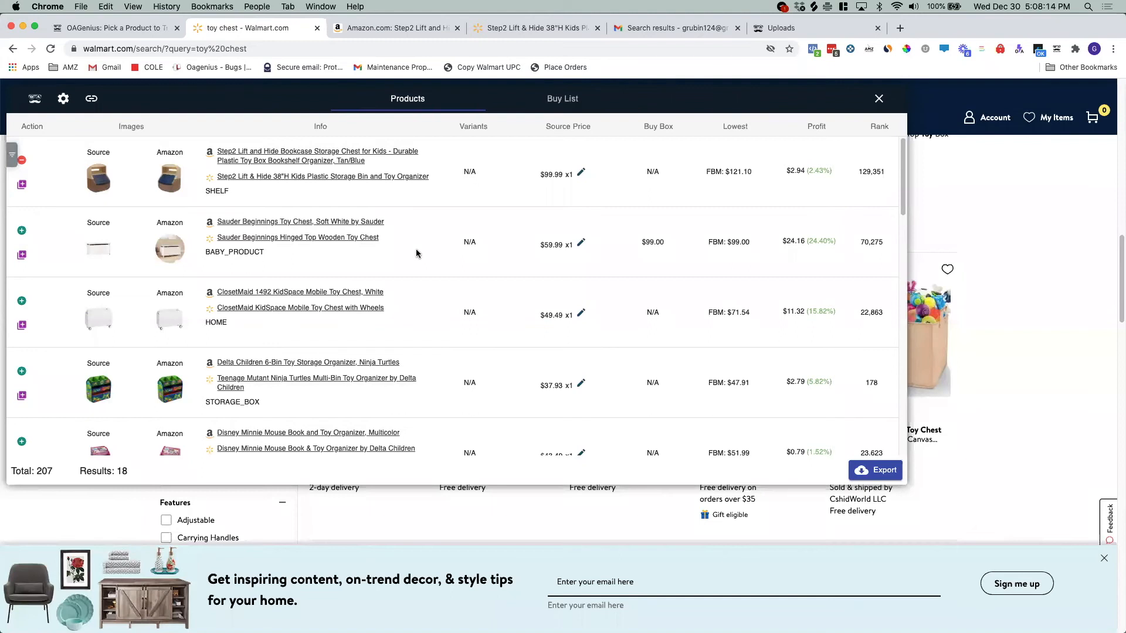
mouse_move(230, 351)
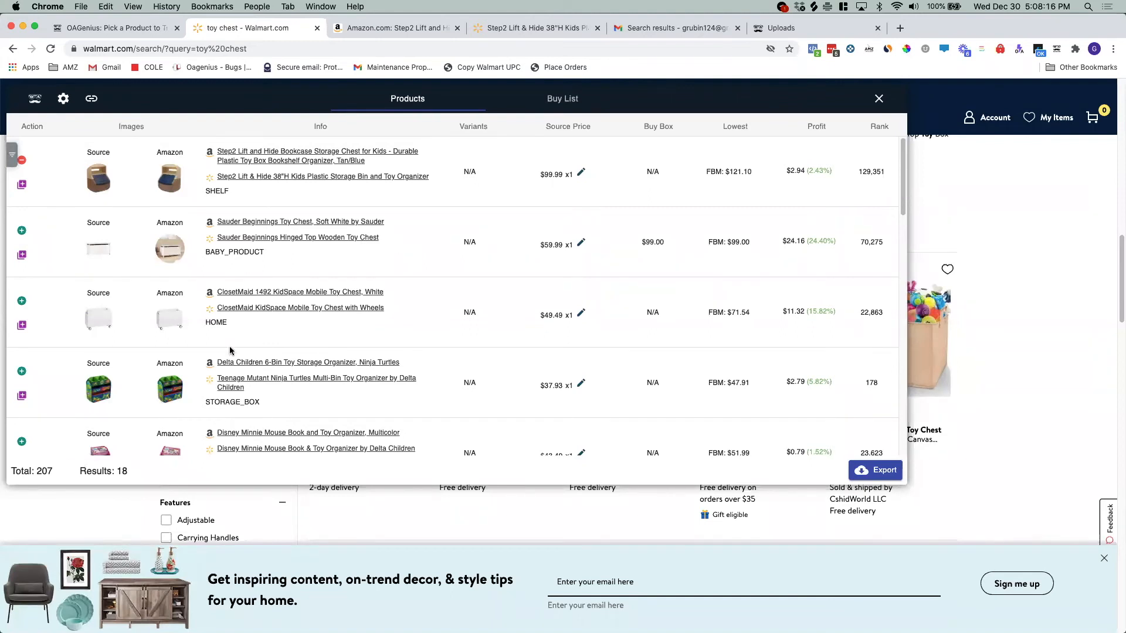
mouse_move(134, 477)
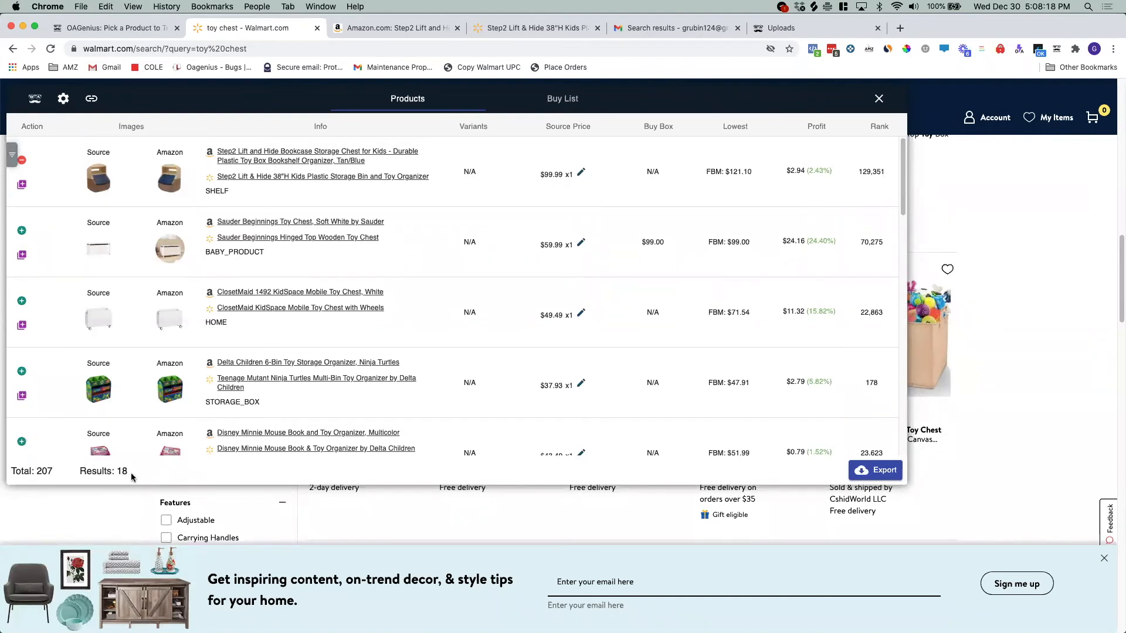
scroll("down", 3)
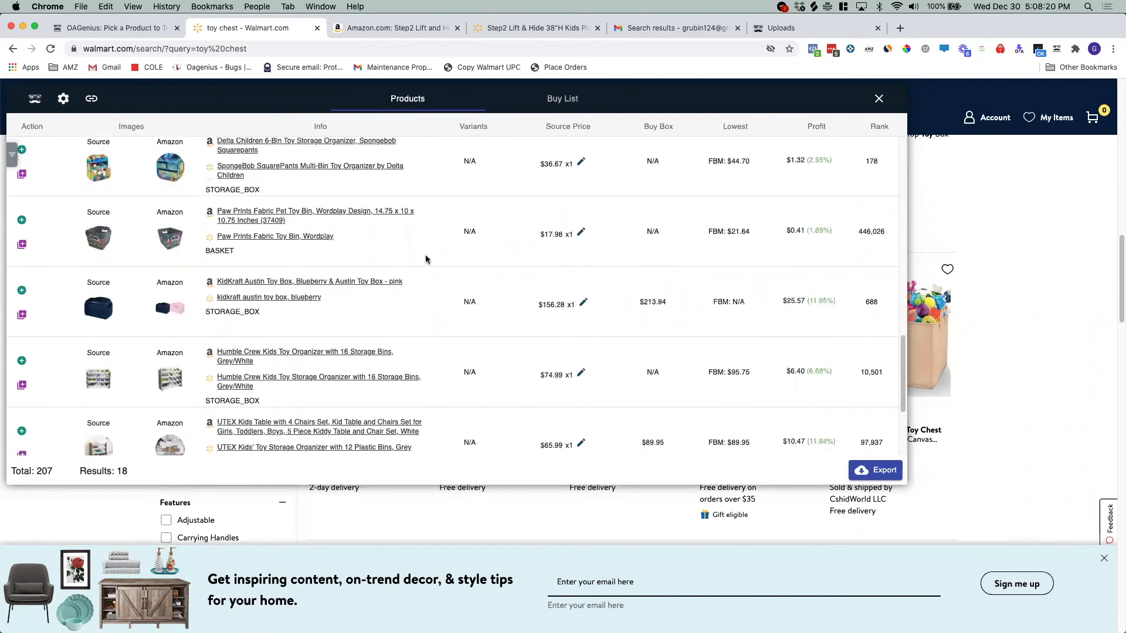
scroll("down", 3)
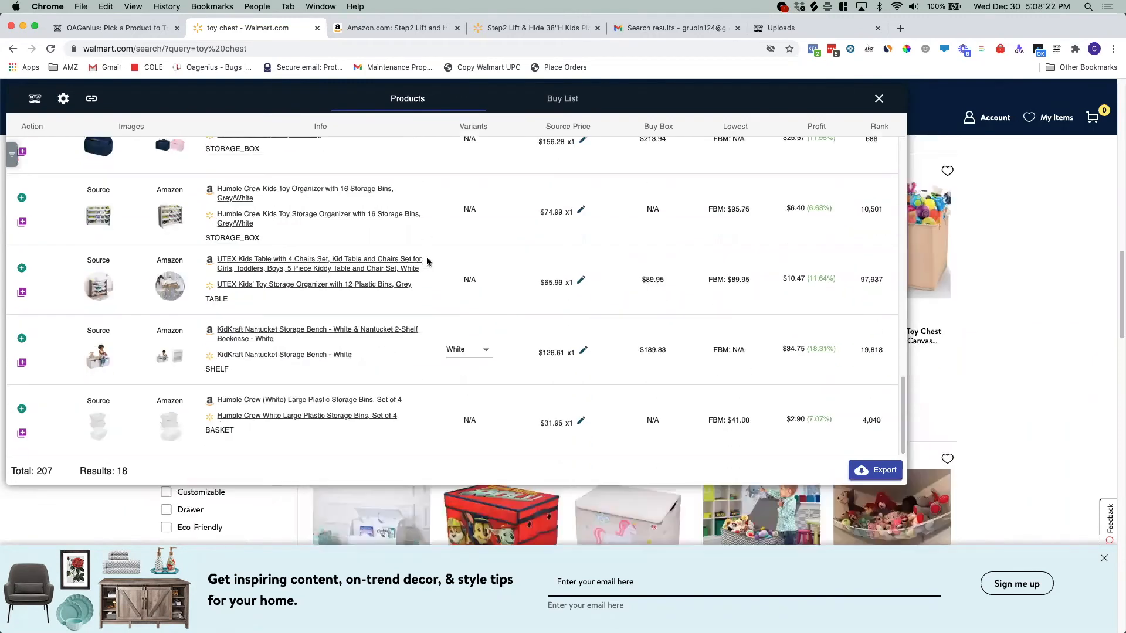
scroll("up", 3)
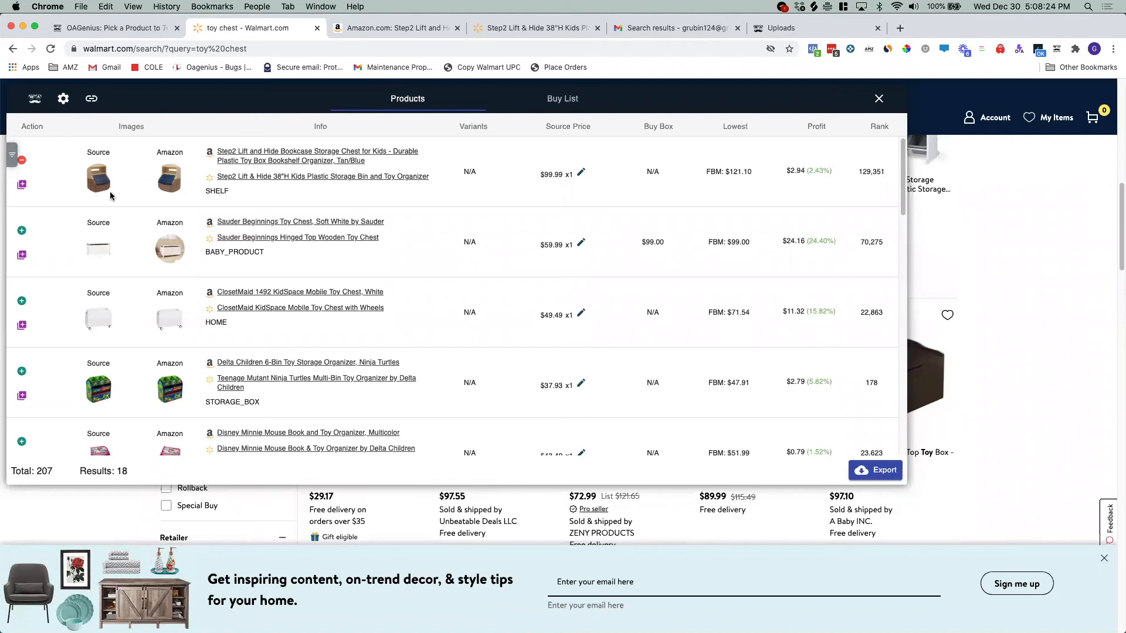
mouse_move(325, 261)
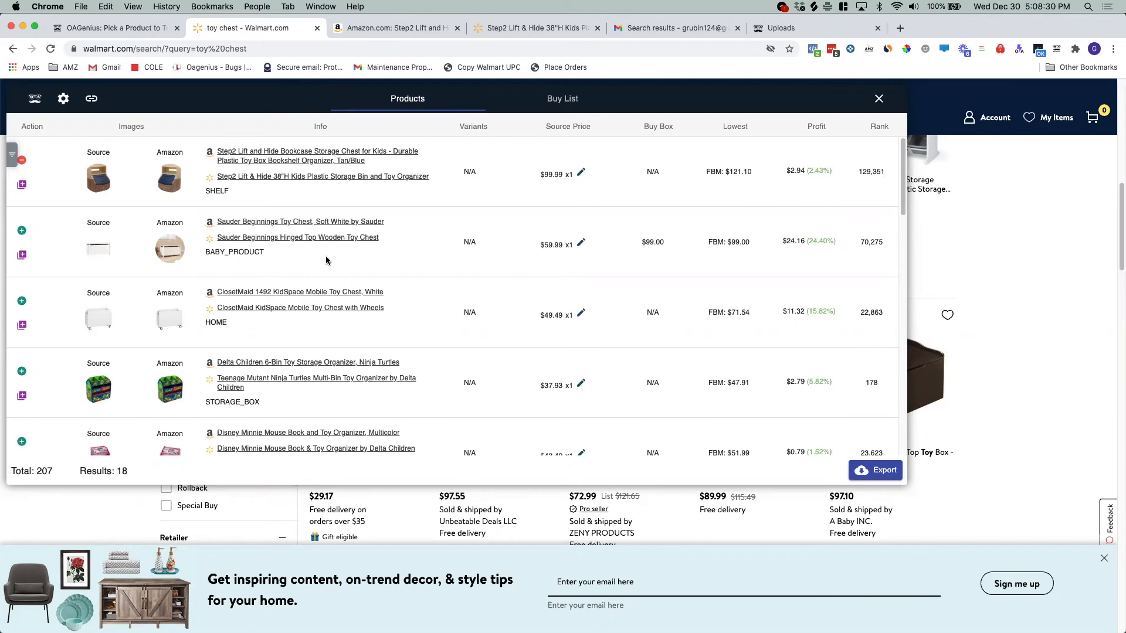
mouse_move(85, 108)
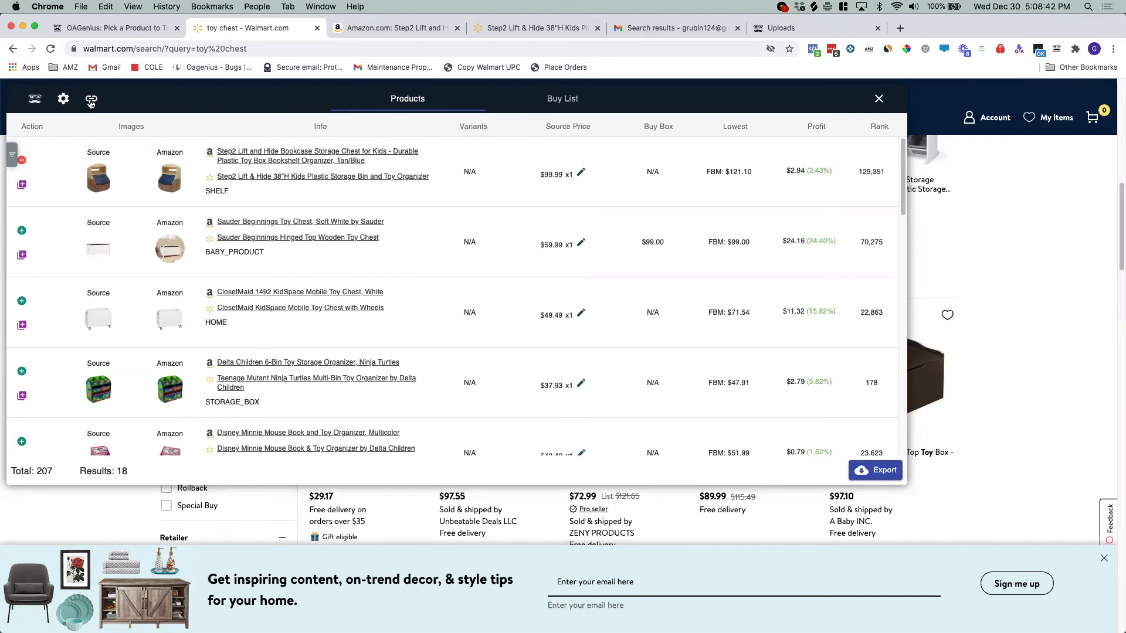
Step: Open Gravity's source-URL scrape field and load the Home Depot homepage in another tab
left_click(92, 99)
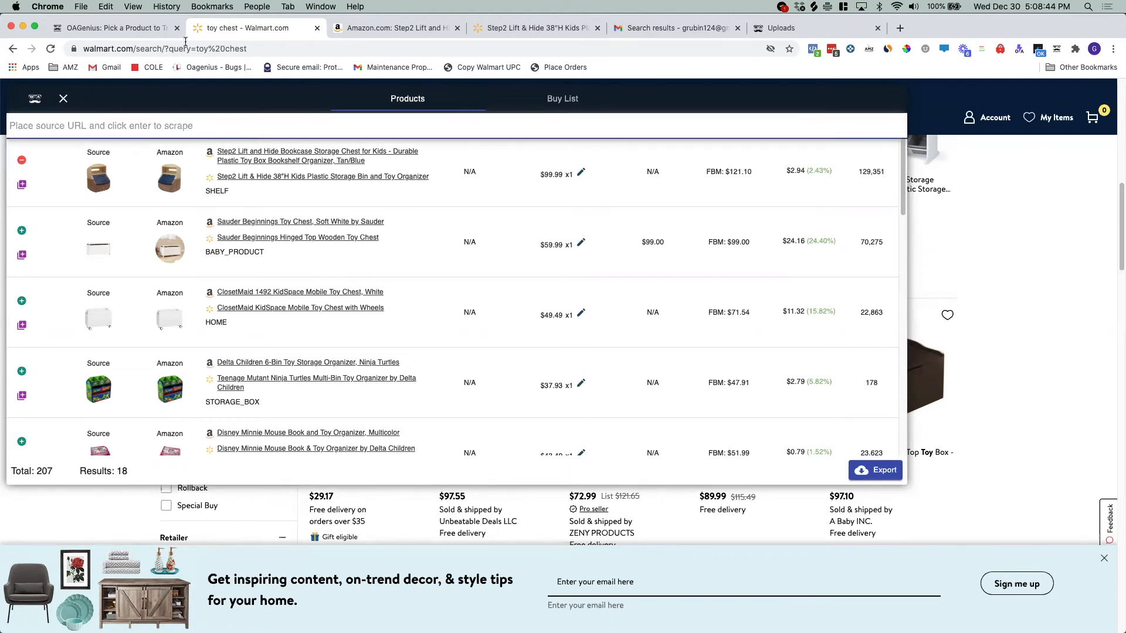
mouse_move(535, 28)
type("heo")
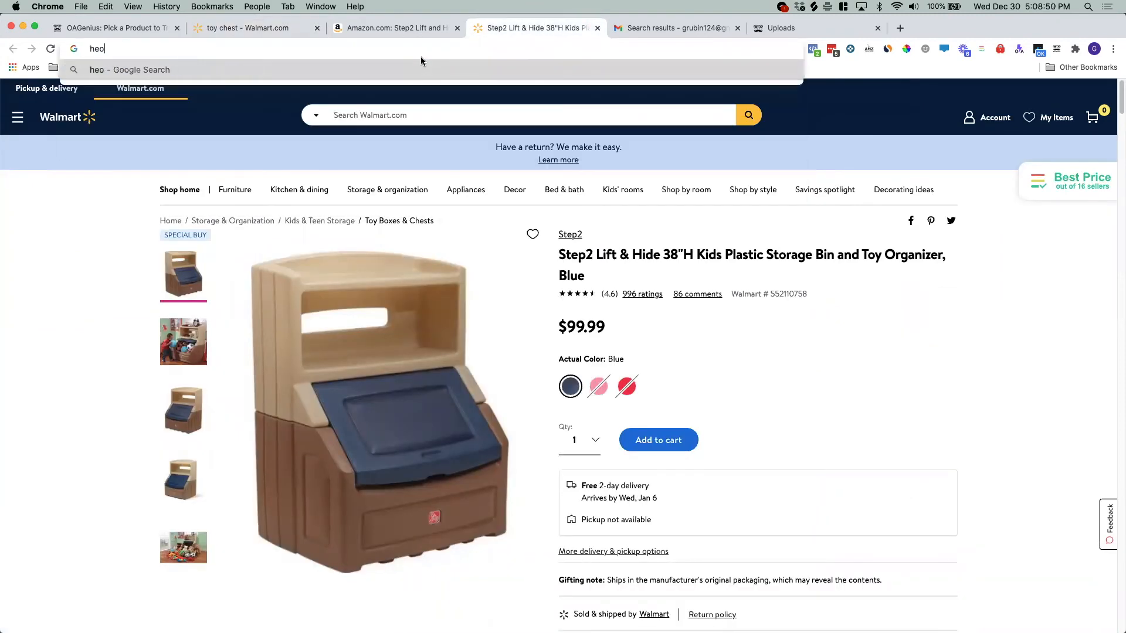
type("home")
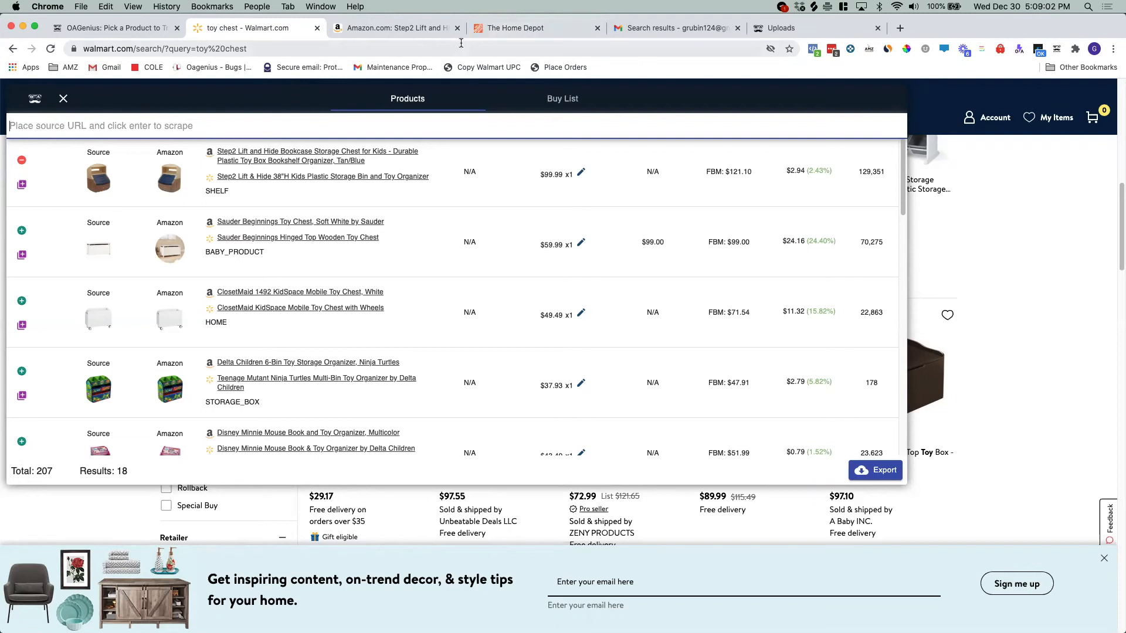
left_click(535, 28)
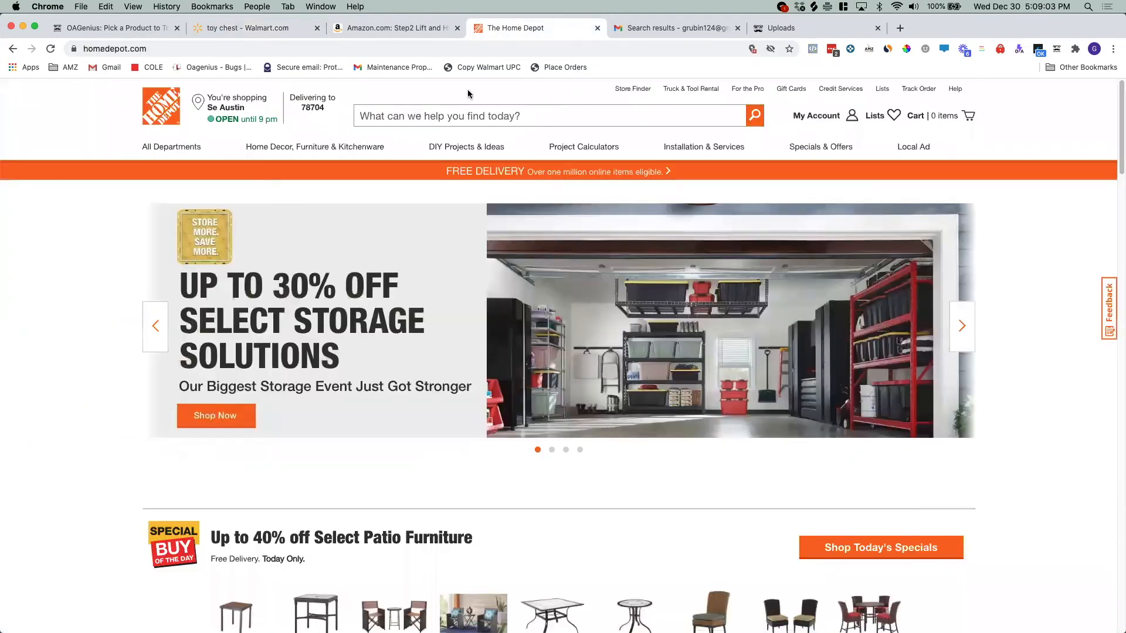
Step: Search Home Depot for 'fire pit' and select the Fire Pits results page URL
left_click(503, 115)
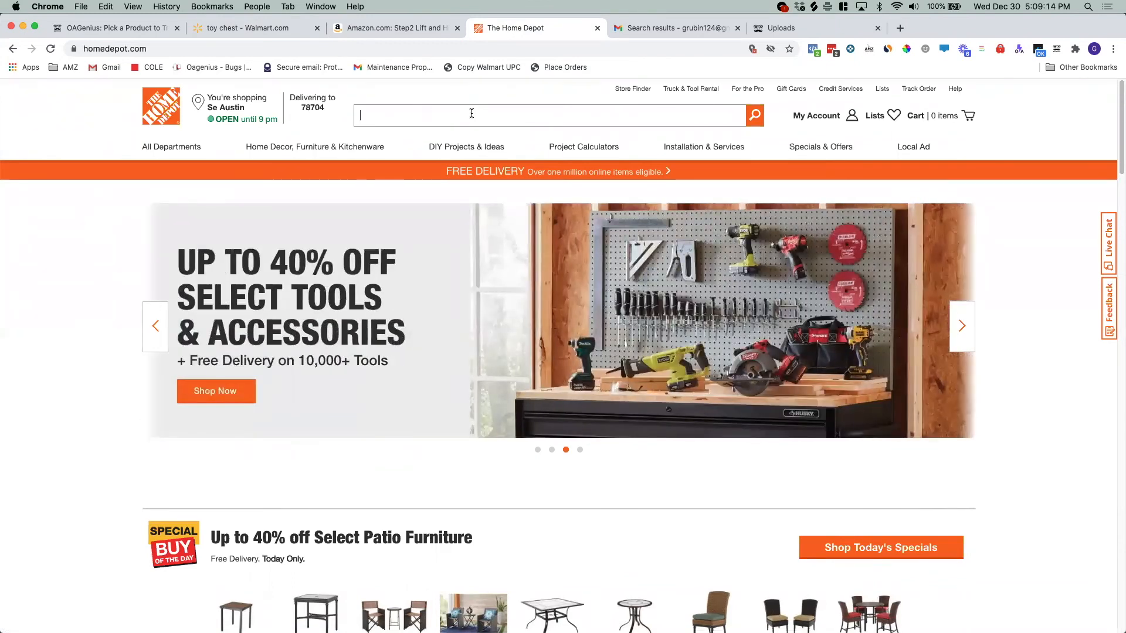
type("fire")
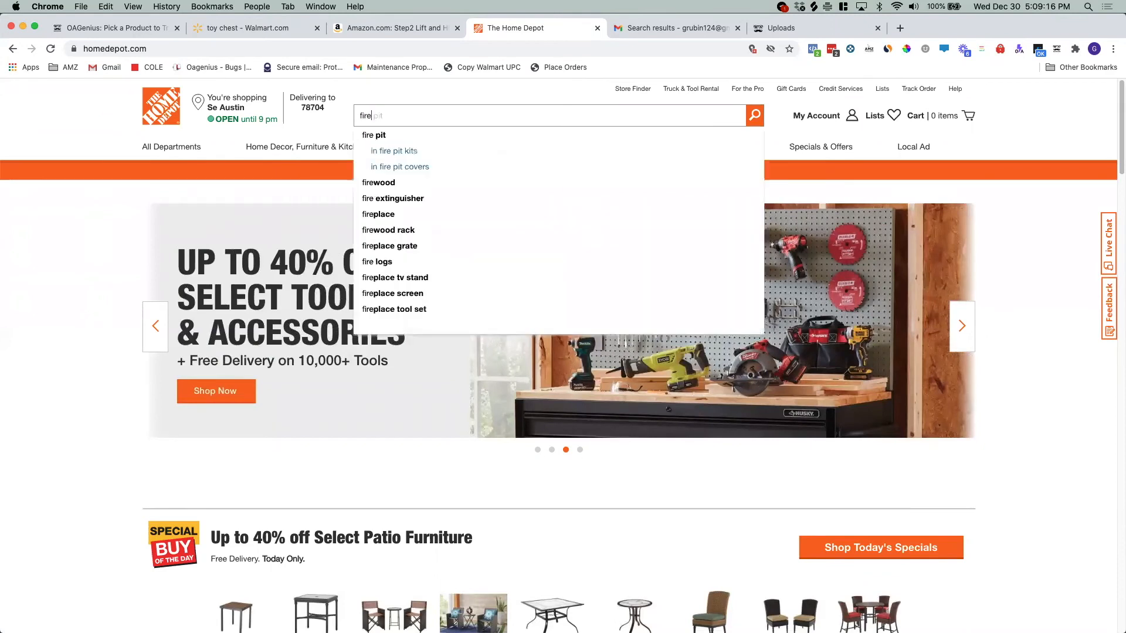
type("pit")
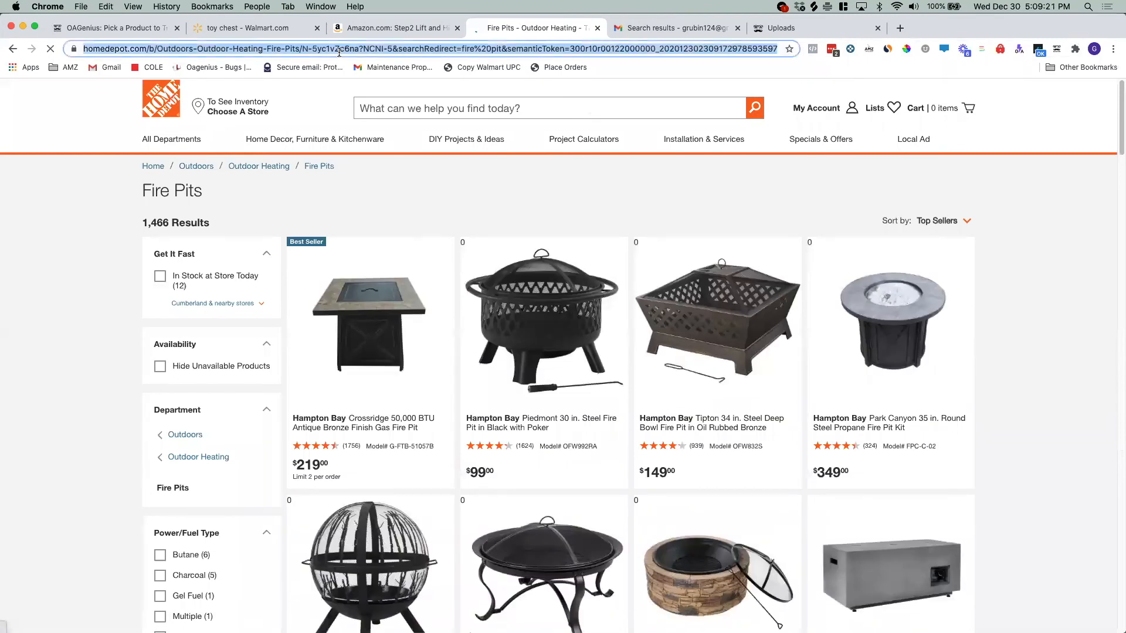
left_click(247, 28)
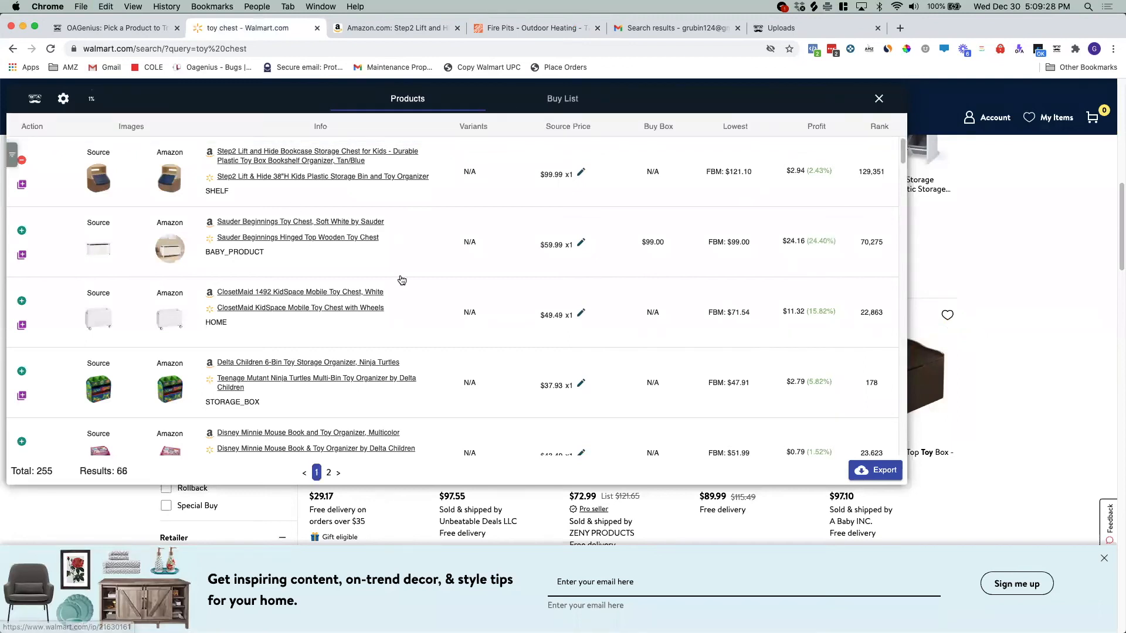
Step: Check the Home Depot fire pit results, revisit Gravity's list, then view the Amazon Step2 chest page
scroll("down", 3)
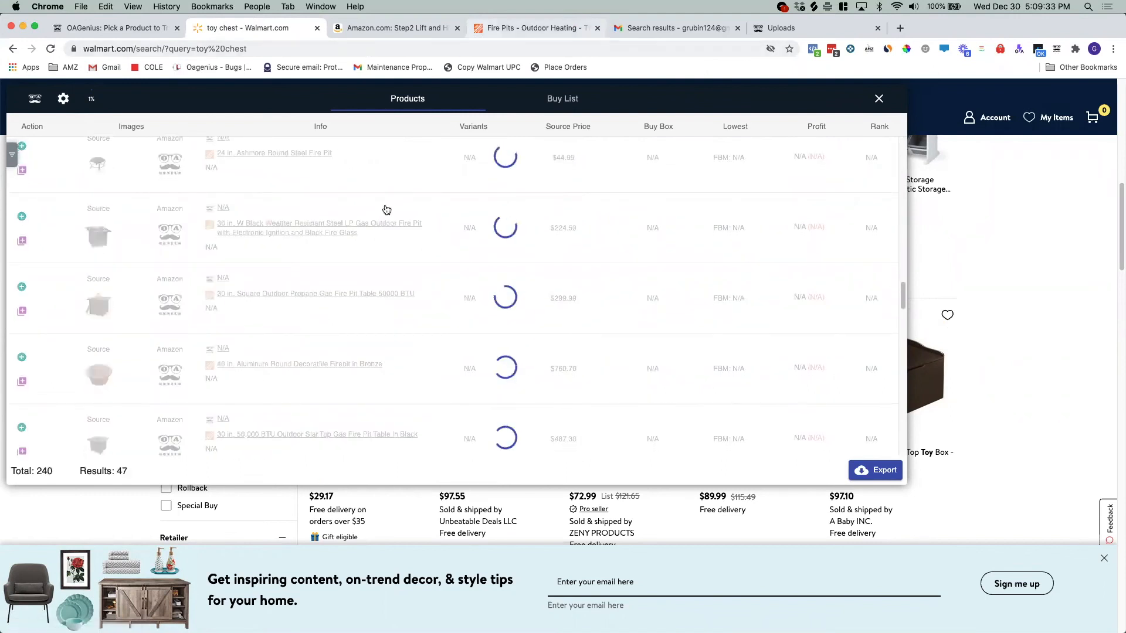
left_click(534, 28)
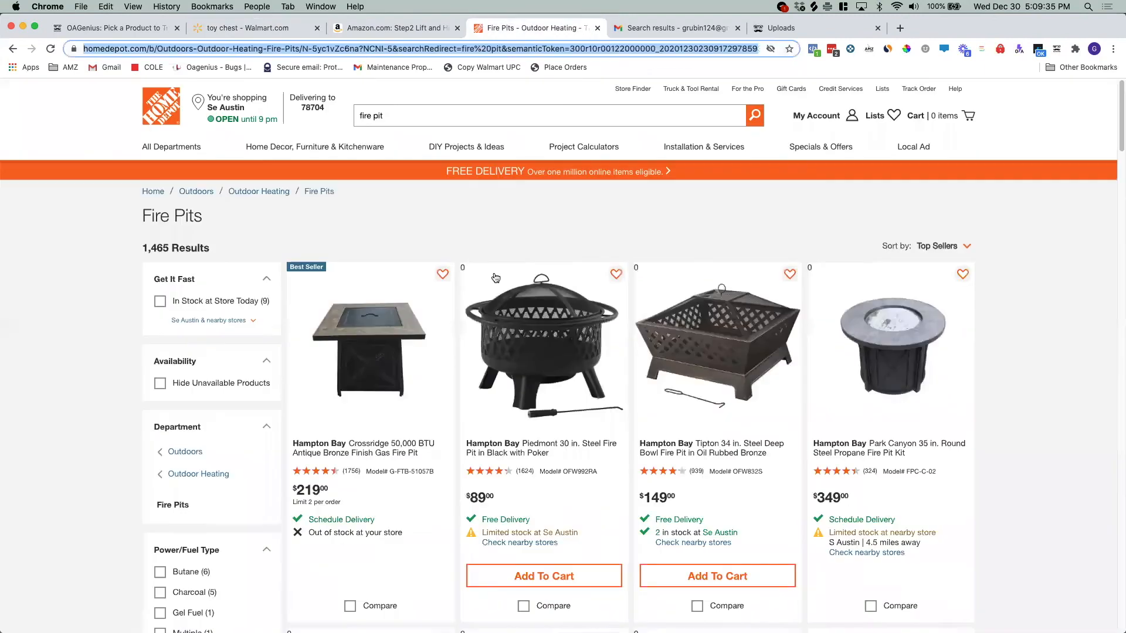
scroll("down", 3)
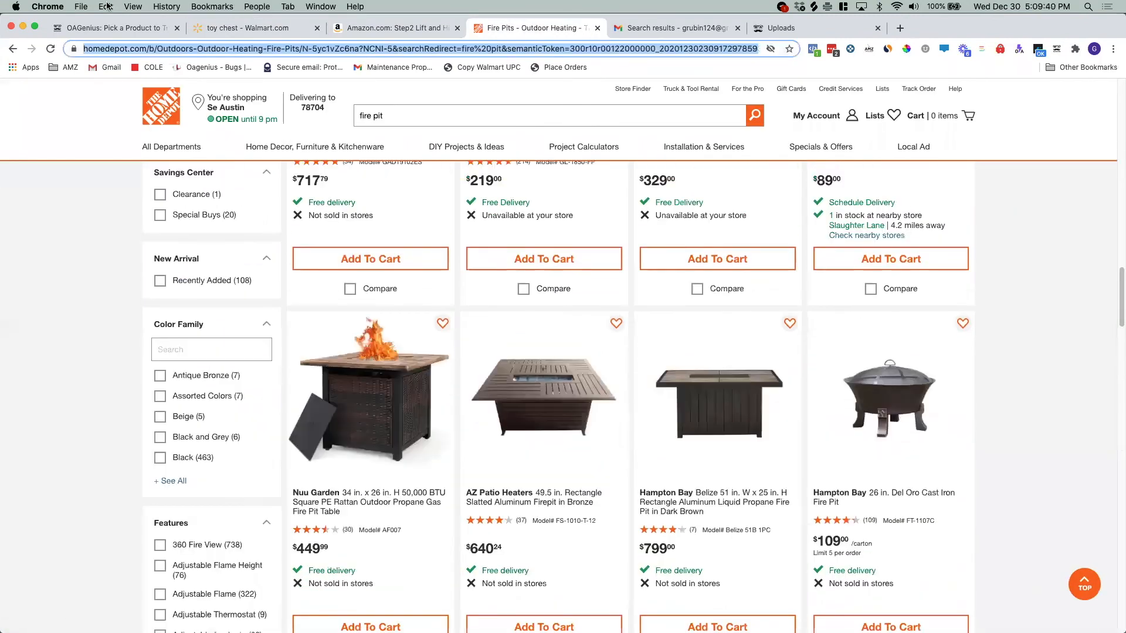
left_click(248, 28)
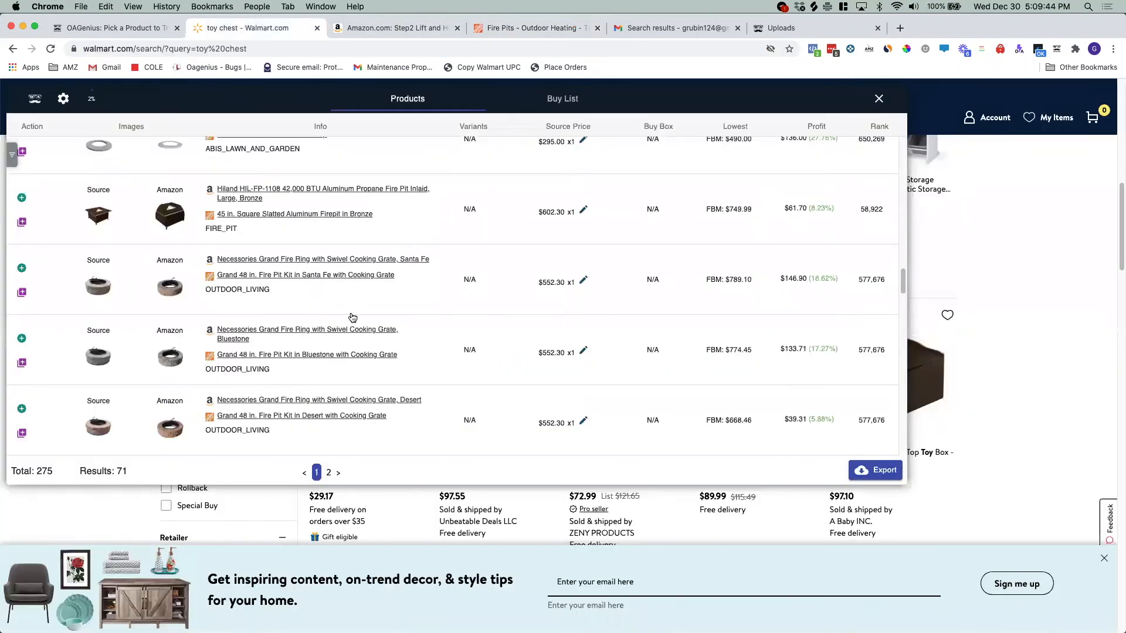
left_click(395, 28)
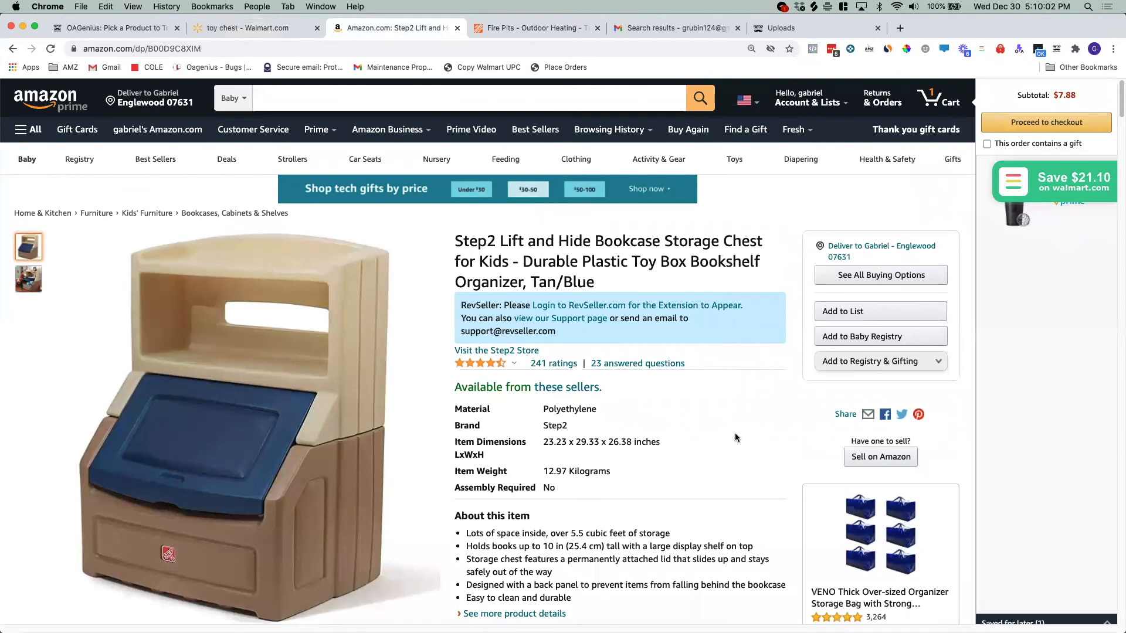
mouse_move(567, 386)
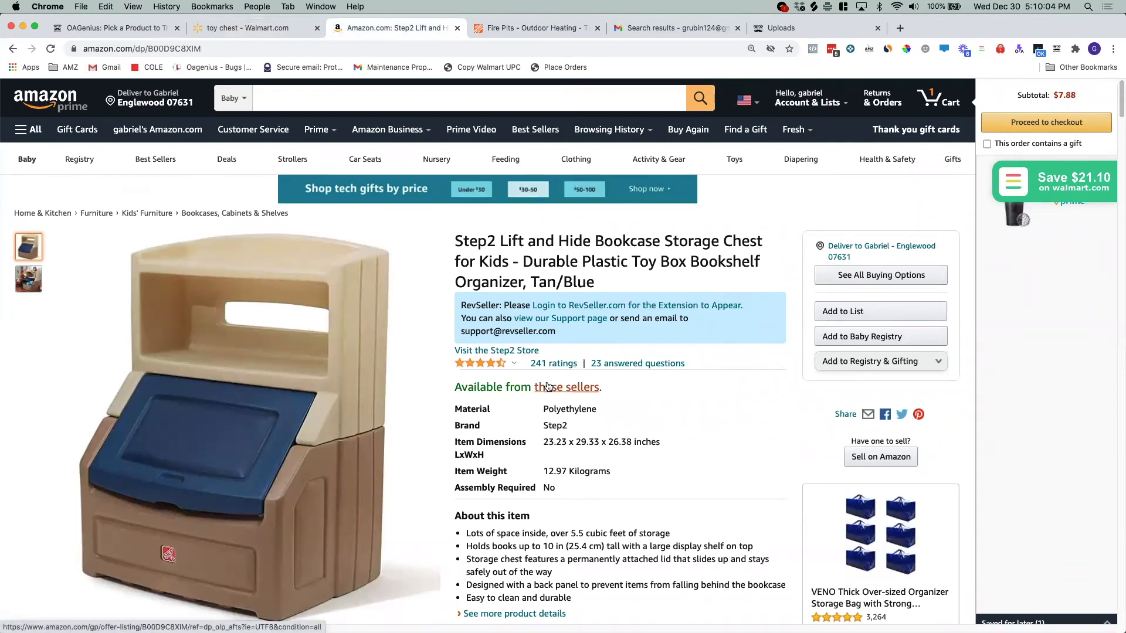
Step: Open the Step2 chest's other sellers list and go to qproducts' storefront
left_click(880, 275)
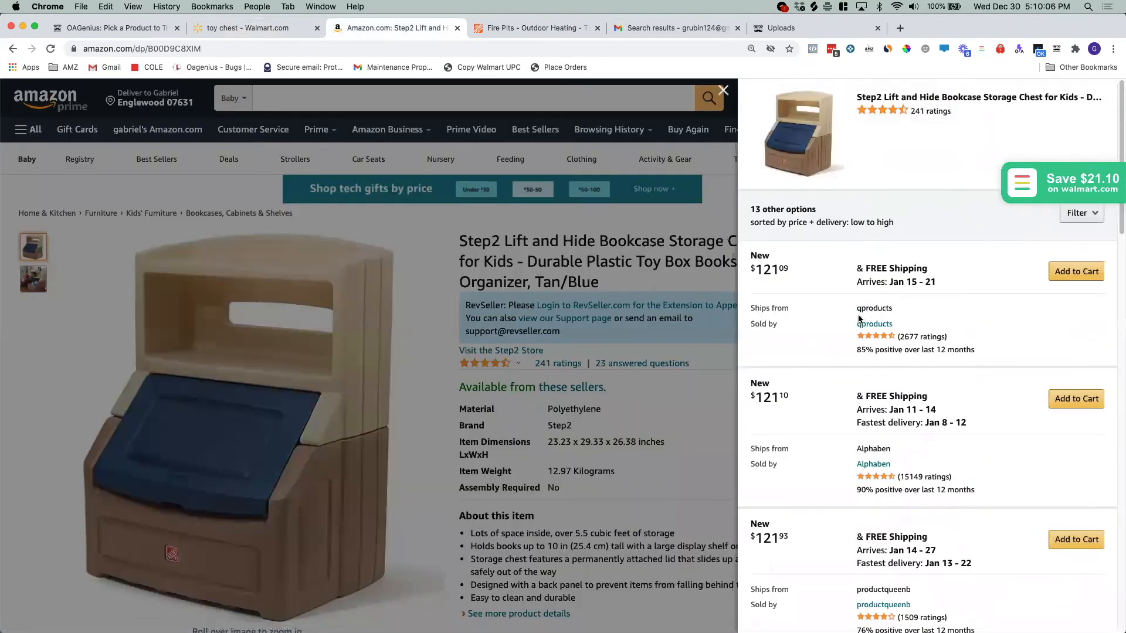
left_click(874, 324)
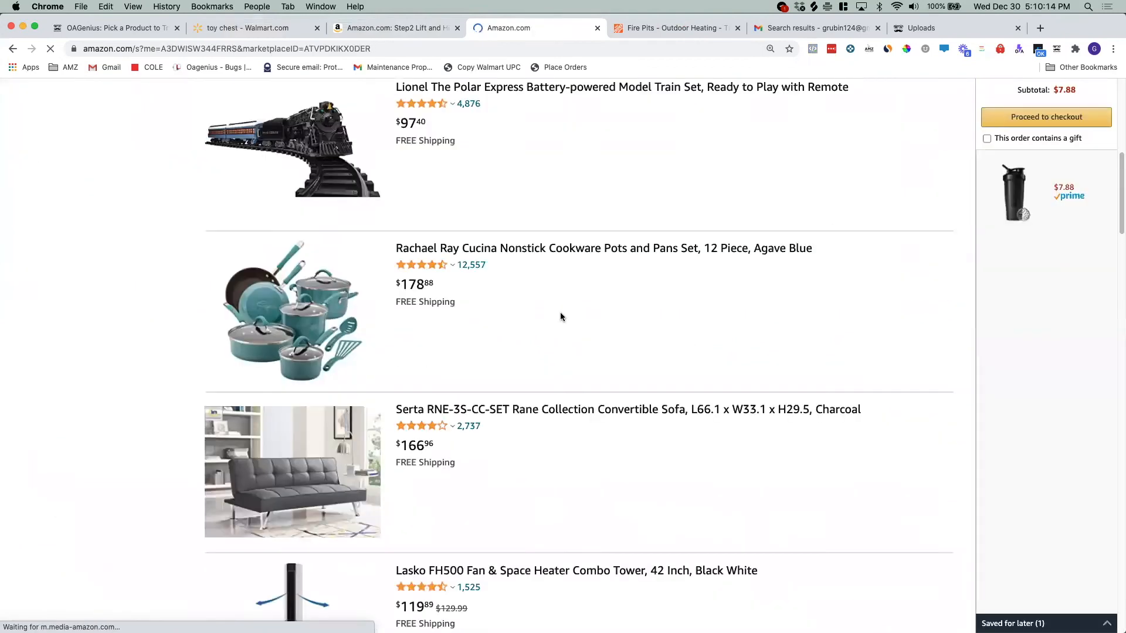
scroll("up", 3)
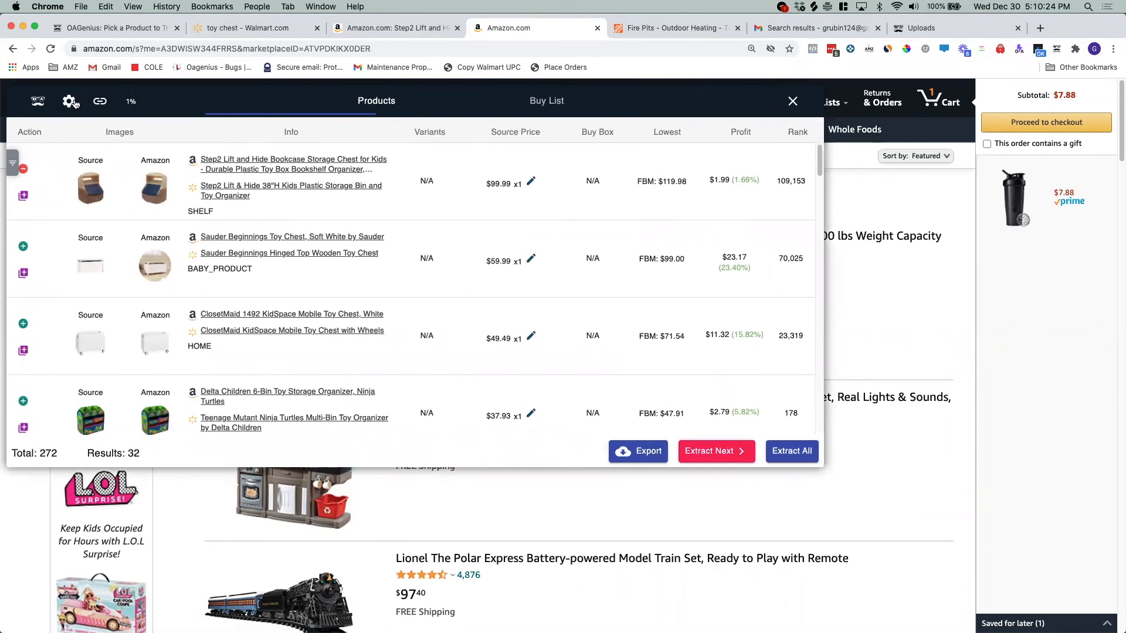
Step: Clear Gravity's stored product history from settings and open the Filters panel
left_click(70, 100)
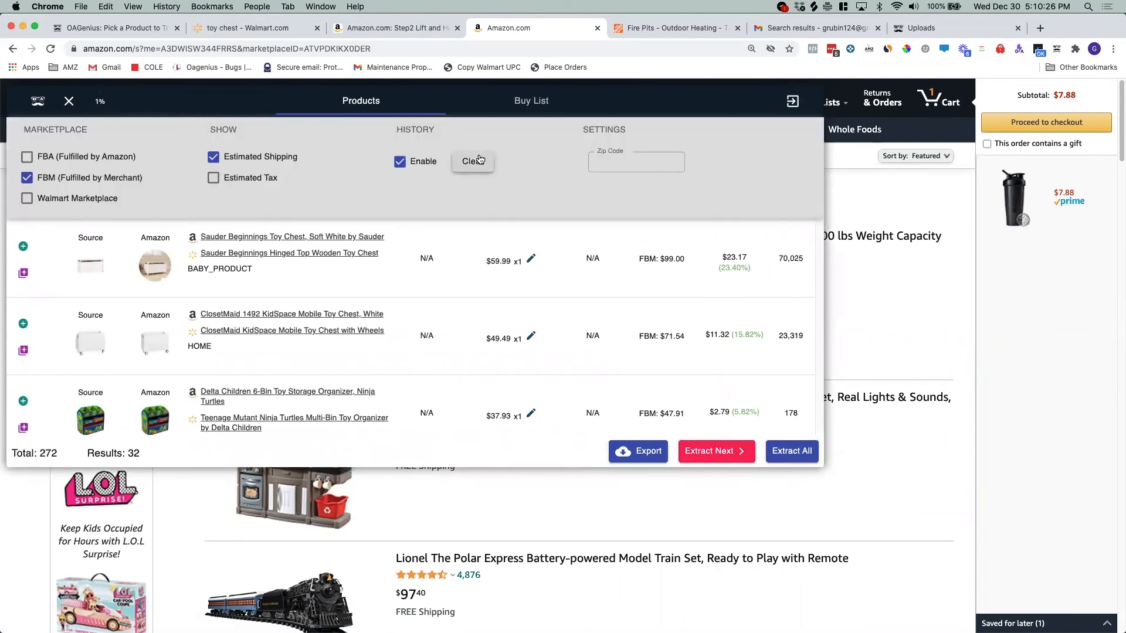
left_click(473, 160)
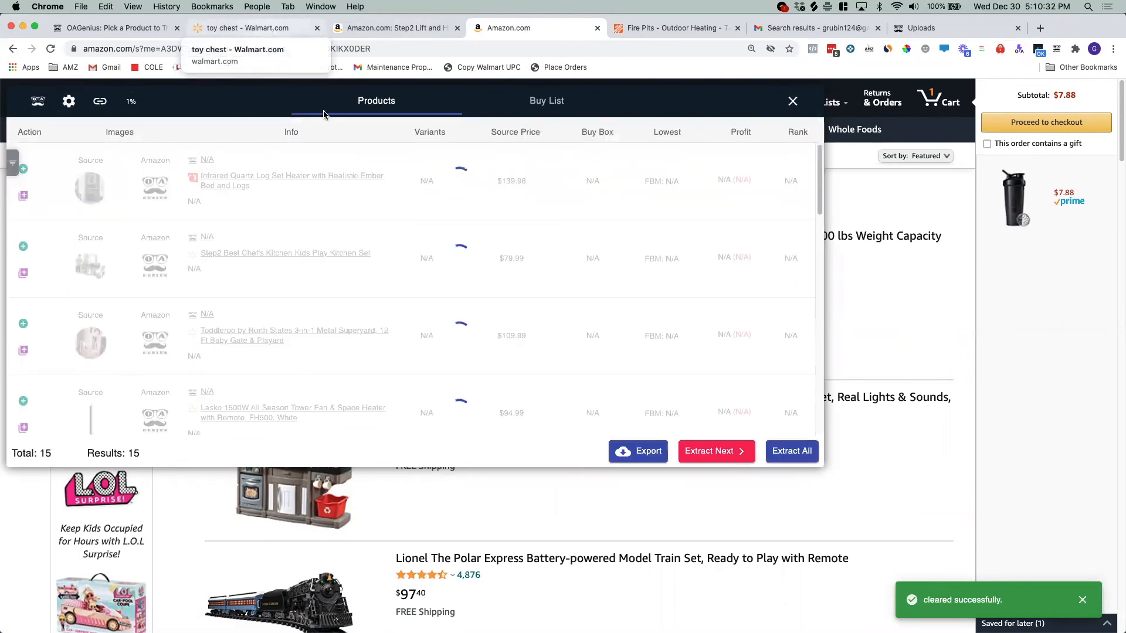
left_click(715, 451)
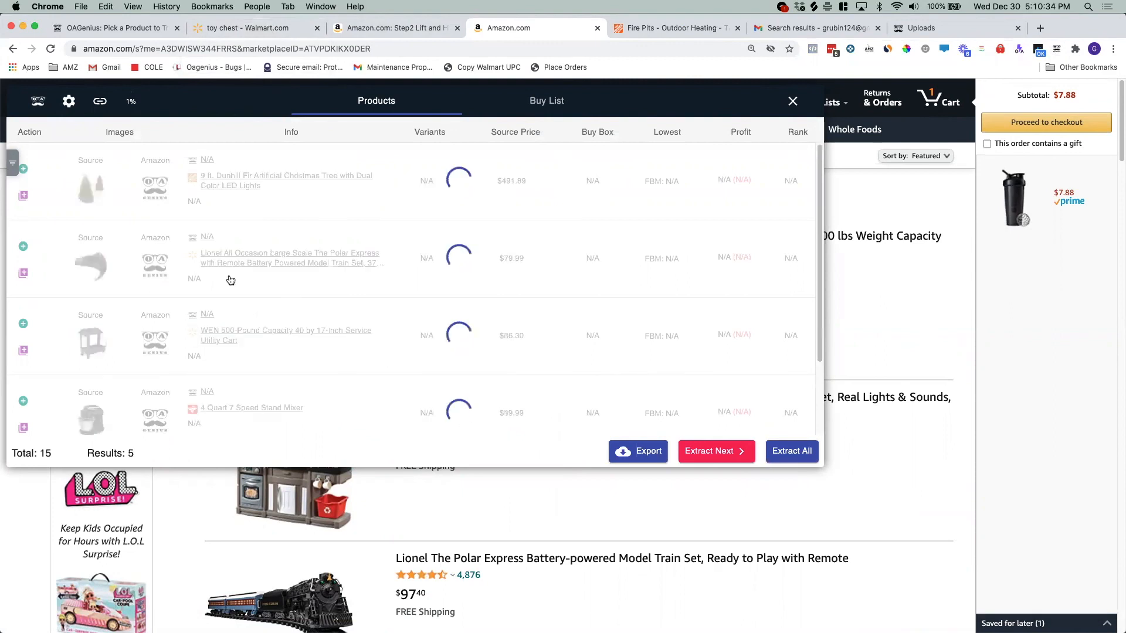
left_click(791, 451)
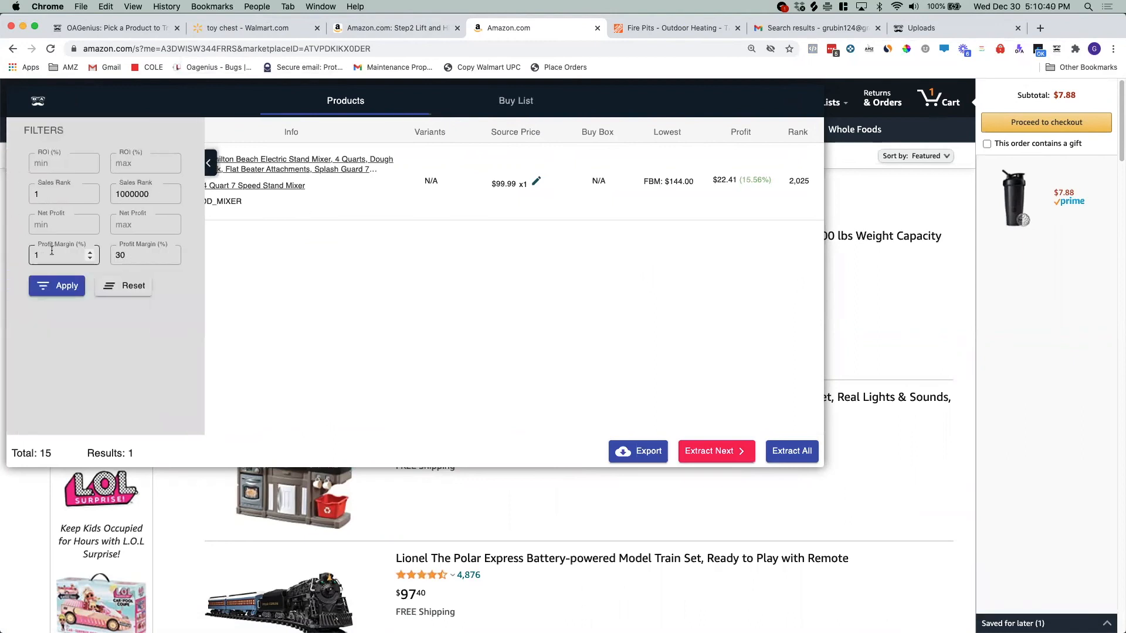
Step: Remove the minimum Profit Margin filter, review the 14 storefront results, and return to Walmart's toy chest list
triple_click(64, 256)
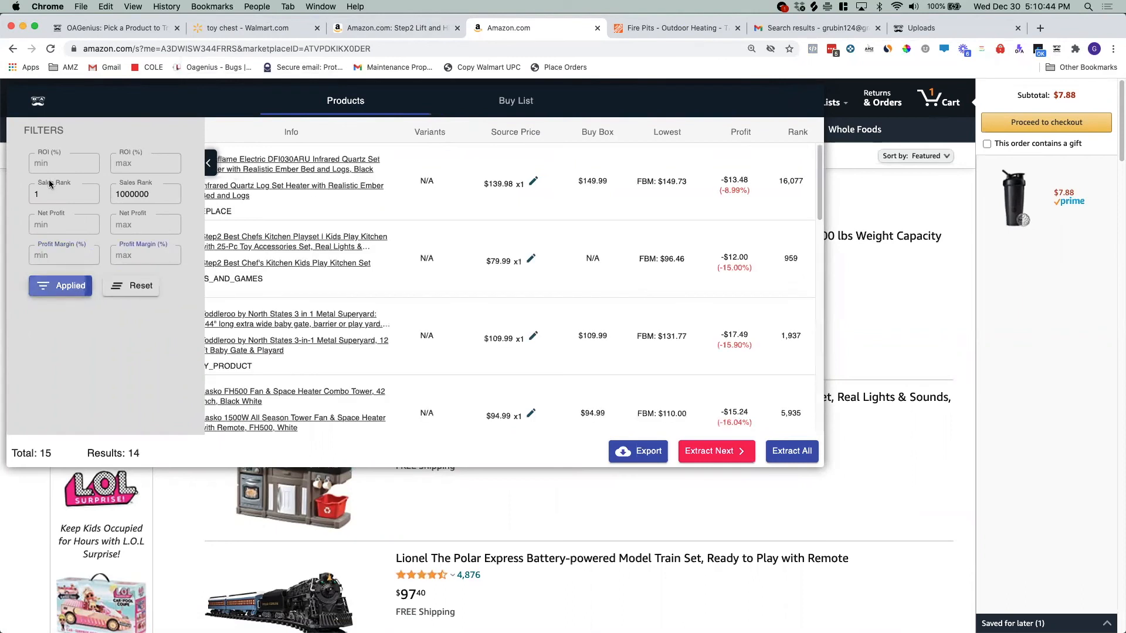
mouse_move(242, 172)
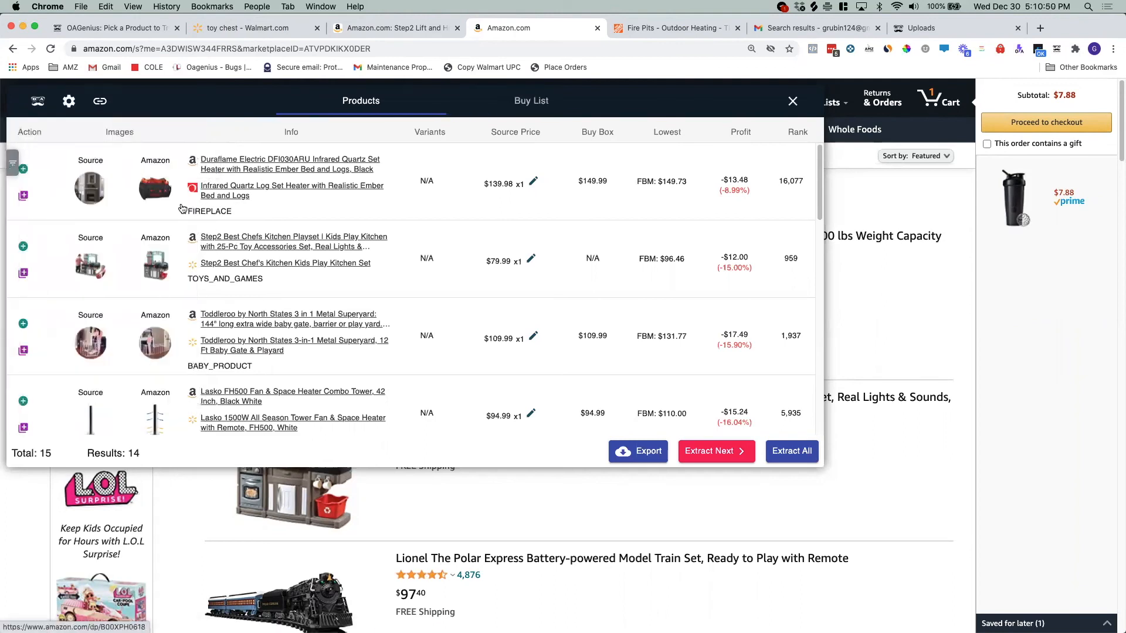
mouse_move(240, 195)
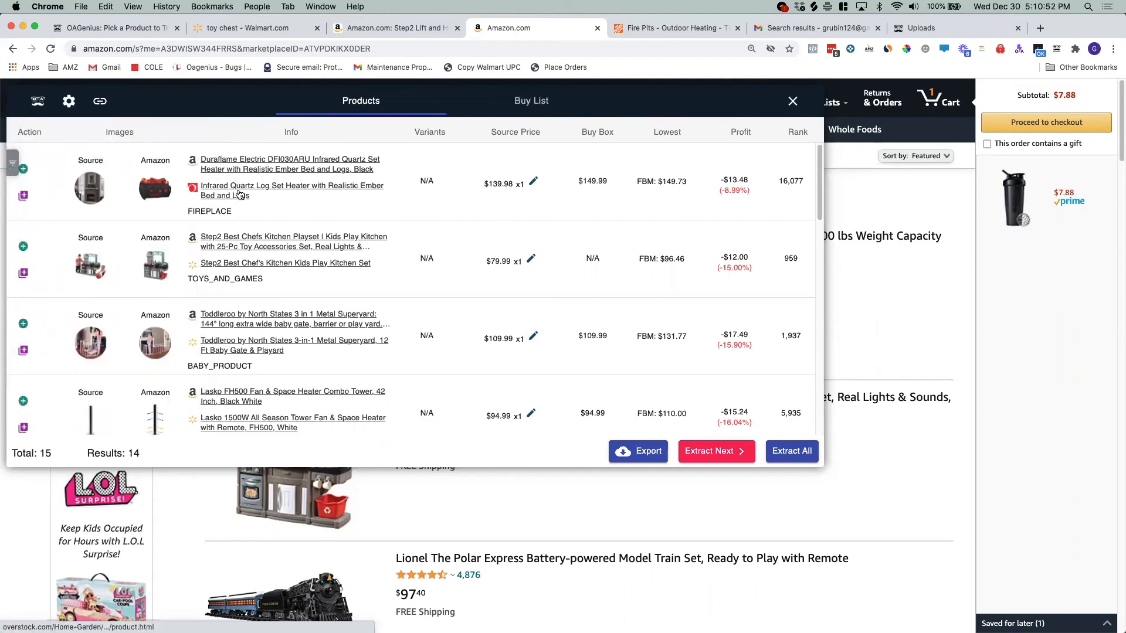
mouse_move(237, 170)
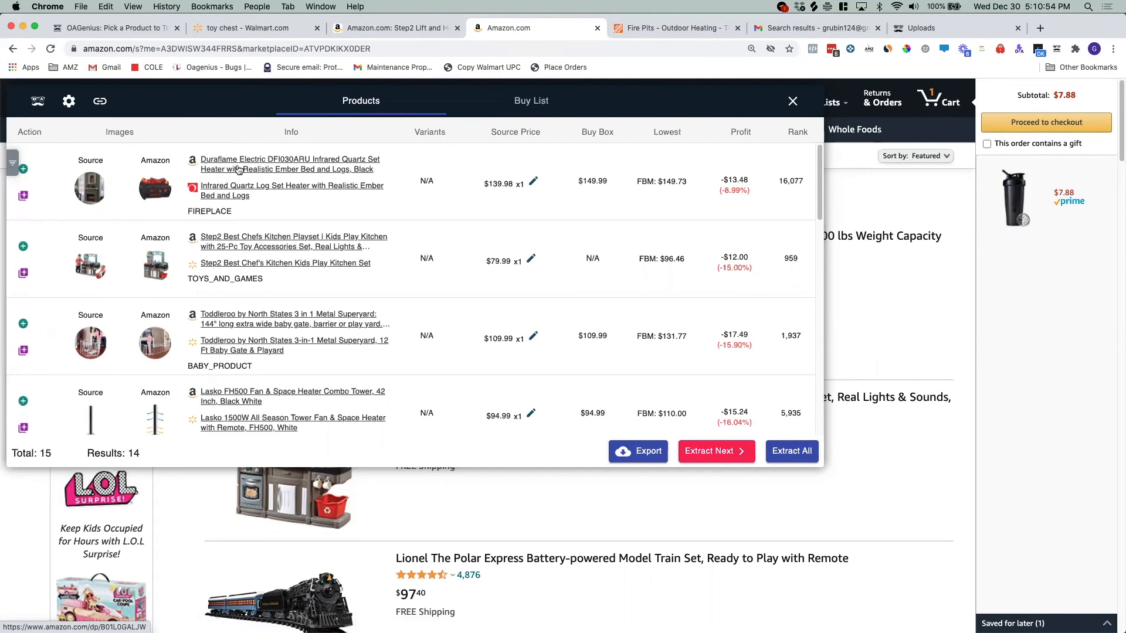
mouse_move(170, 184)
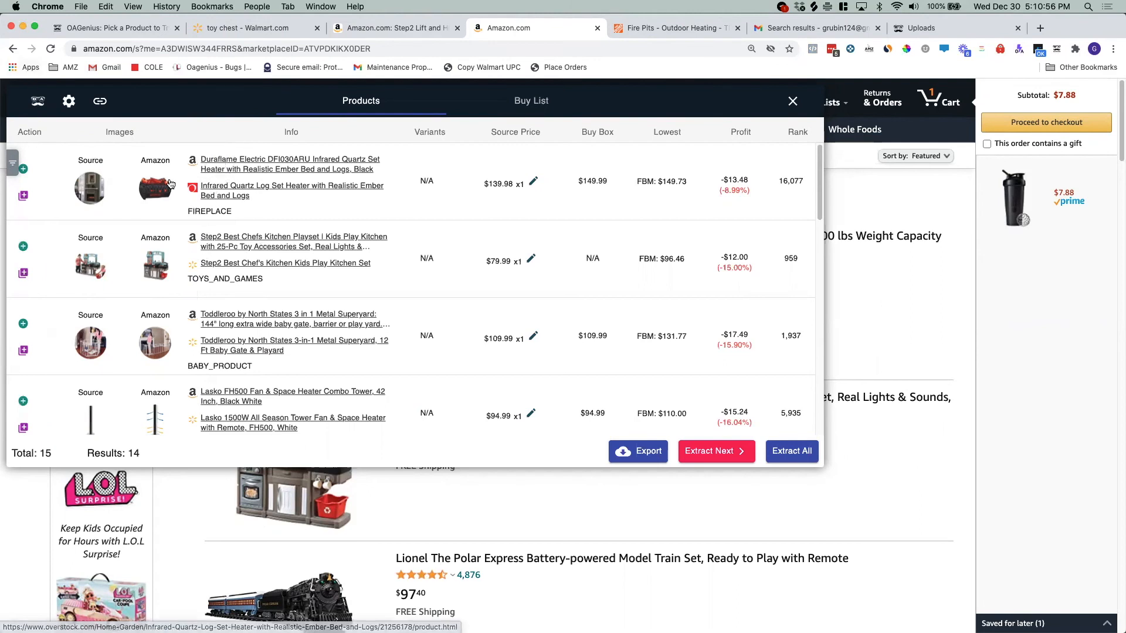
scroll("down", 3)
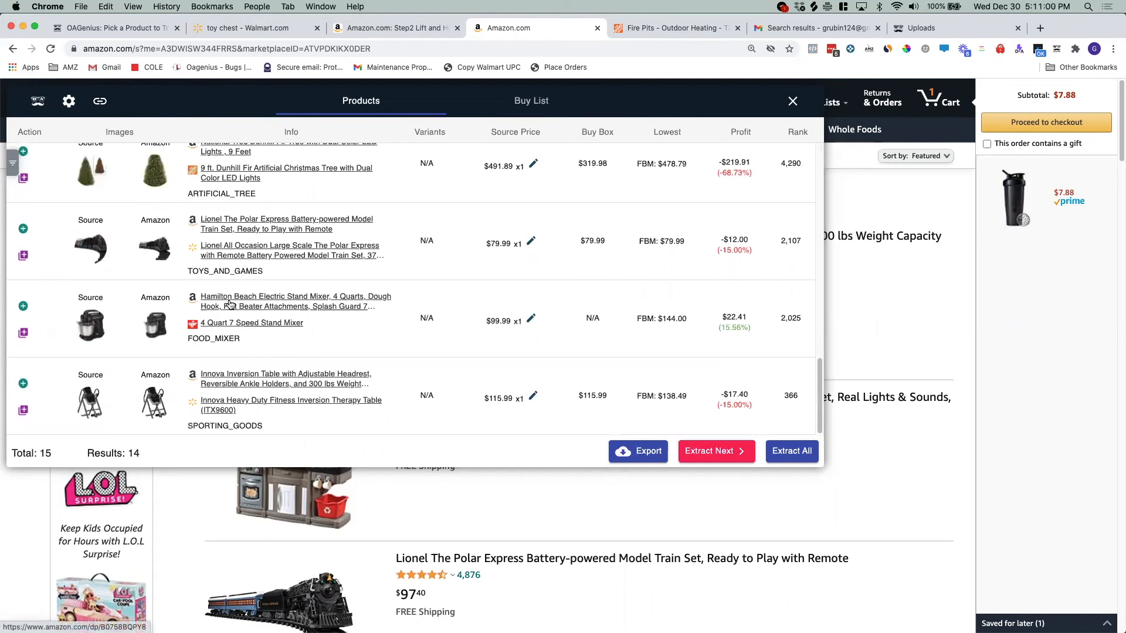
scroll("up", 3)
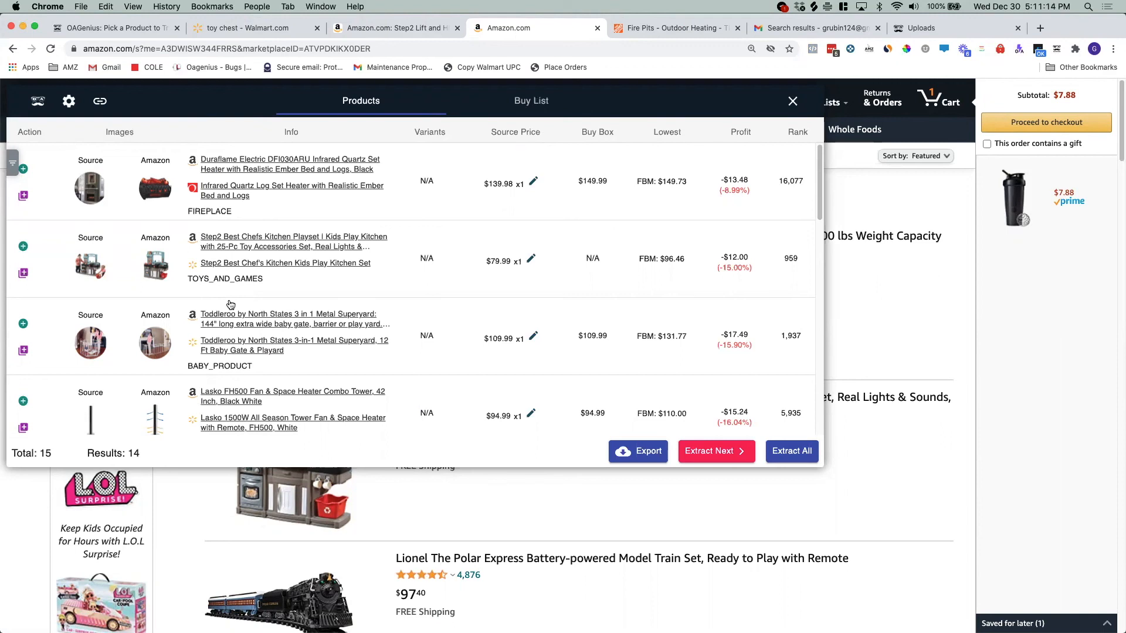
mouse_move(84, 106)
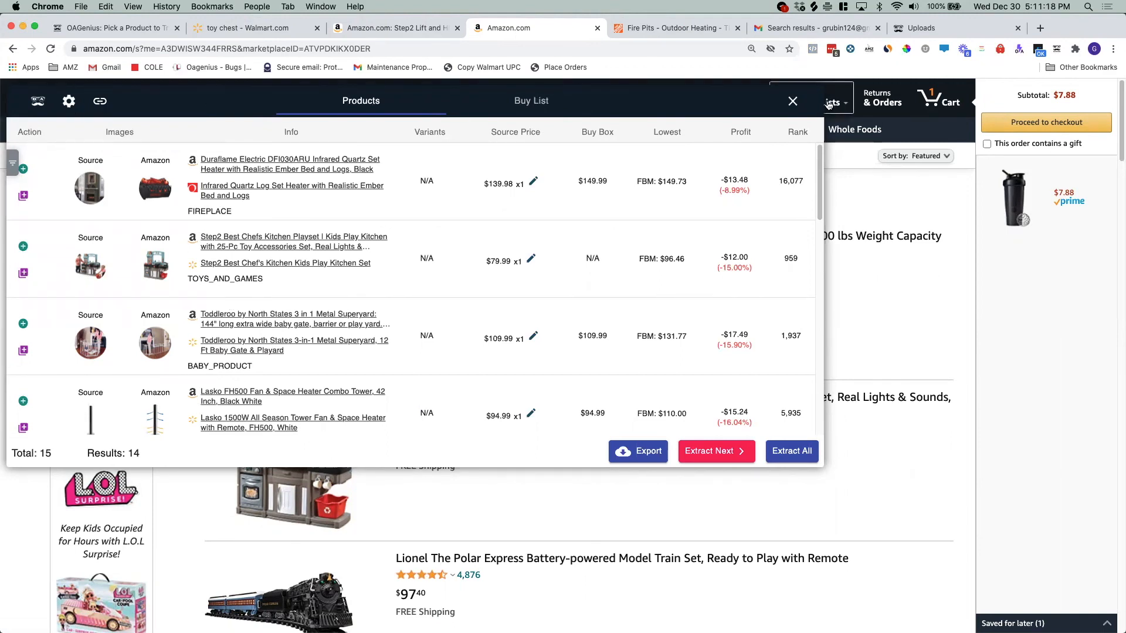
left_click(793, 100)
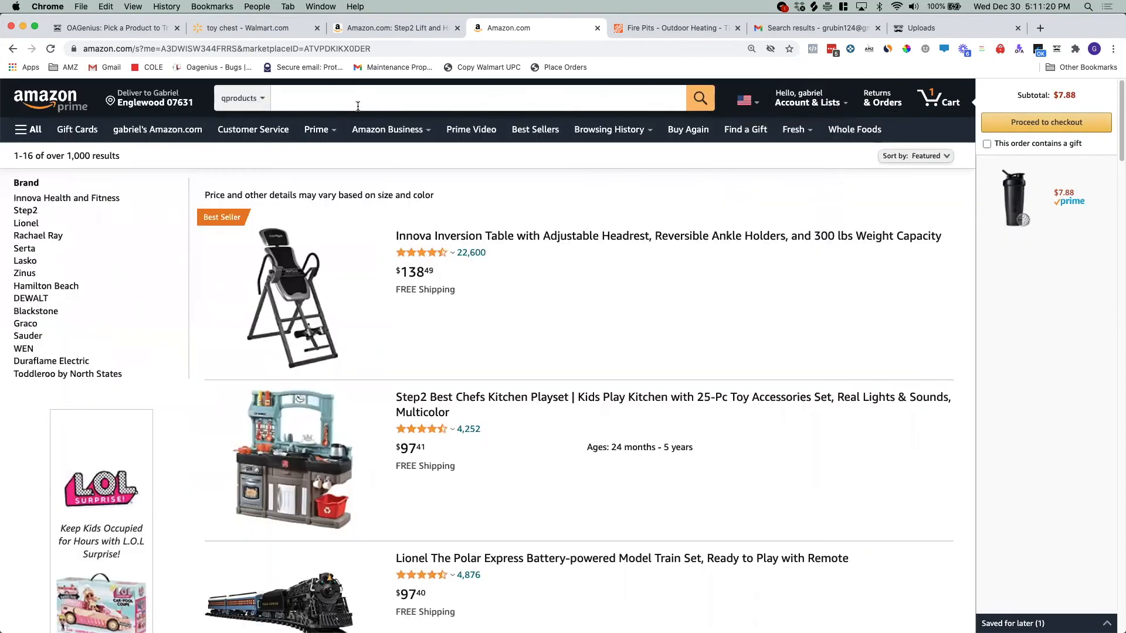
left_click(252, 28)
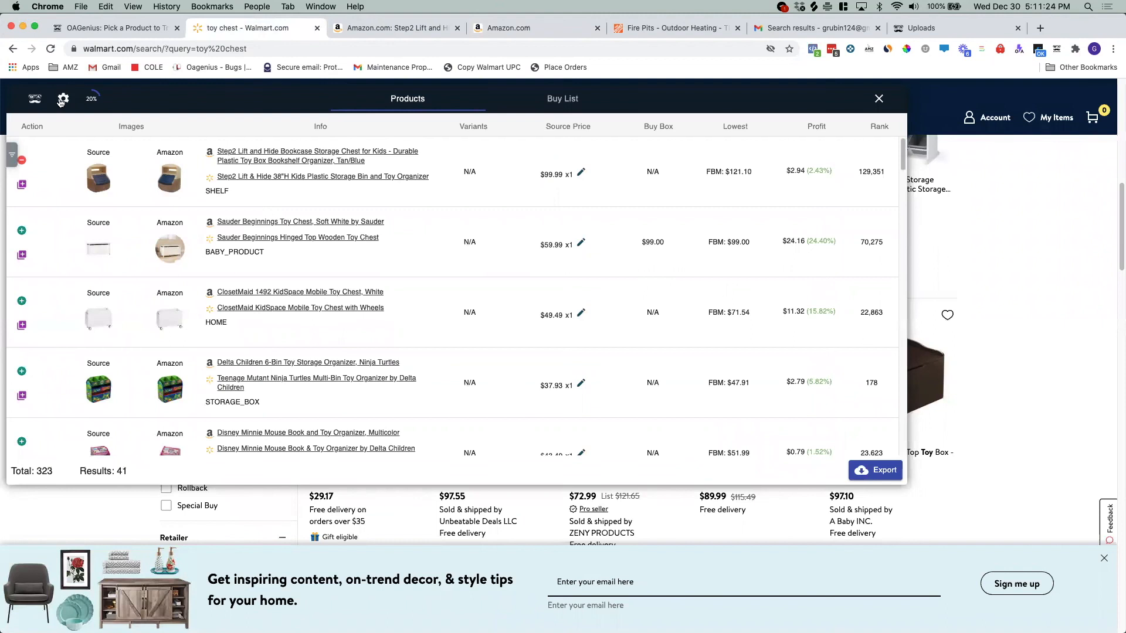
Step: Set profit calculation to Walmart Marketplace, briefly trying FBM and FBA options before reselecting Walmart
left_click(63, 98)
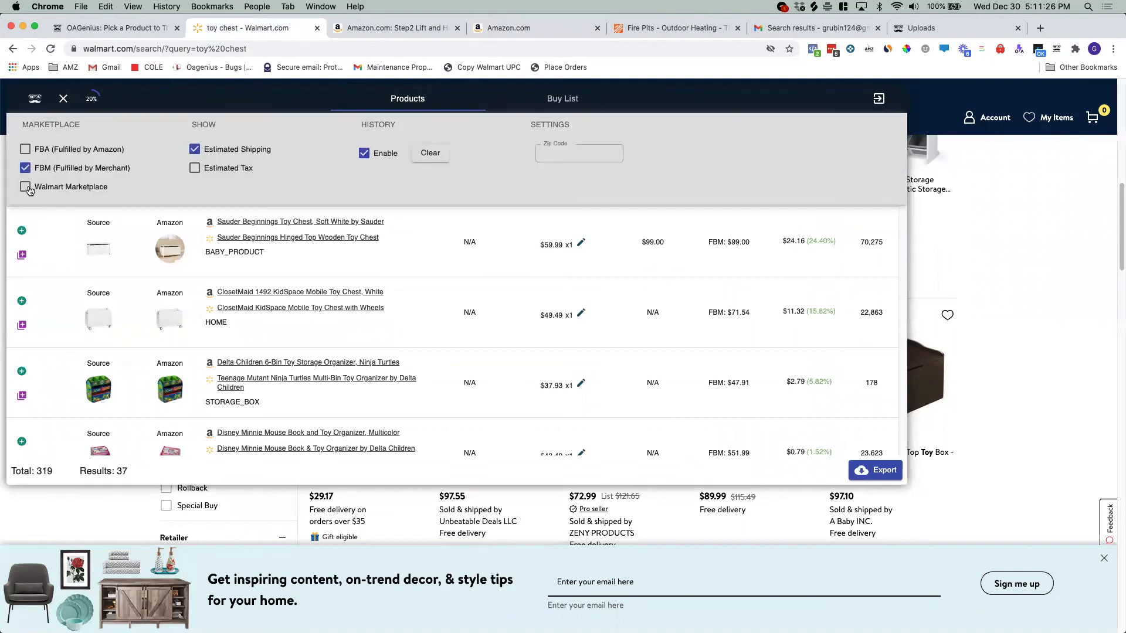
left_click(26, 187)
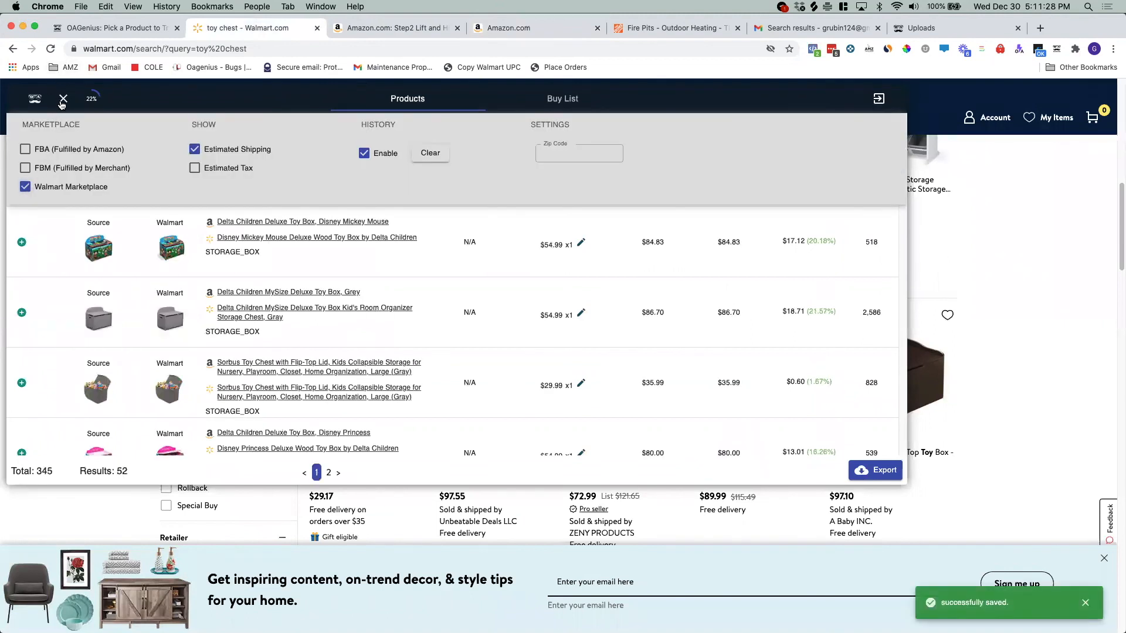
left_click(63, 99)
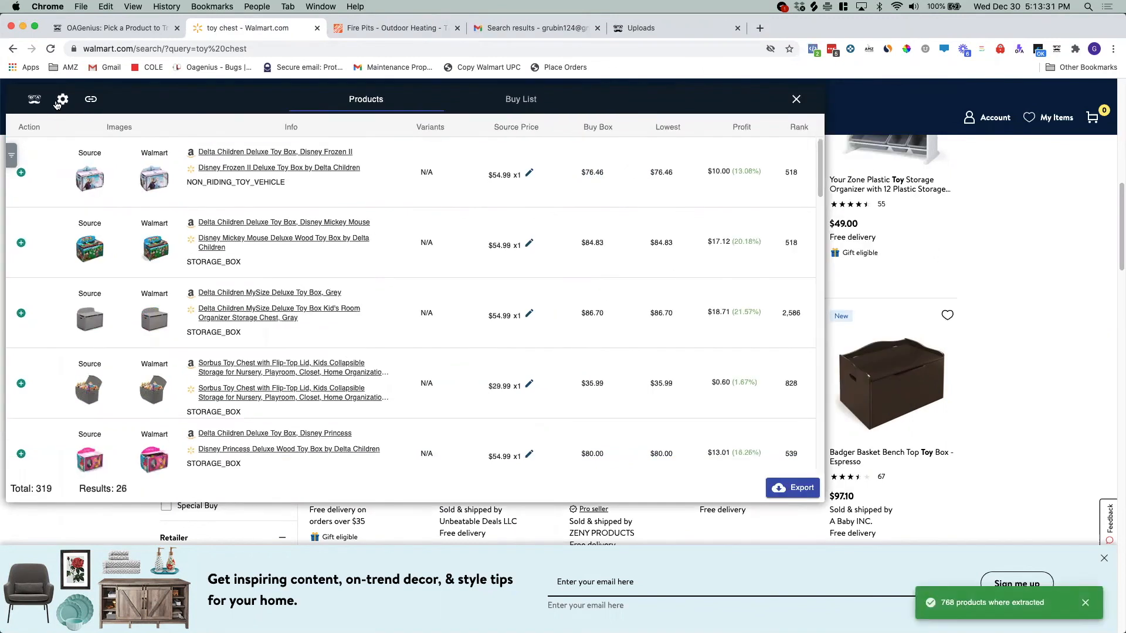
left_click(61, 99)
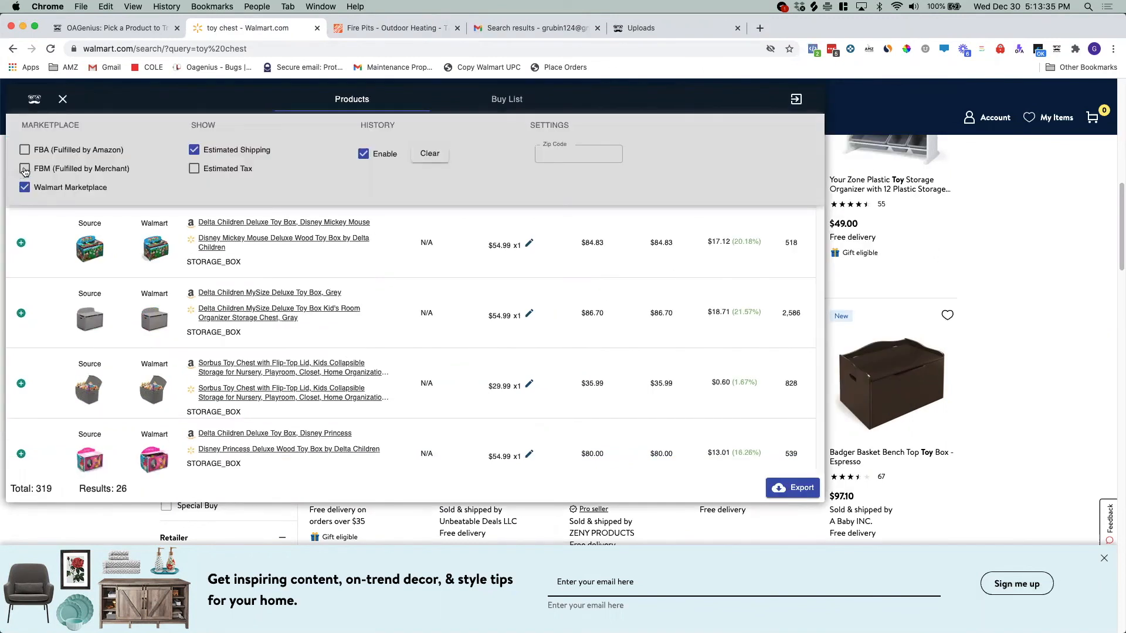
left_click(25, 169)
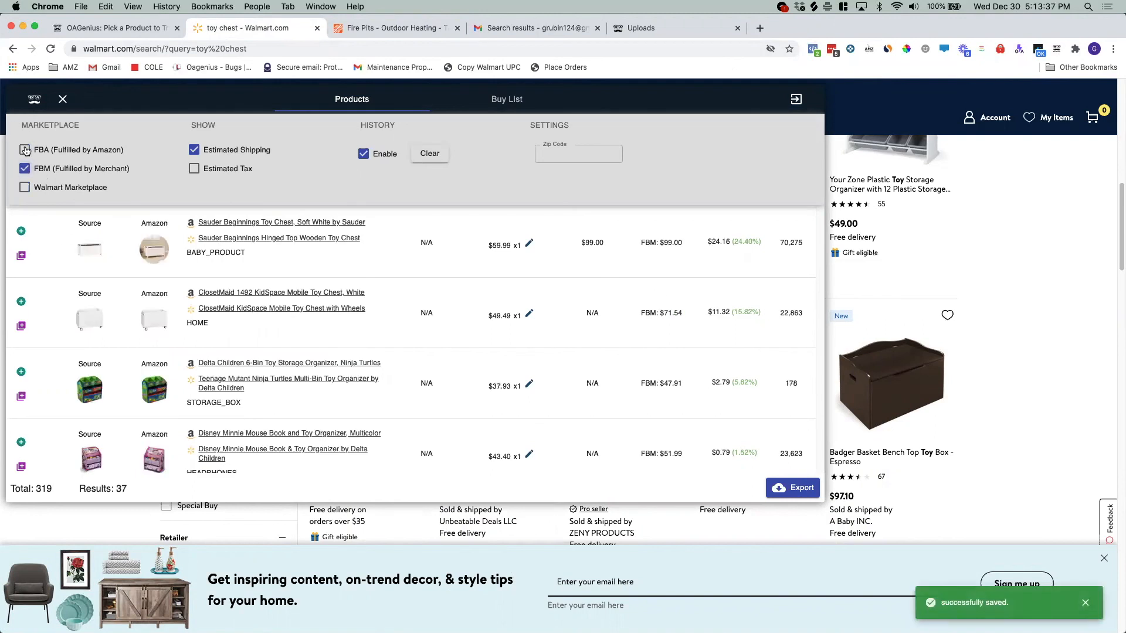
left_click(25, 150)
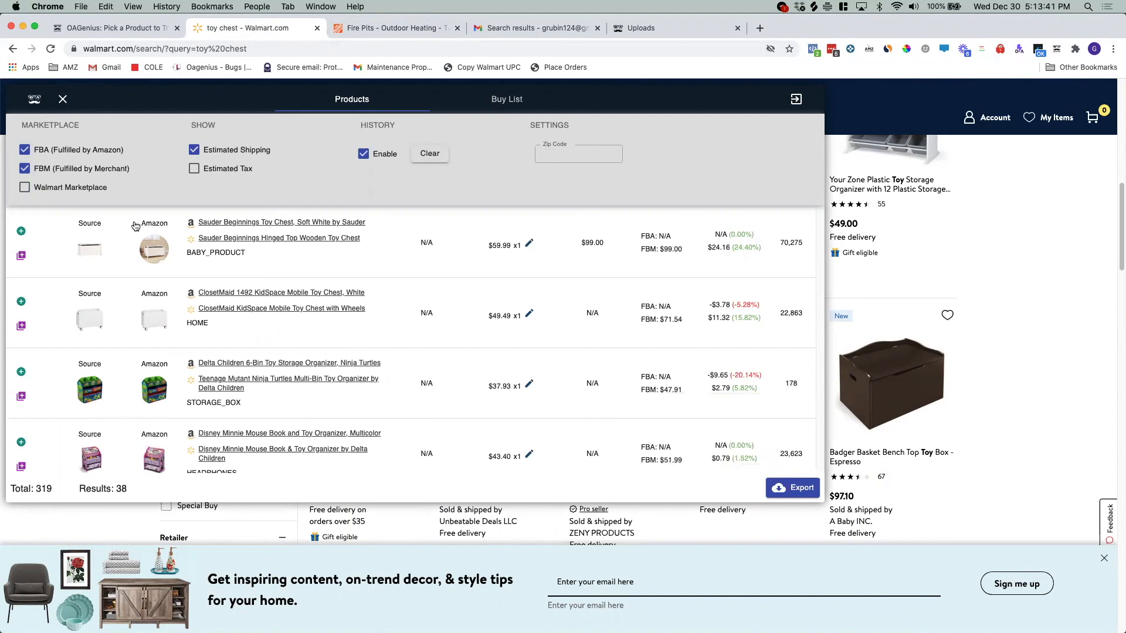
left_click(25, 187)
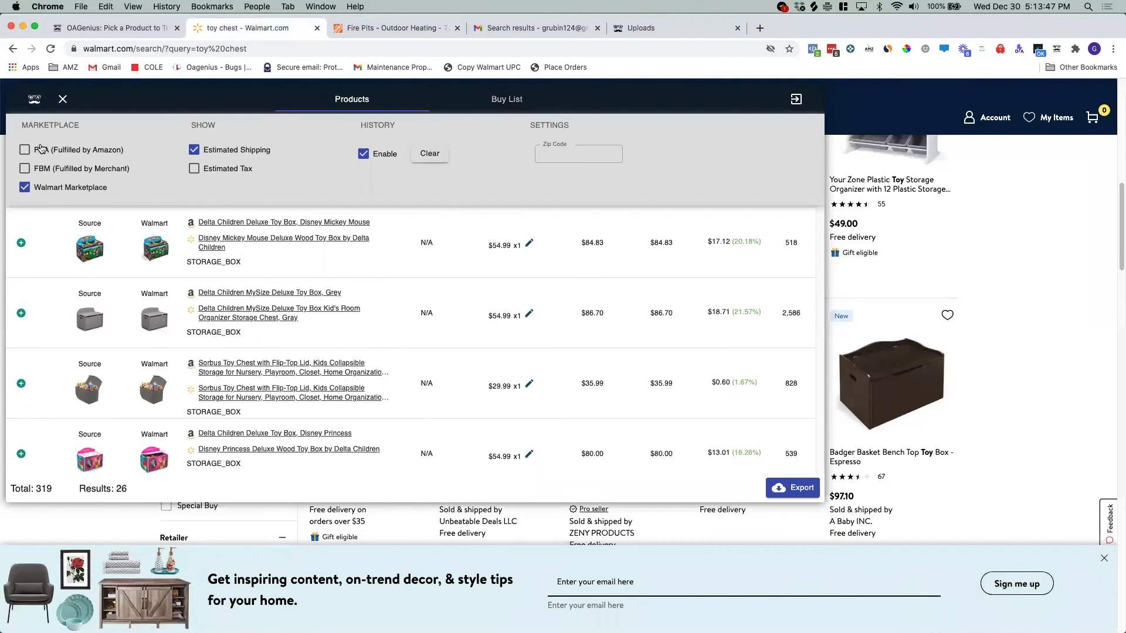
left_click(64, 99)
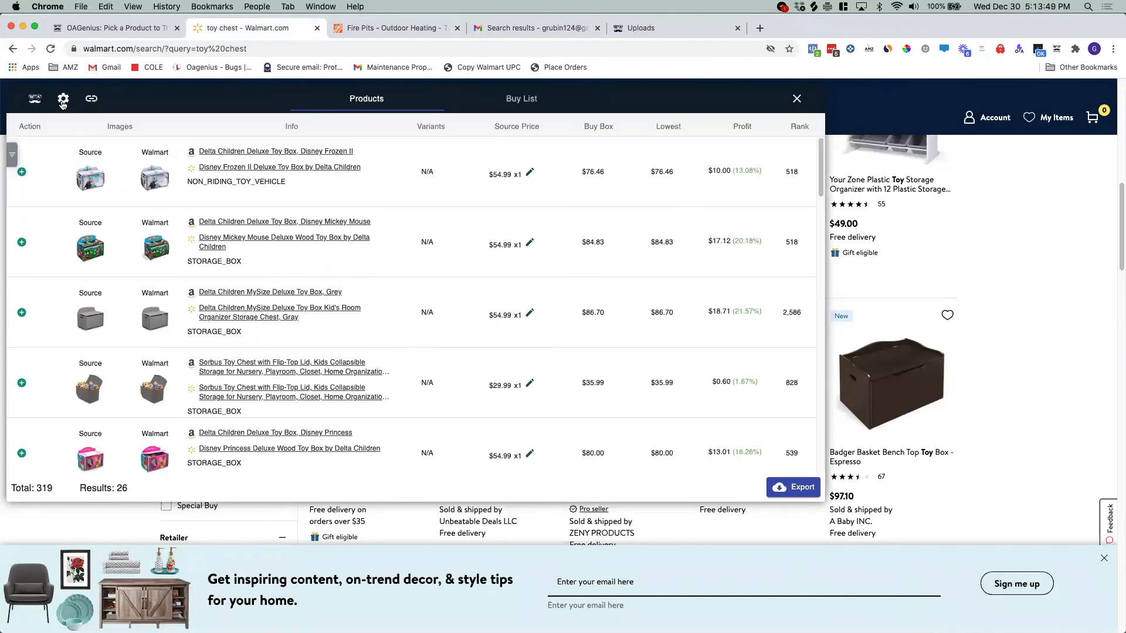